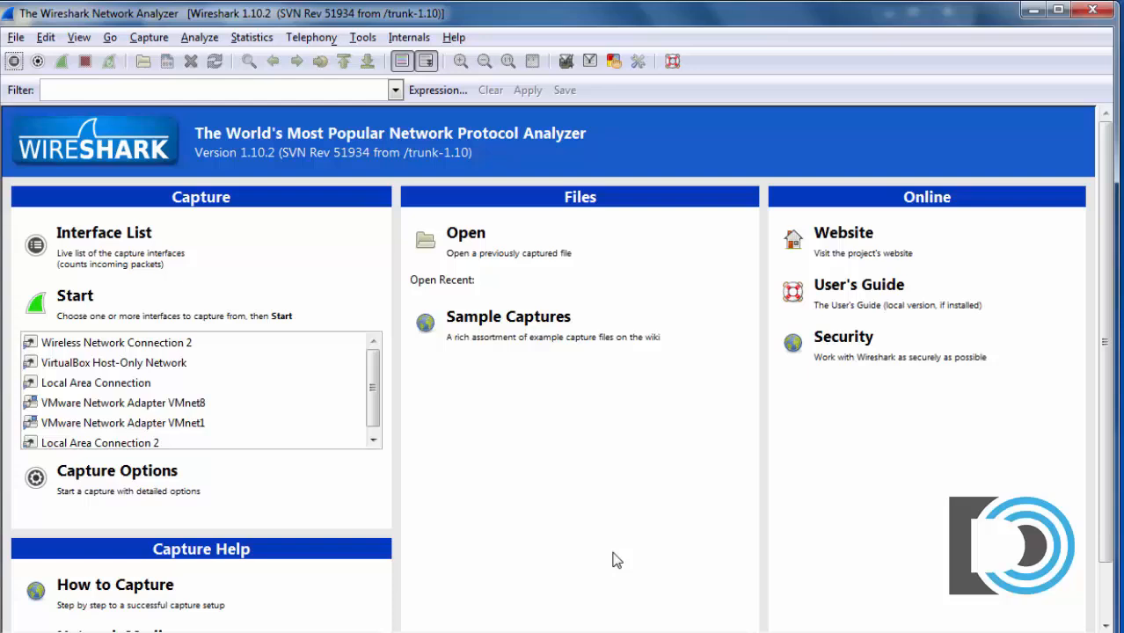
mouse_move(231, 179)
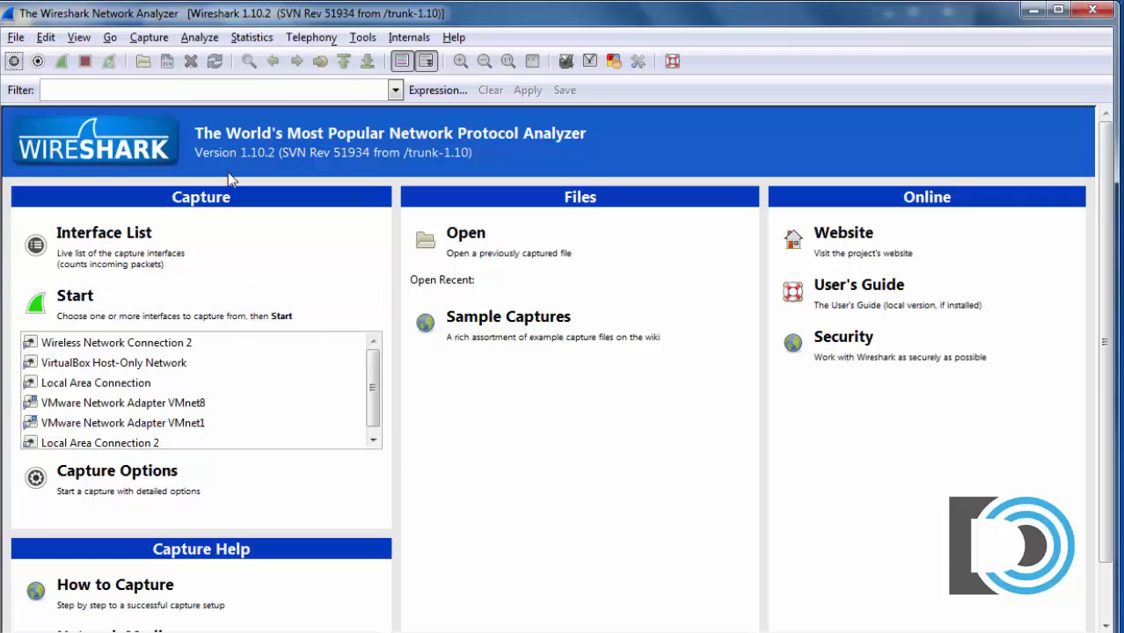
- From Capture > Interfaces, choose Local Area Connection and start a live capture
left_click(147, 36)
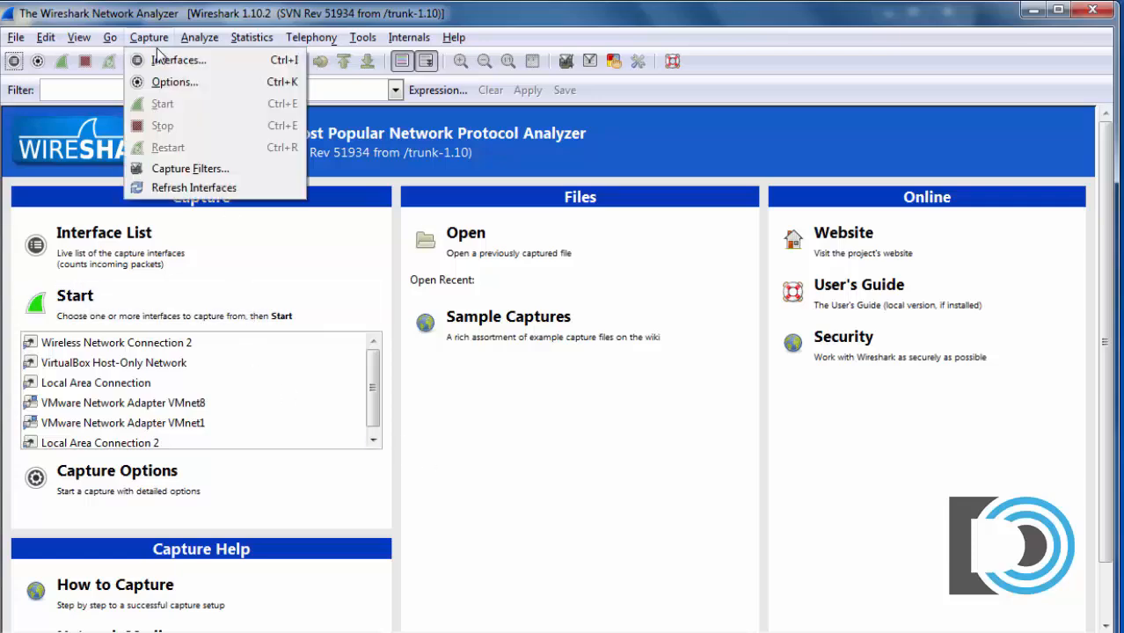
left_click(177, 59)
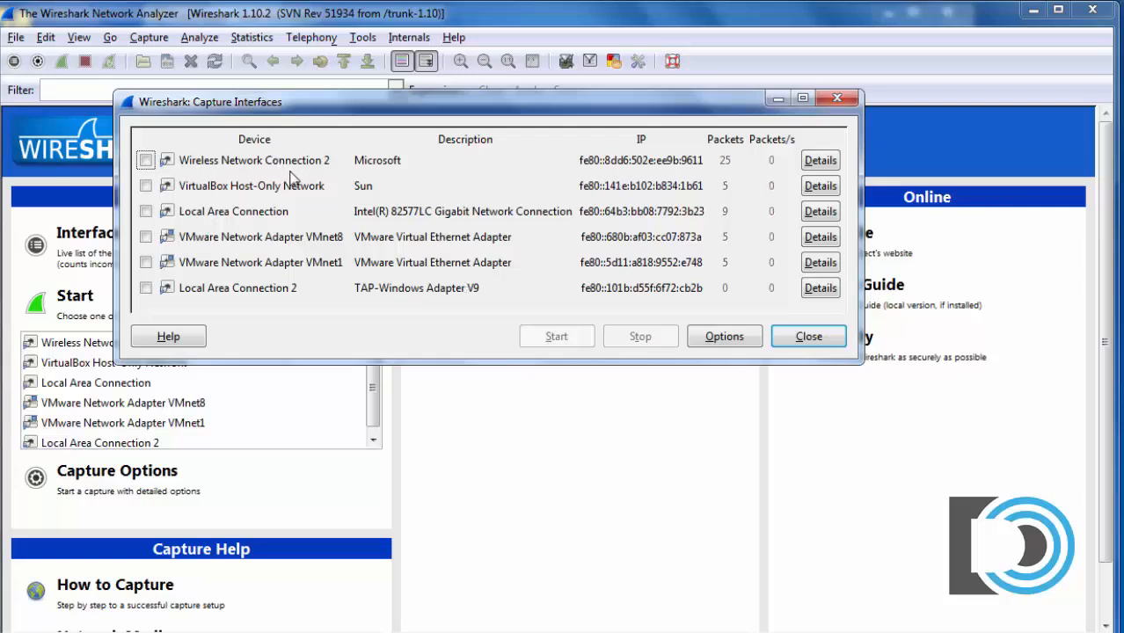
mouse_move(218, 229)
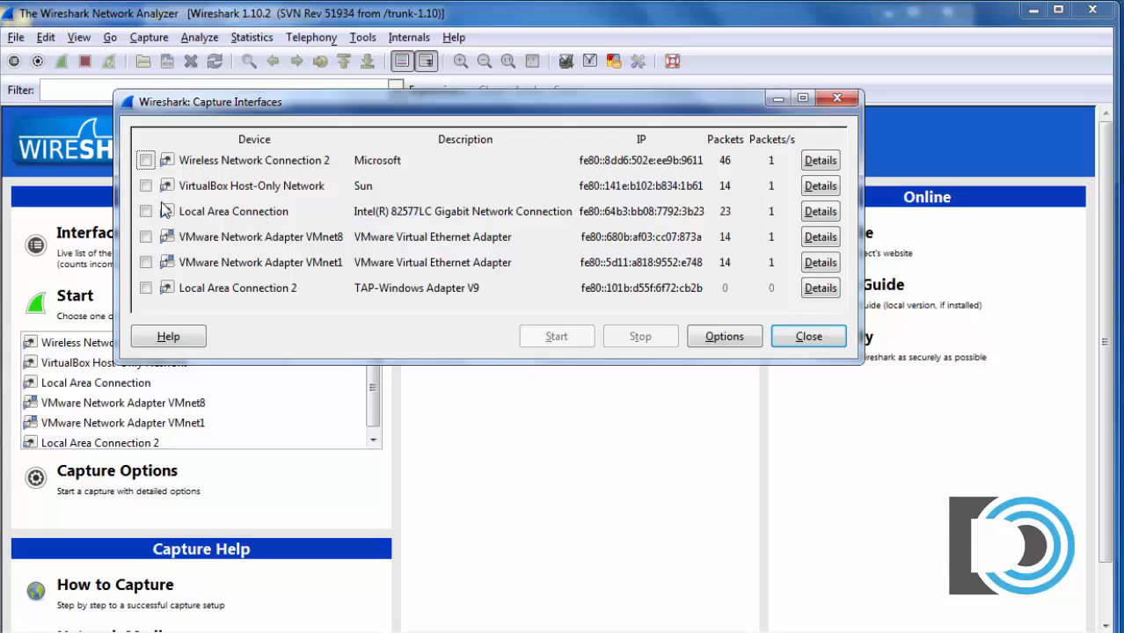
left_click(146, 211)
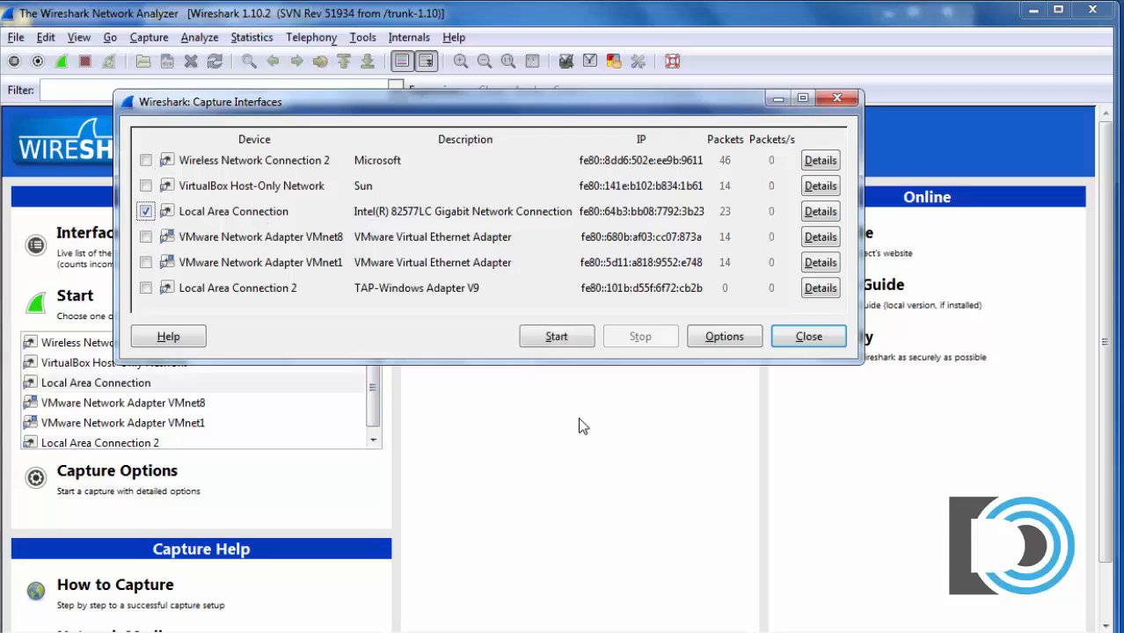
left_click(556, 336)
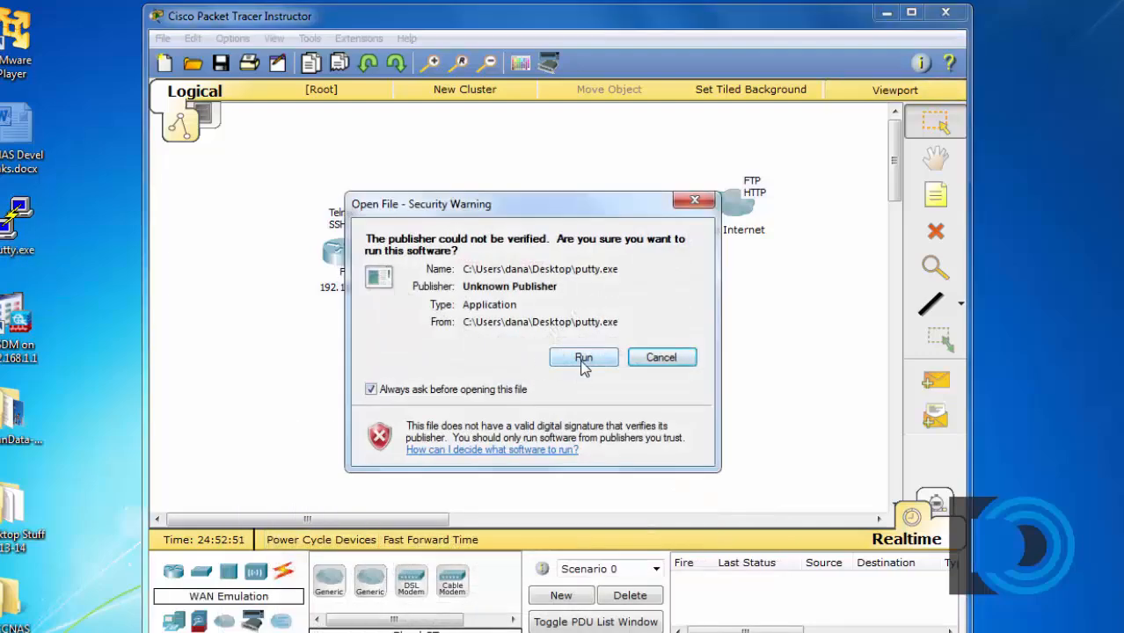
- Allow putty.exe to run and connect over Telnet to host 192.168.0.1
left_click(584, 357)
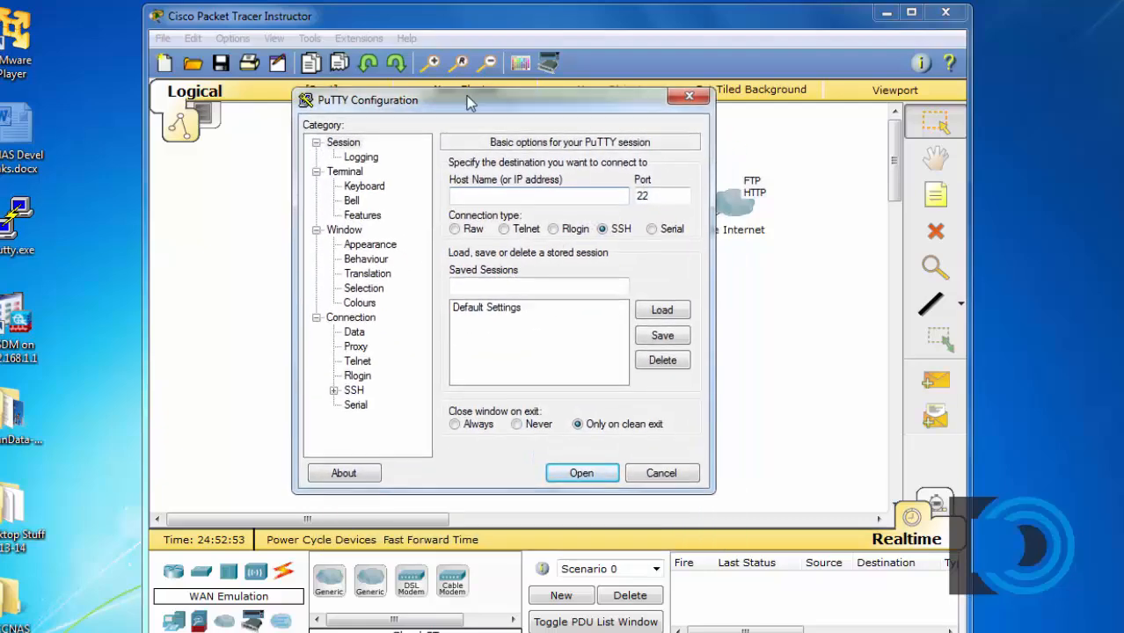
left_click(503, 228)
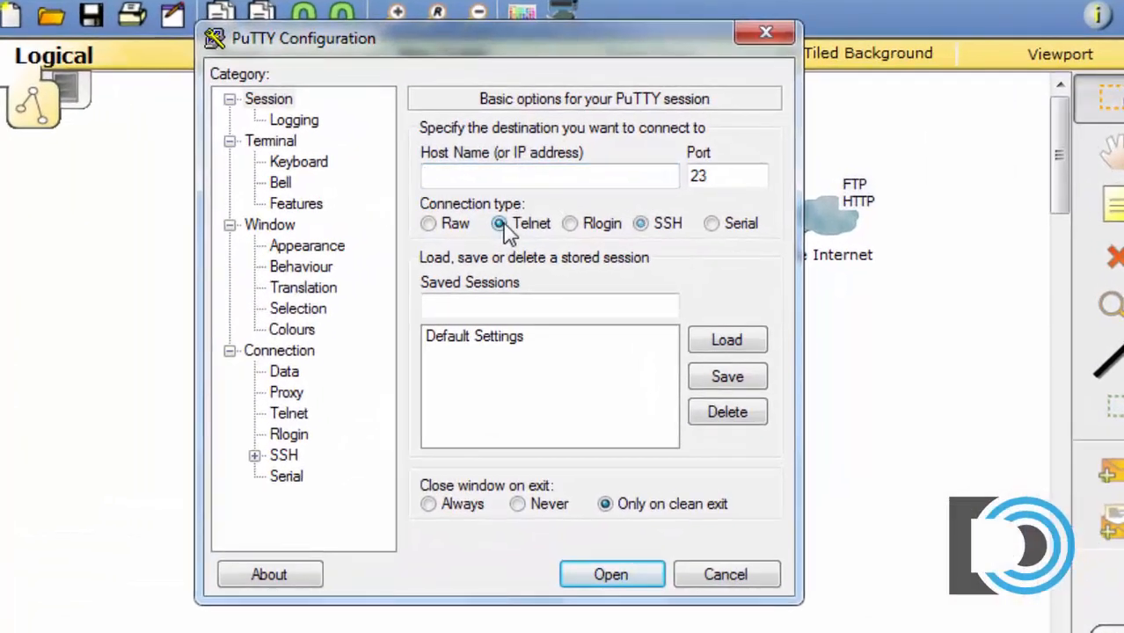
left_click(499, 223)
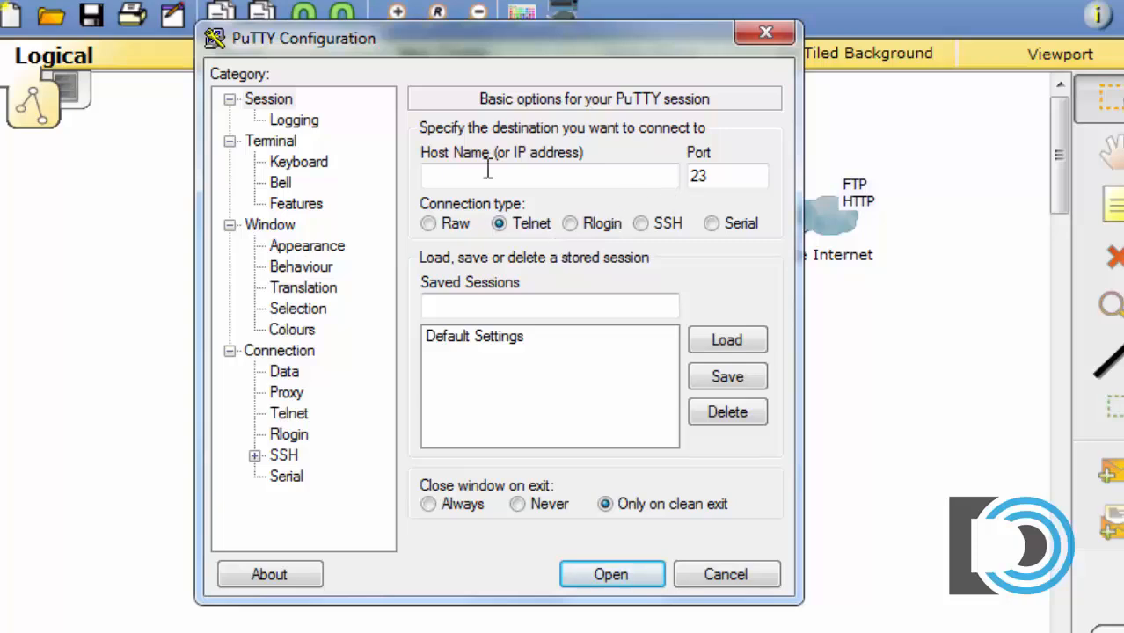
type("192.168")
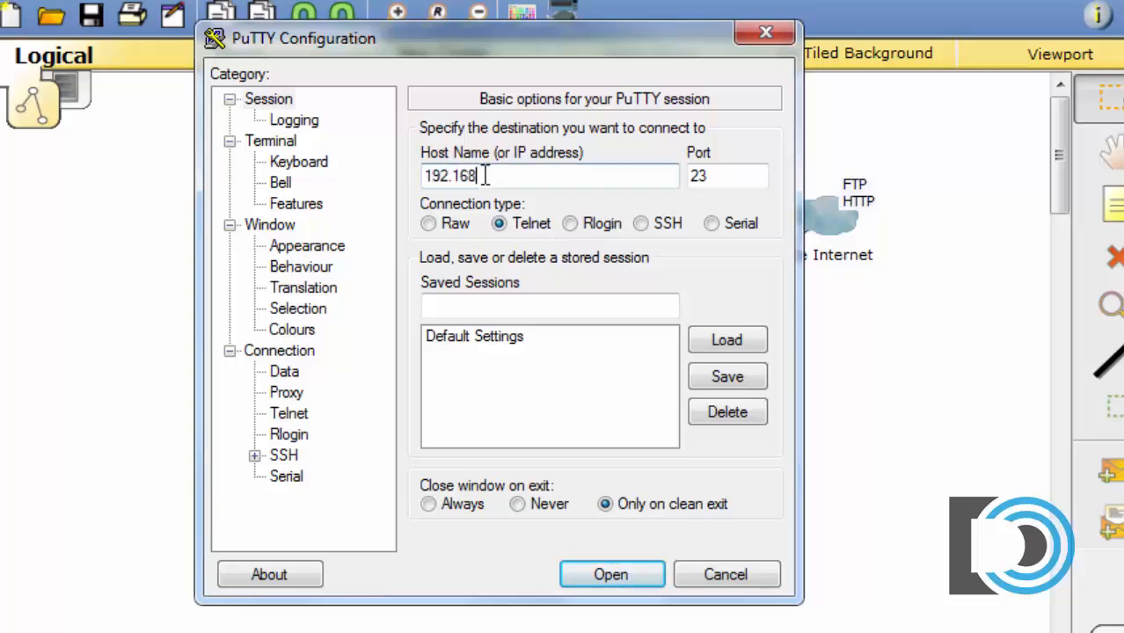
type(".0.1")
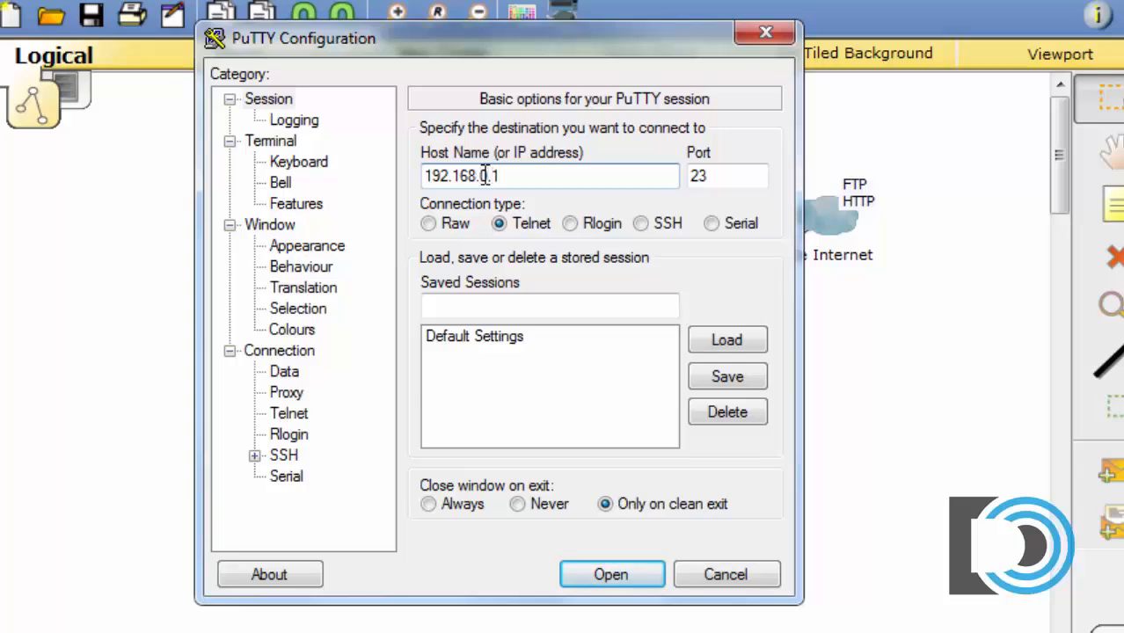
left_click(611, 573)
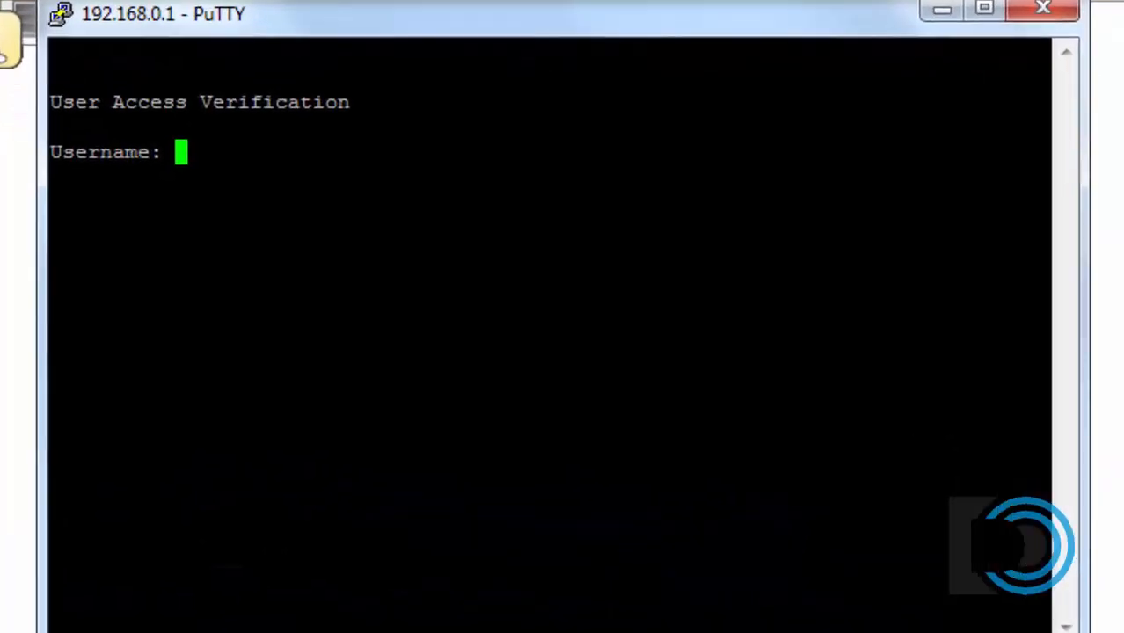
- Log in as admin, enter enable mode and run show ip route on R1
type("admin")
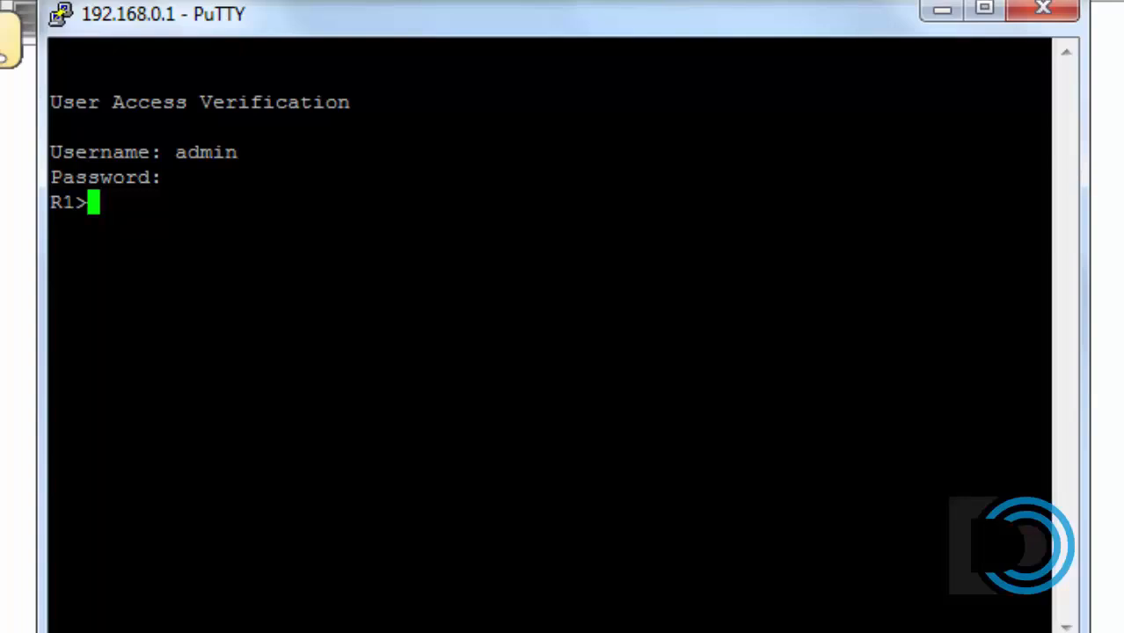
type("enable")
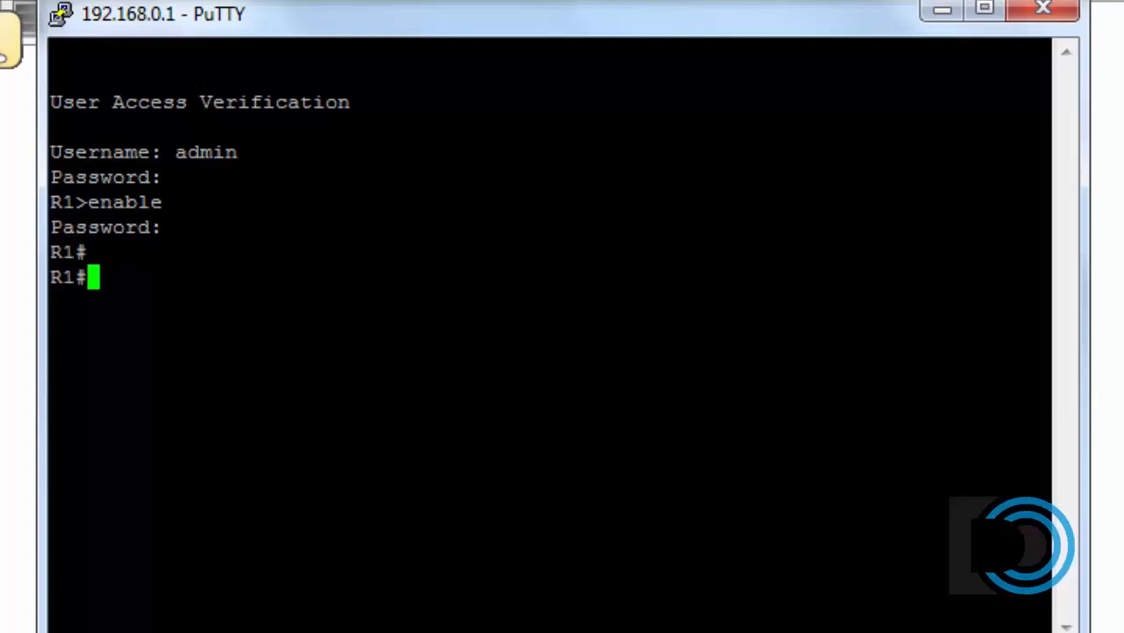
type("show")
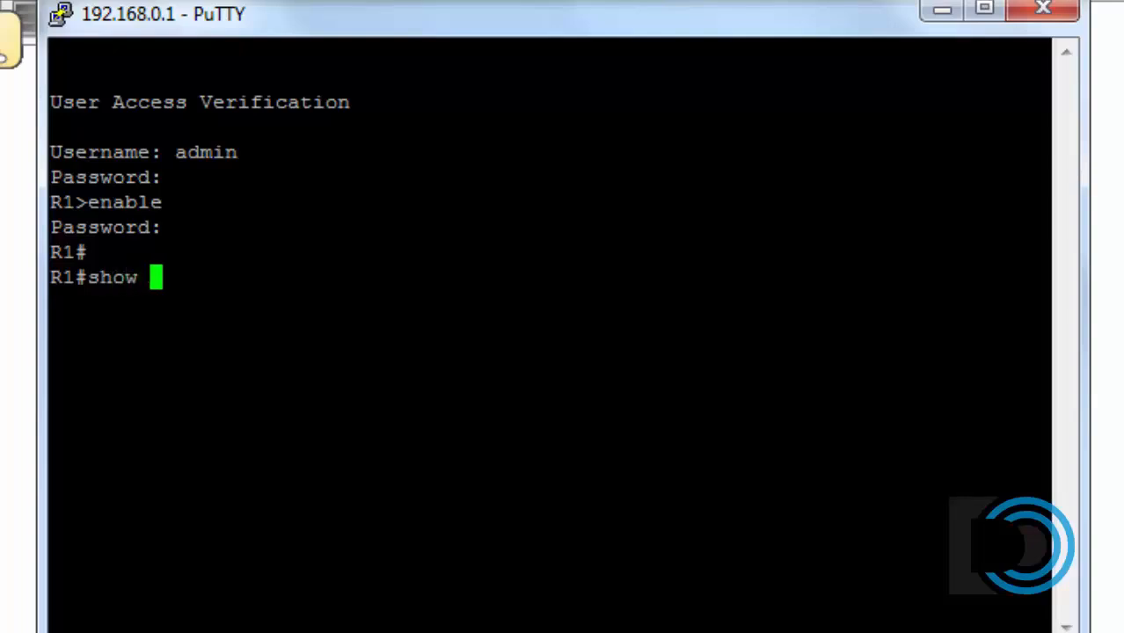
type("ip route")
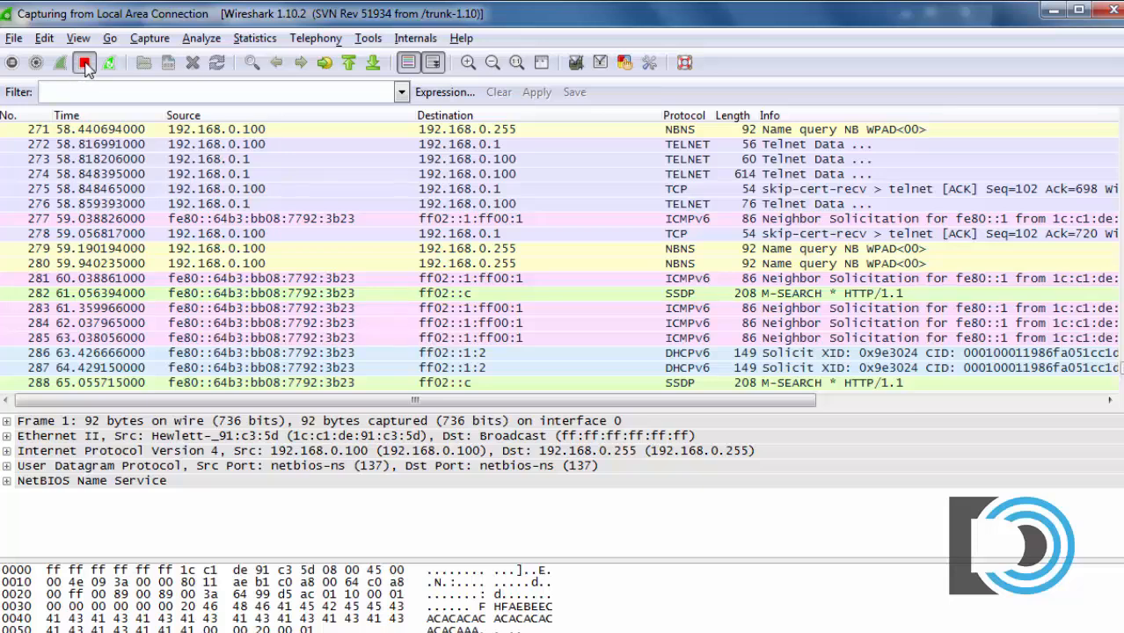
- Stop the running capture and scroll through the recorded Telnet packets
left_click(84, 63)
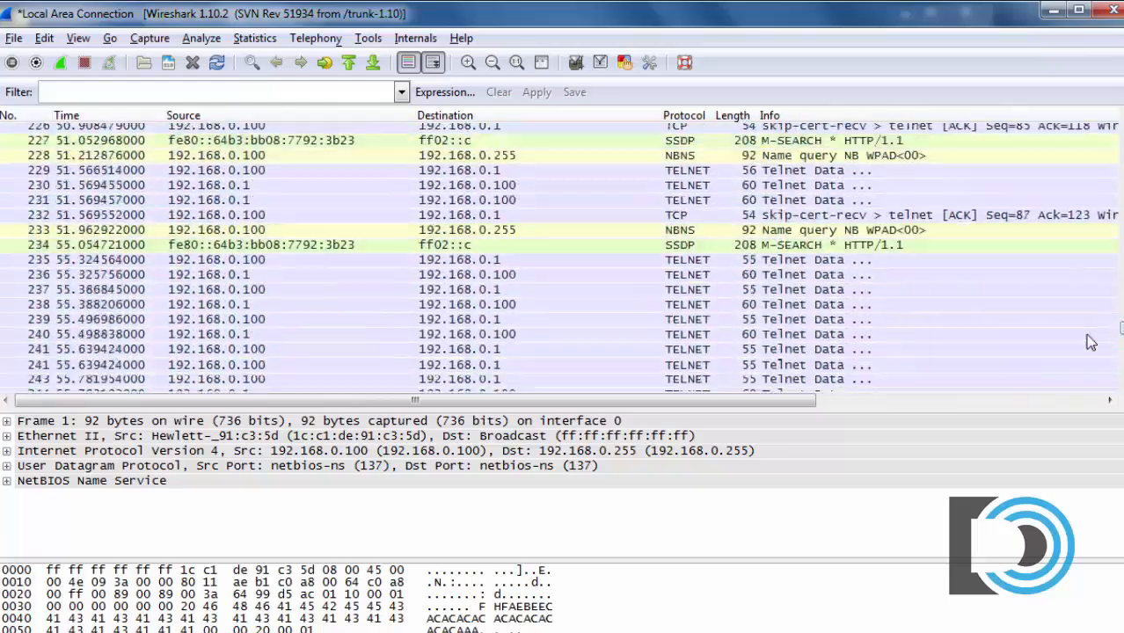
scroll("down", 3)
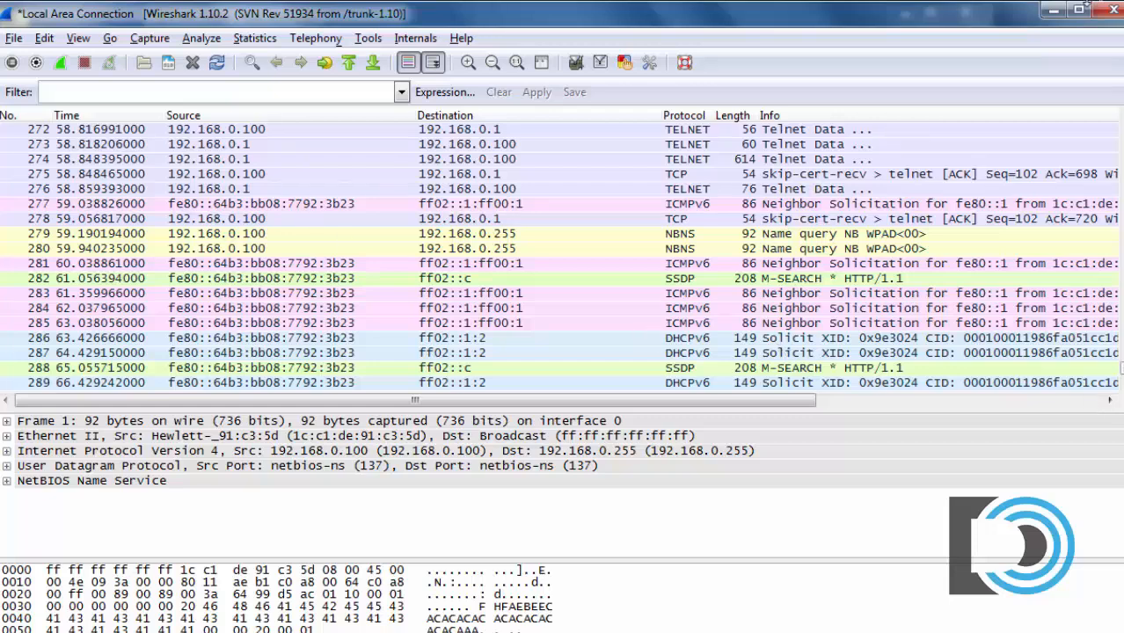
mouse_move(157, 95)
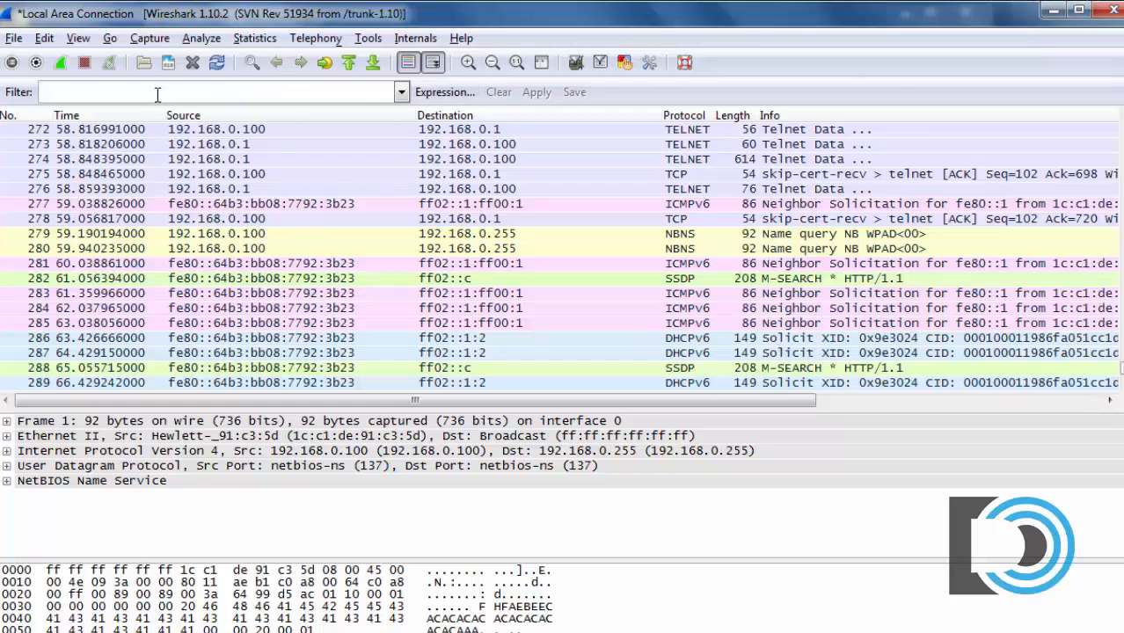
- Apply the display filter 'telnet' to the packet list
type("telnet")
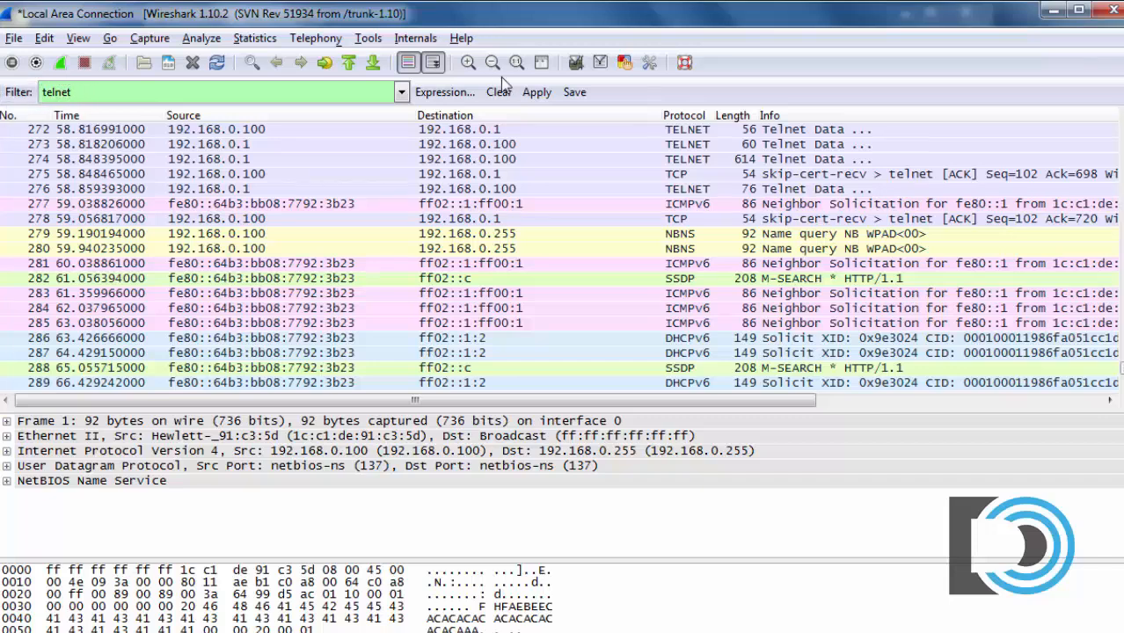
left_click(536, 91)
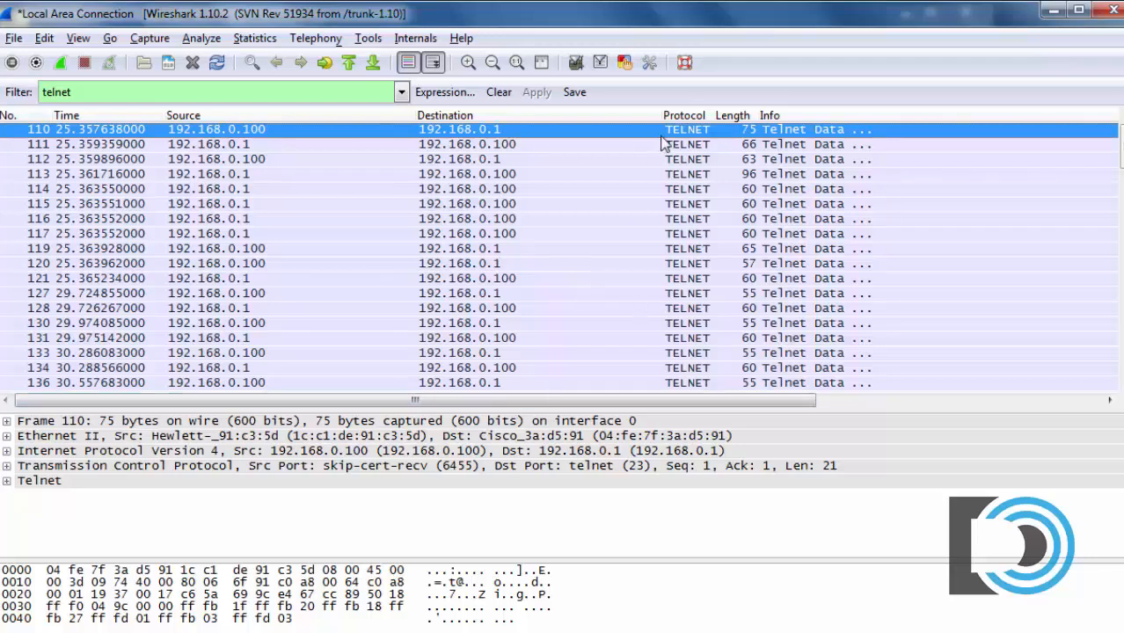
mouse_move(677, 288)
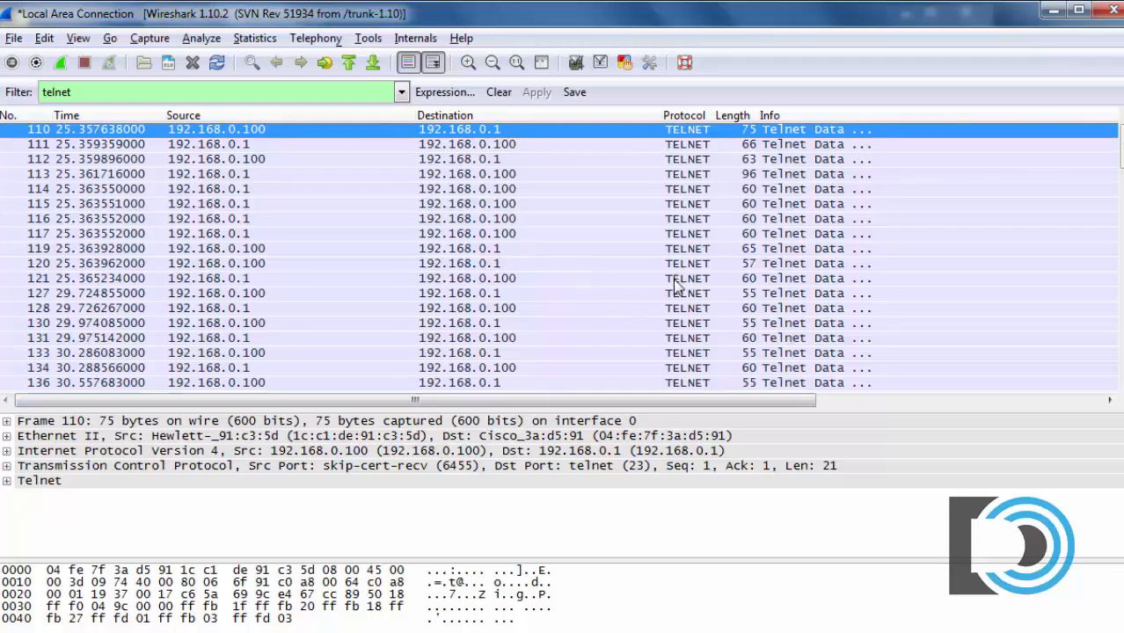
mouse_move(866, 157)
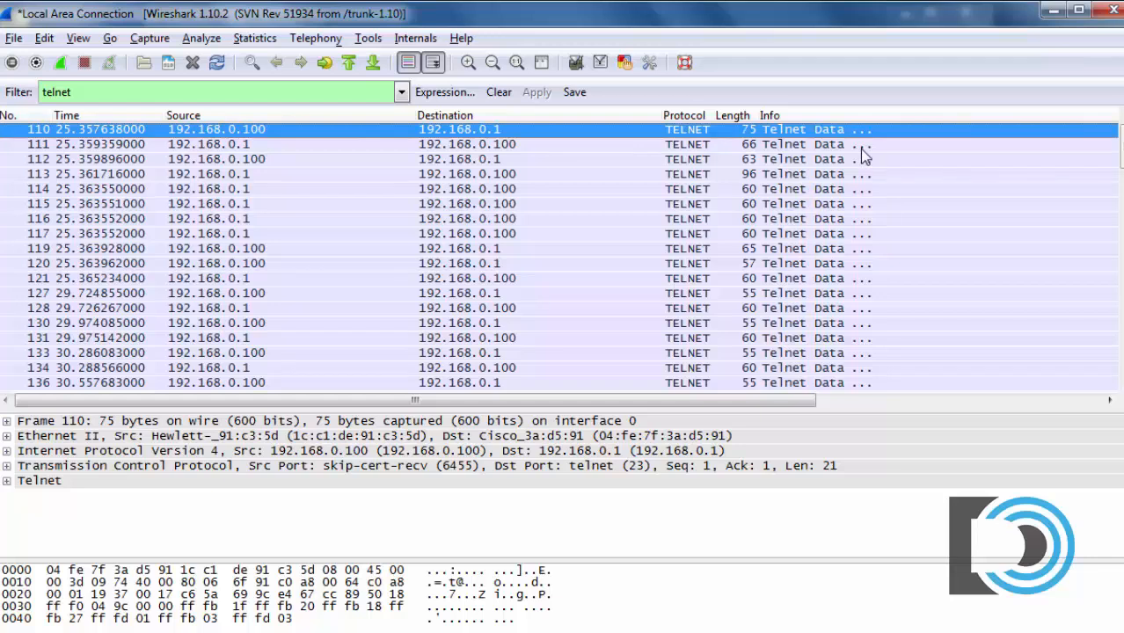
mouse_move(843, 225)
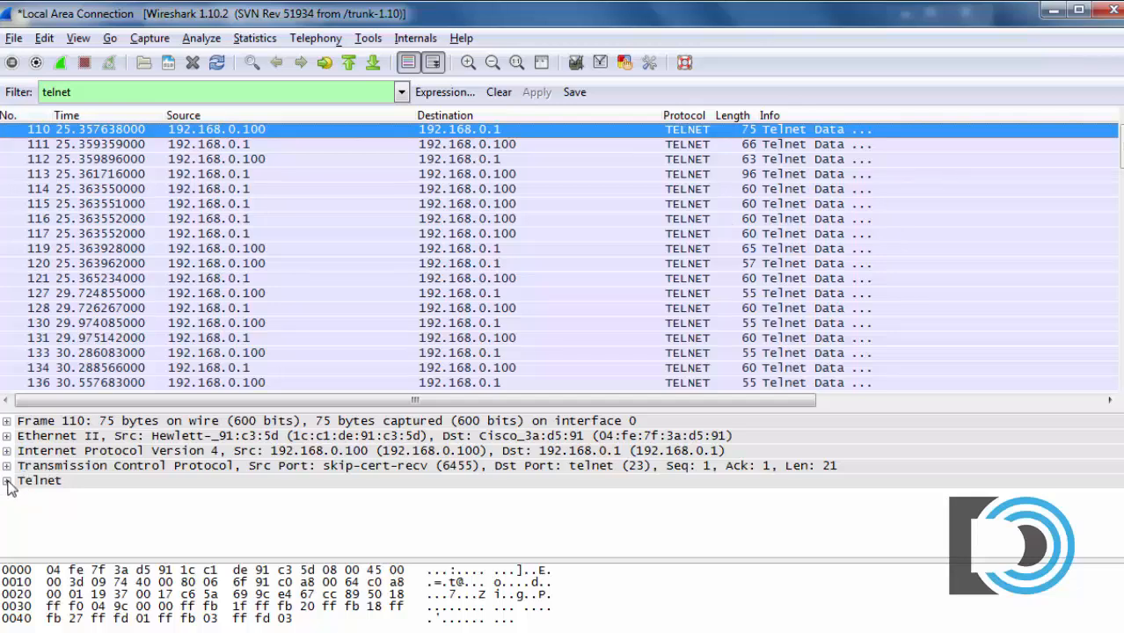
- Expand the Telnet tree of a router-to-PC packet to show its Username prompt data
left_click(7, 480)
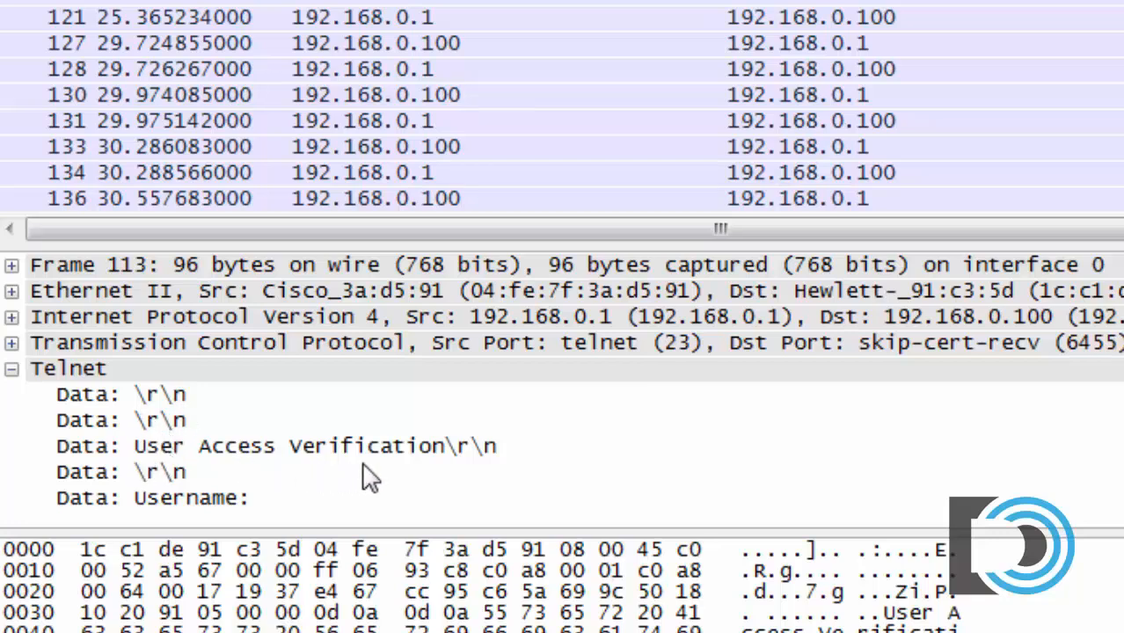
mouse_move(514, 461)
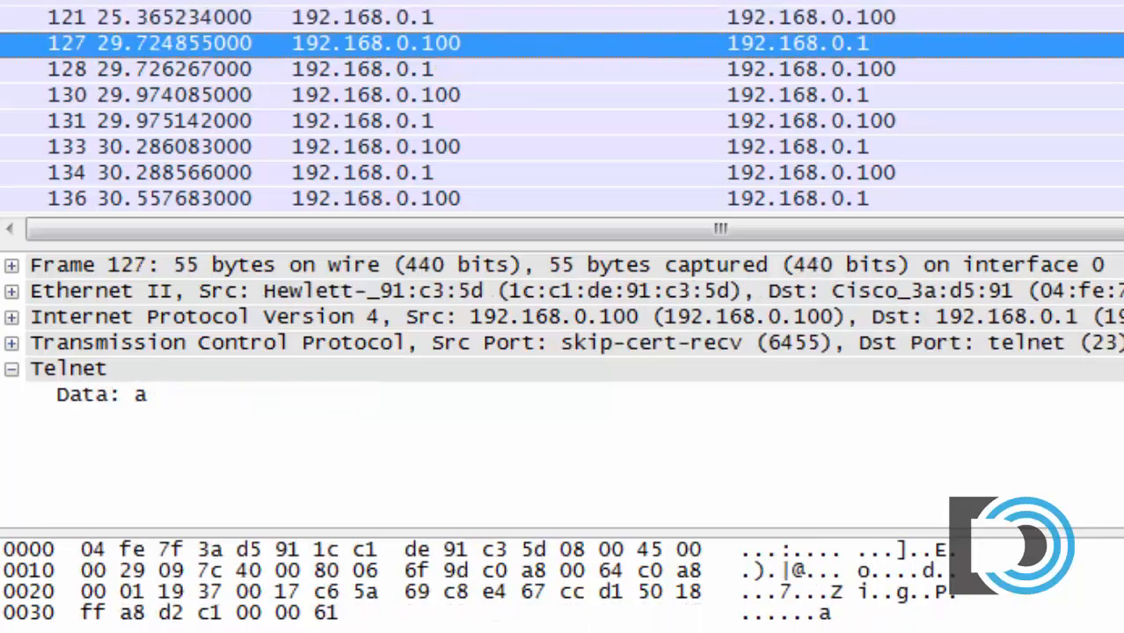
mouse_move(140, 419)
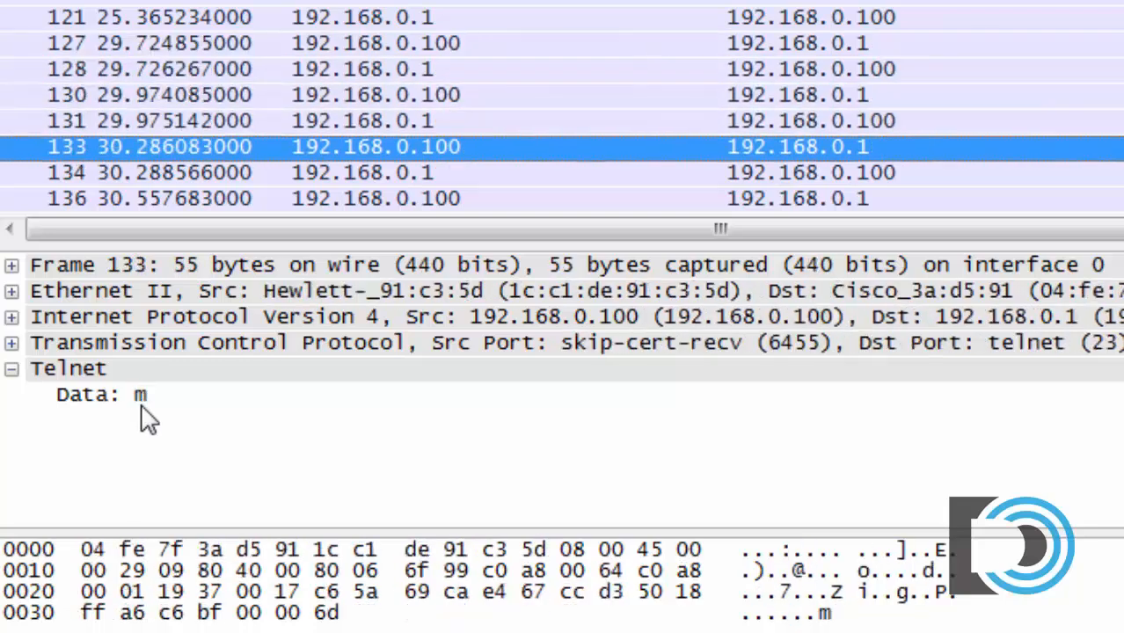
mouse_move(147, 440)
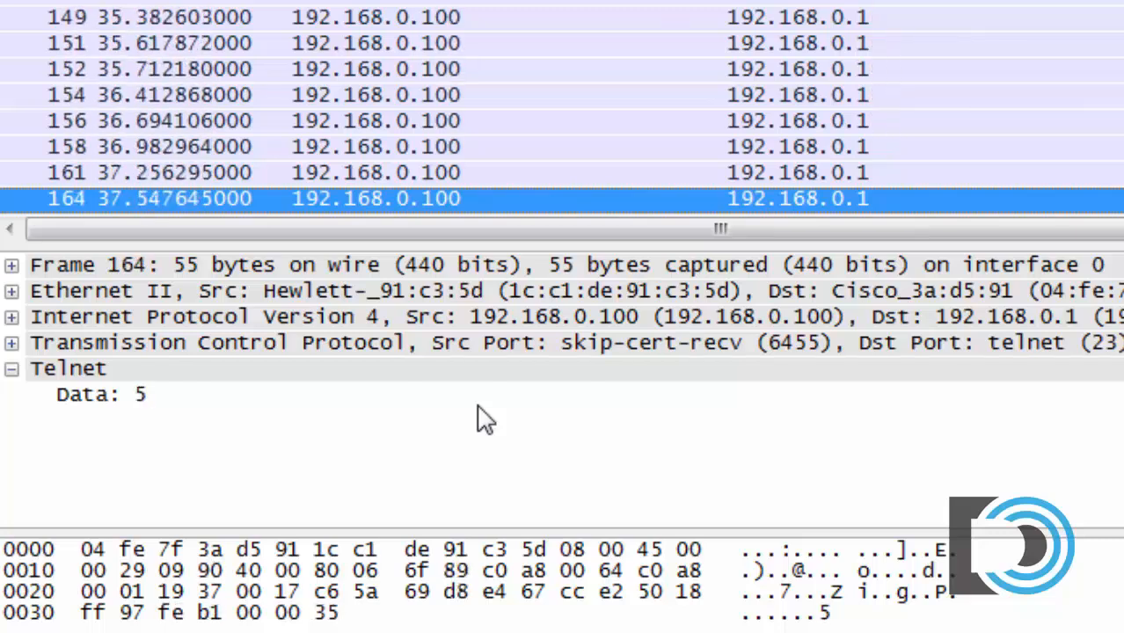
mouse_move(461, 326)
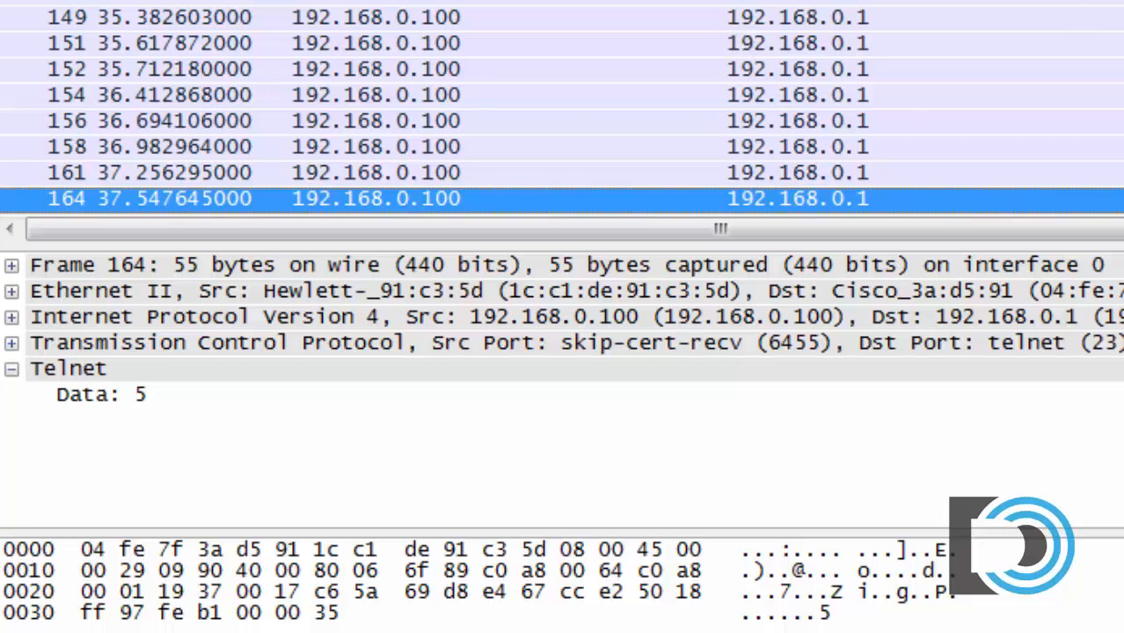
mouse_move(121, 401)
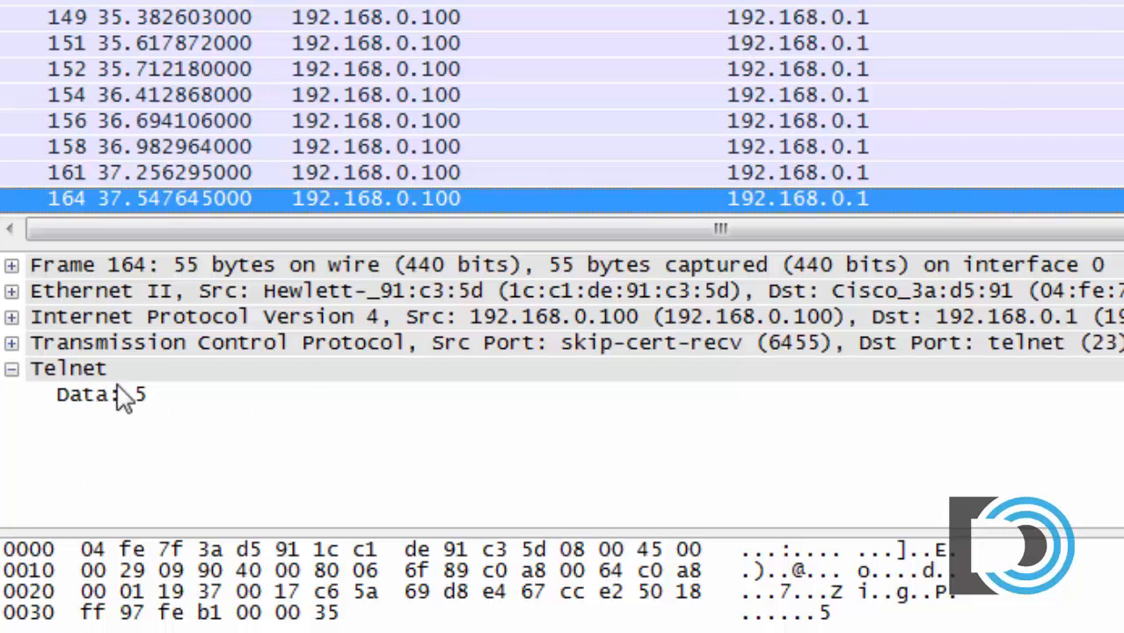
mouse_move(121, 398)
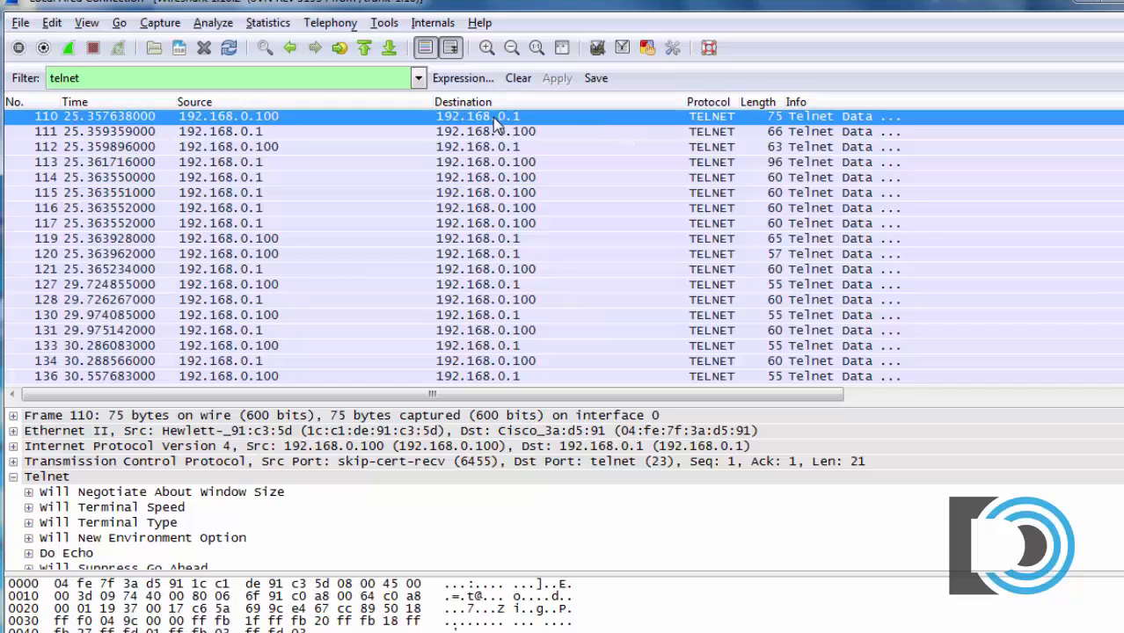
mouse_move(506, 127)
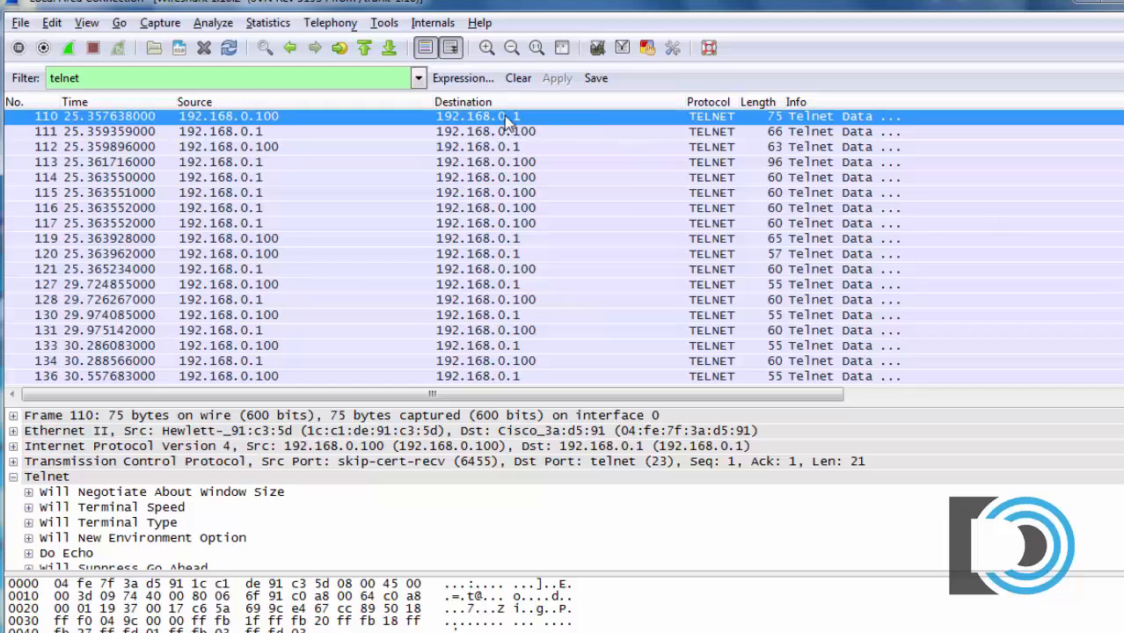
- Follow the TCP stream of the first Telnet data packet to see the whole conversation in plain text
right_click(479, 117)
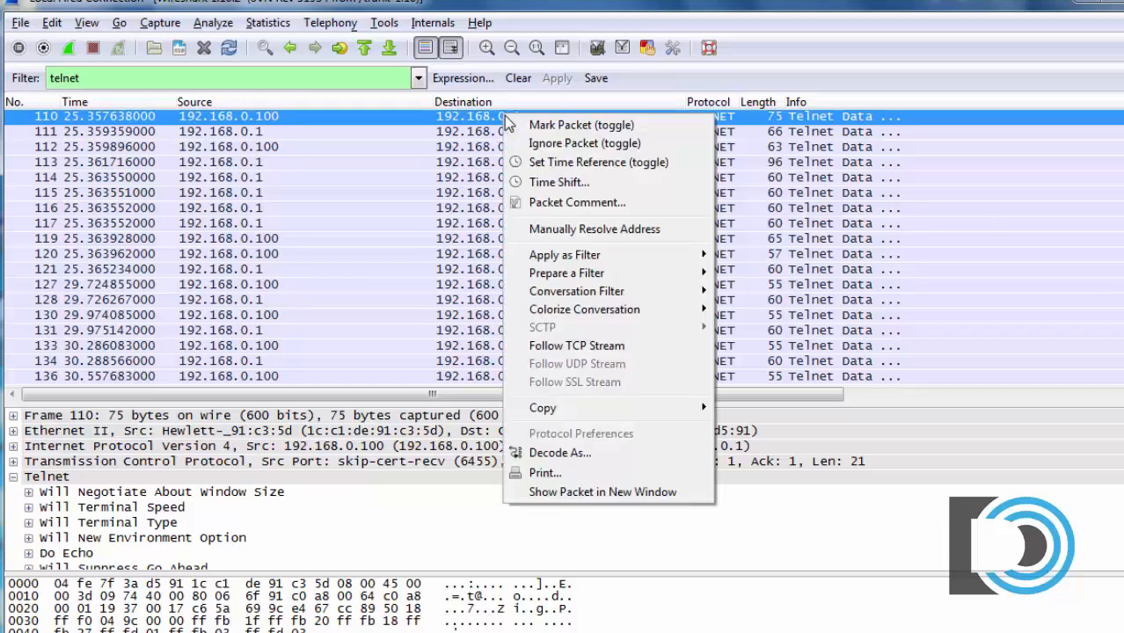
mouse_move(577, 344)
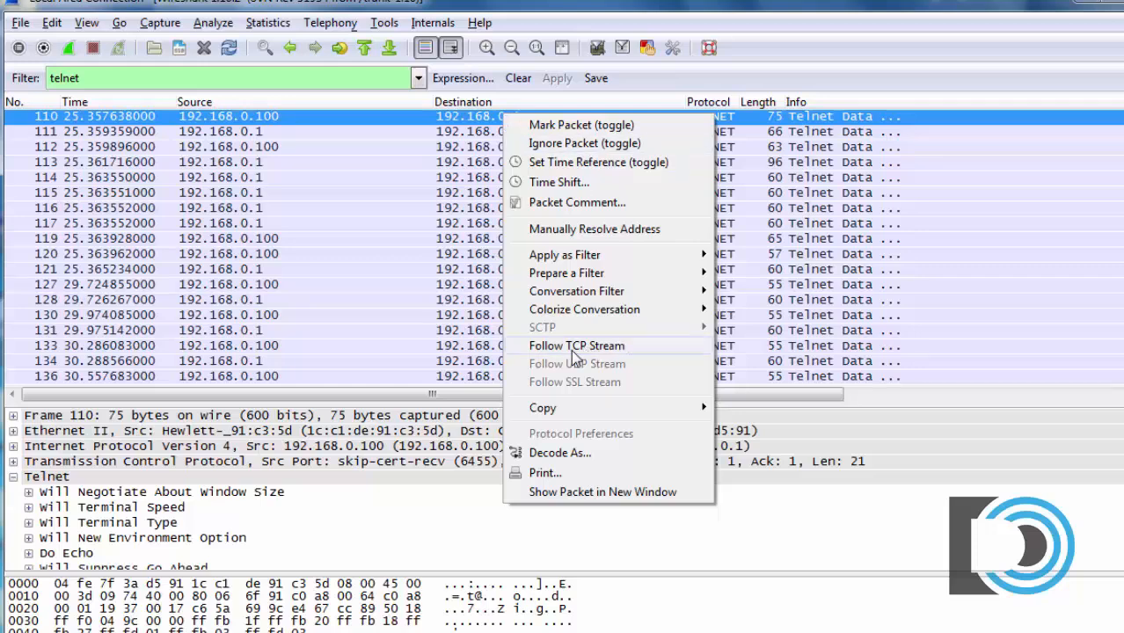
left_click(577, 344)
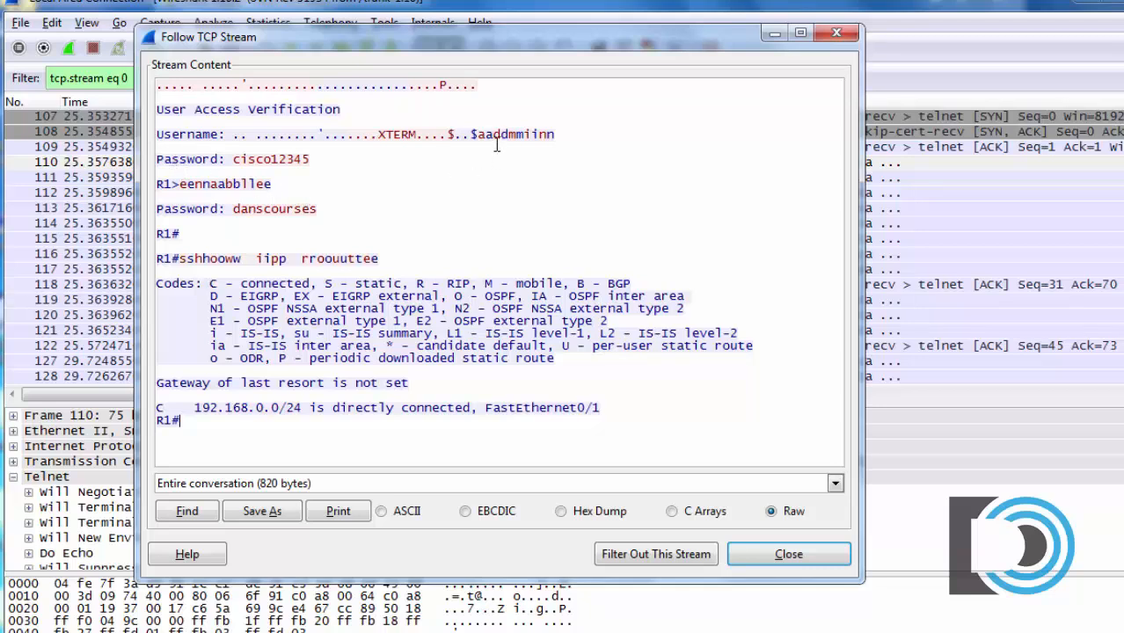
double_click(510, 133)
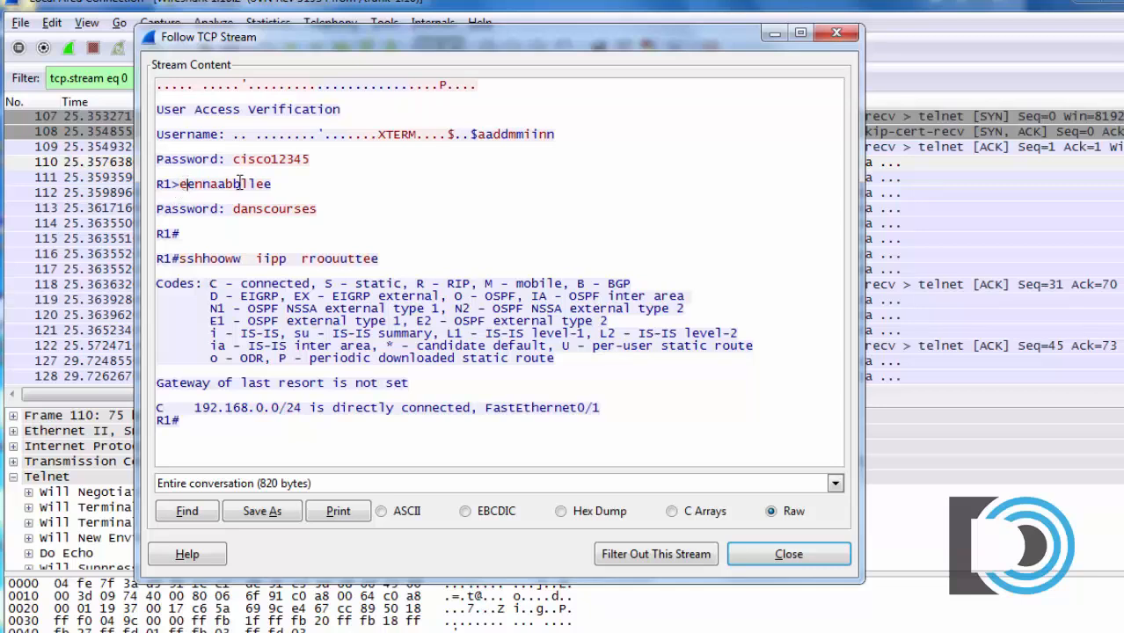
double_click(274, 207)
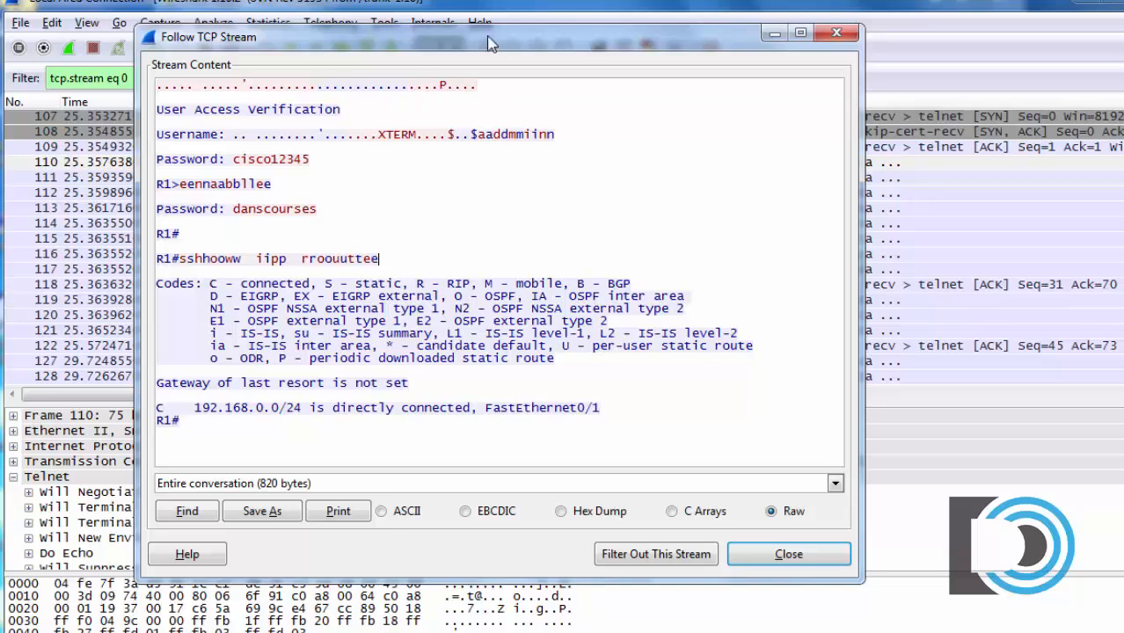
left_click_drag(492, 37, 549, 12)
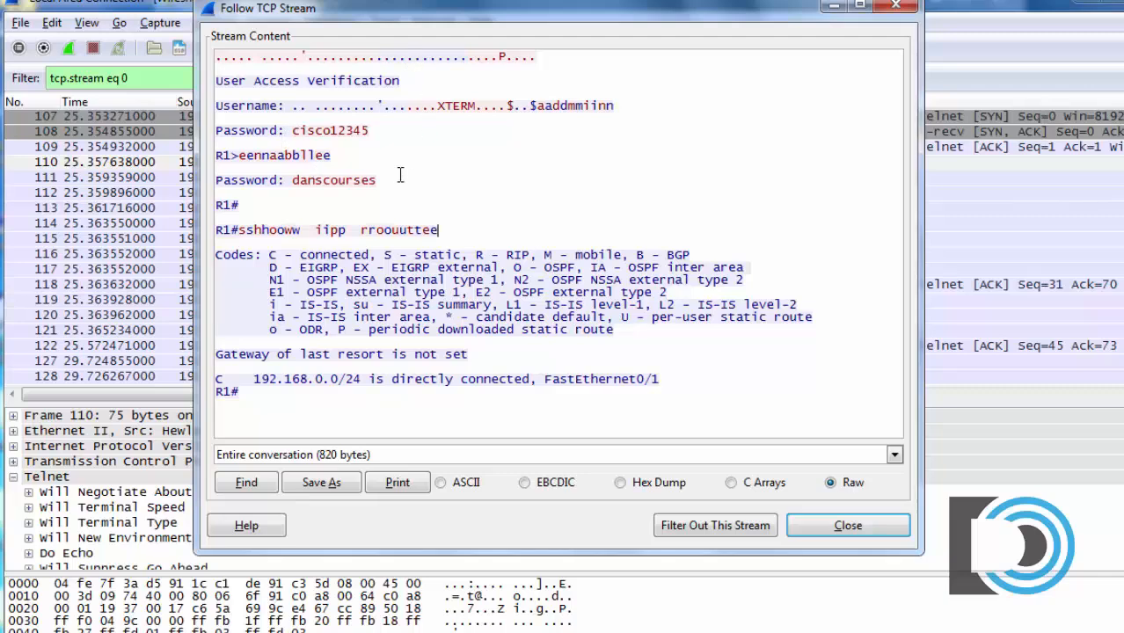
mouse_move(679, 430)
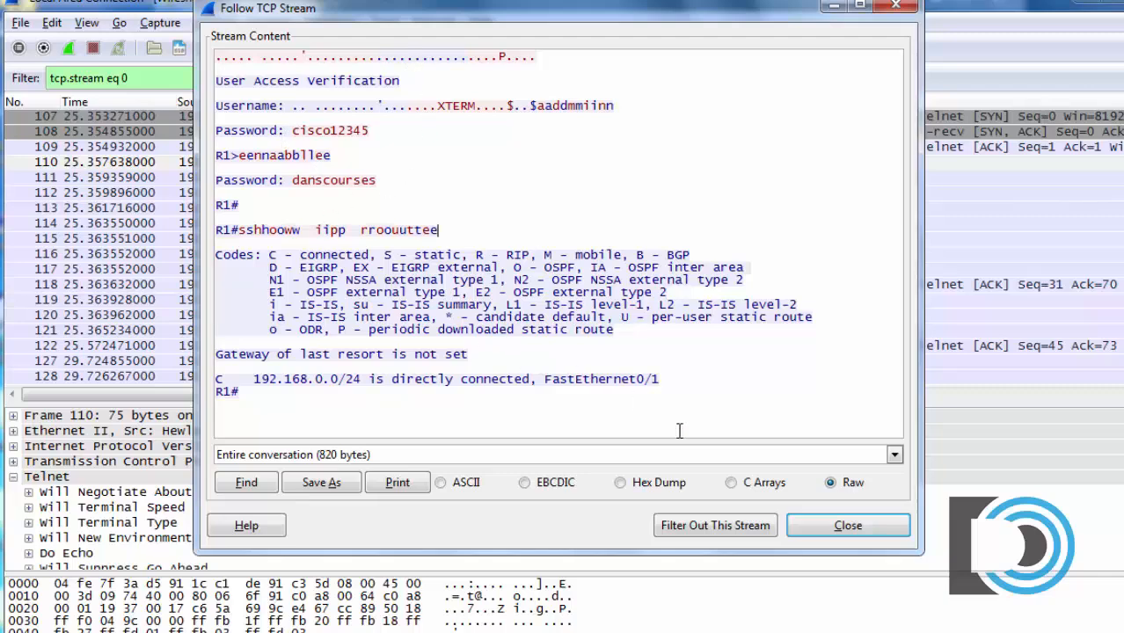
left_click(846, 524)
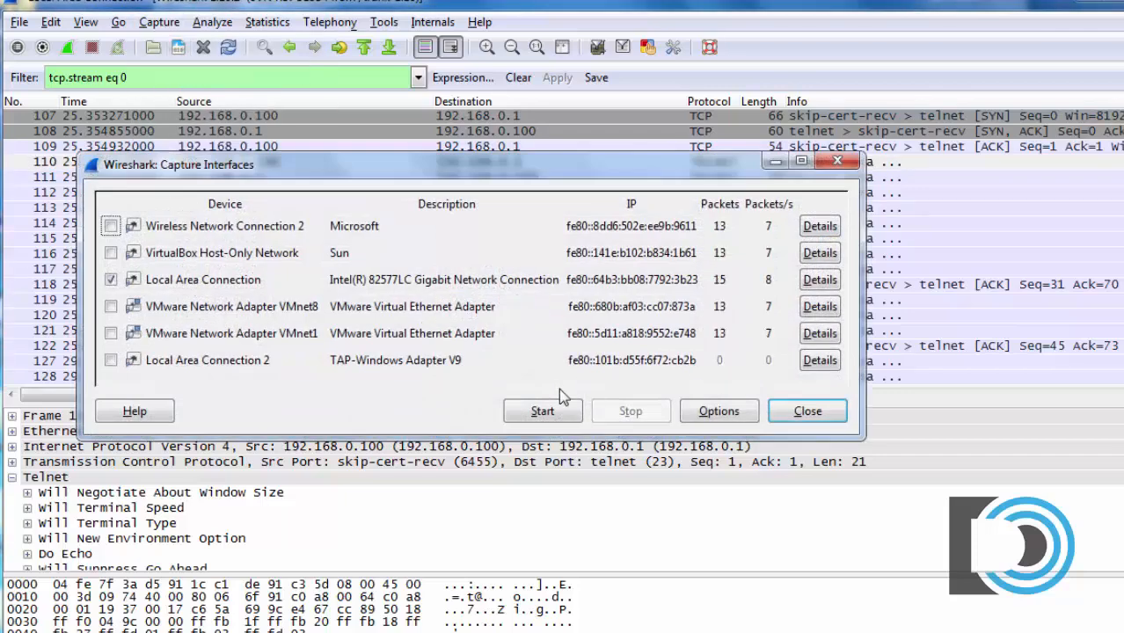
- Start a new capture, continuing without saving the old packets, and clear the display filter
left_click(542, 412)
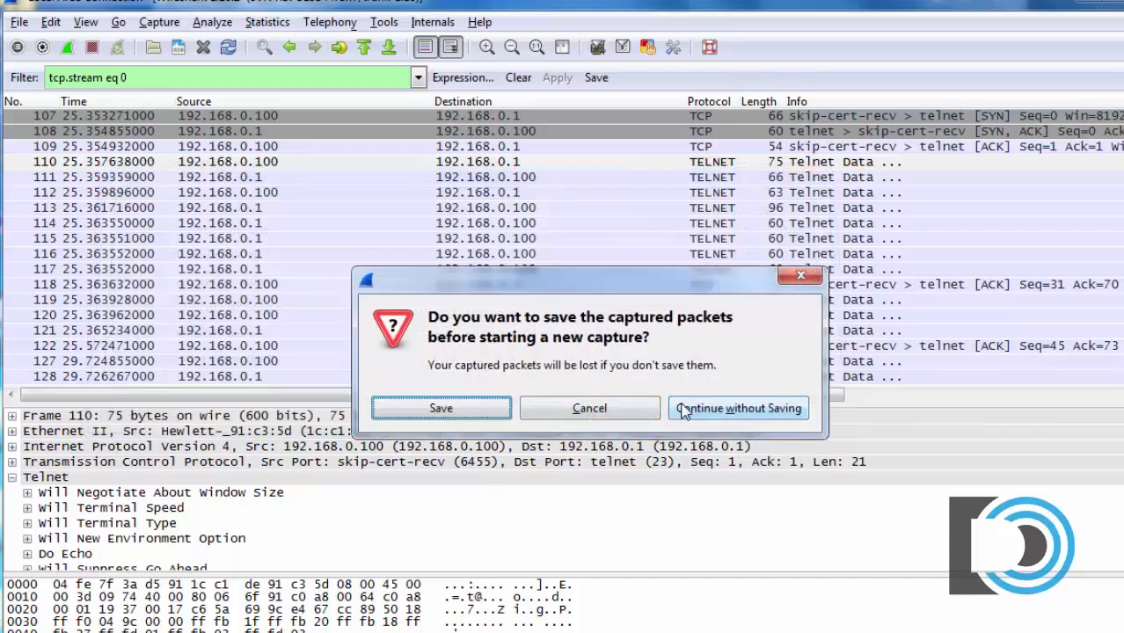
mouse_move(748, 418)
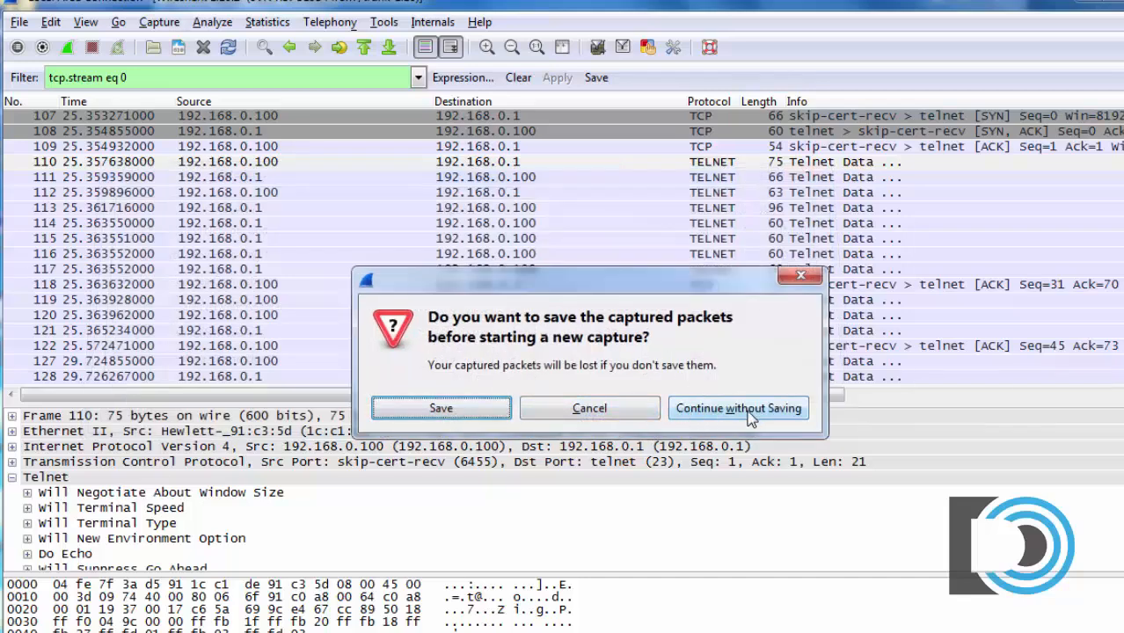
mouse_move(677, 408)
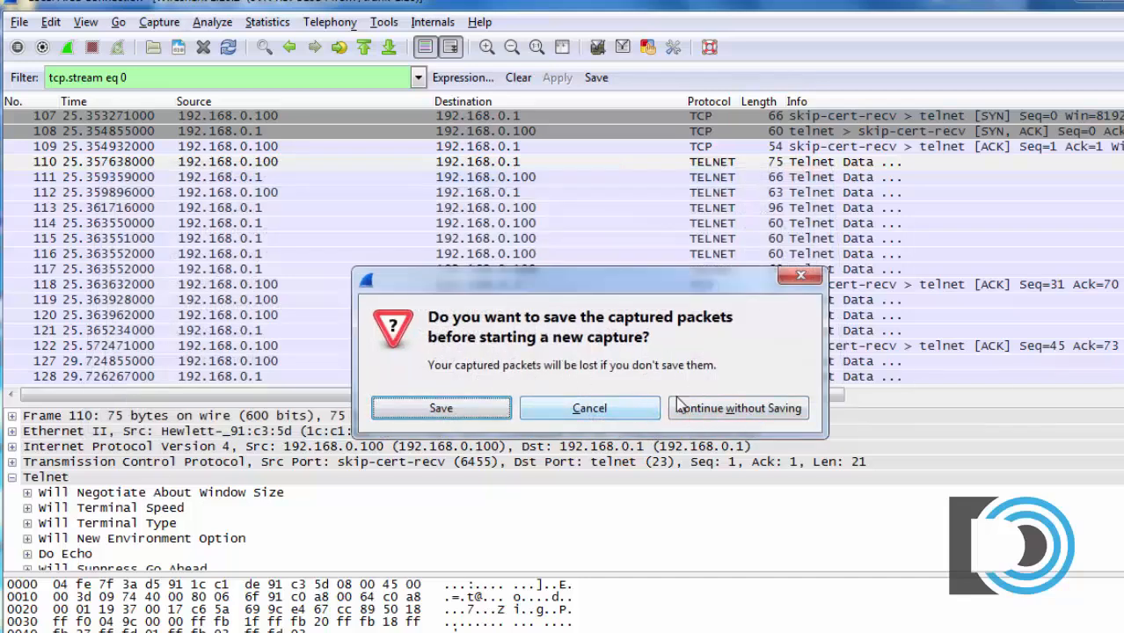
left_click(738, 408)
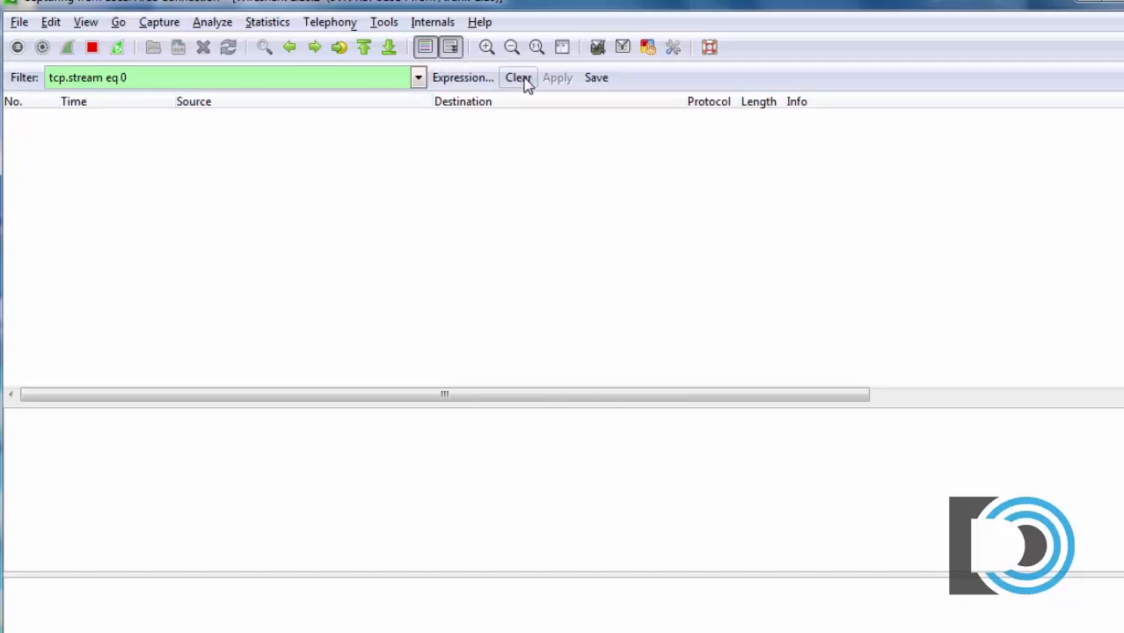
left_click(517, 78)
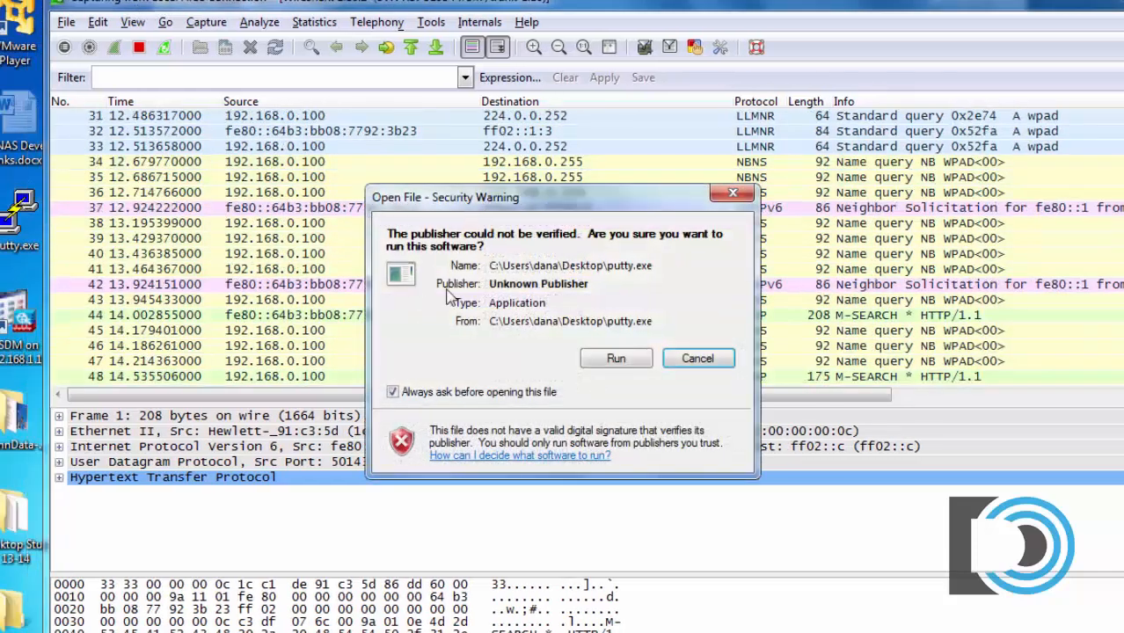
- Run putty.exe, connect over SSH to 192.168.0.1, log in as admin and issue enable and show
left_click(616, 358)
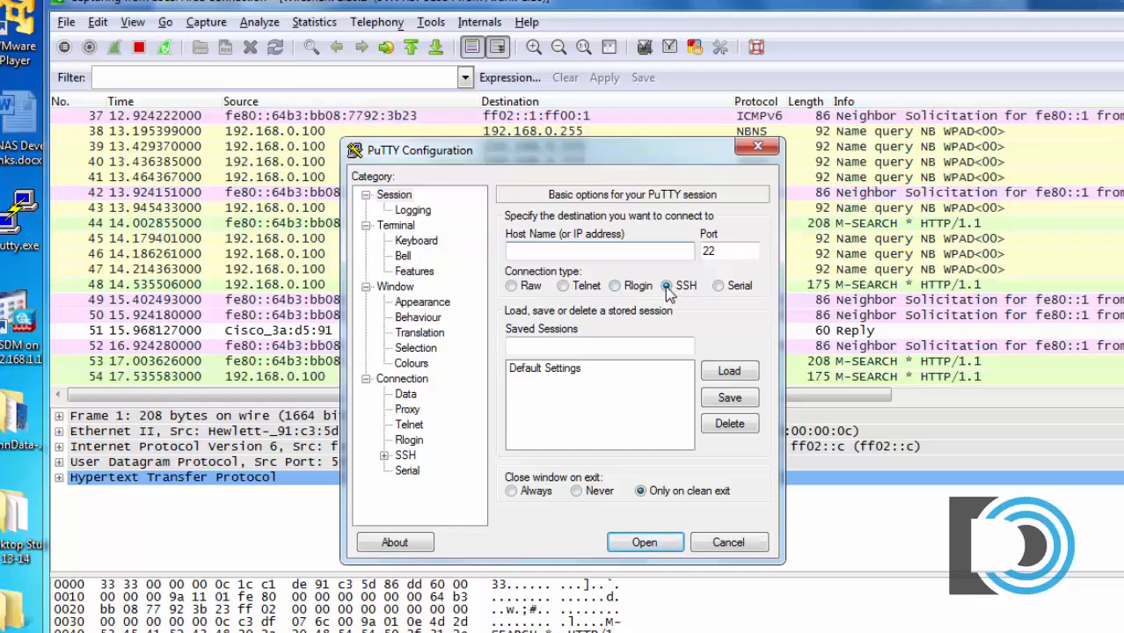
type("192.168.0.1")
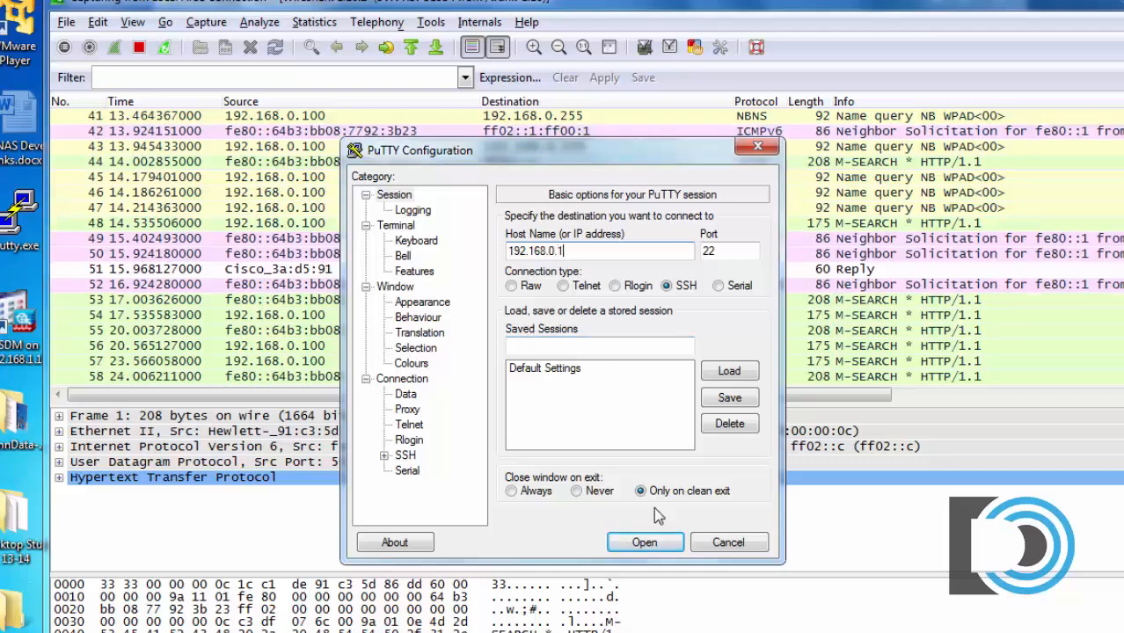
left_click(644, 541)
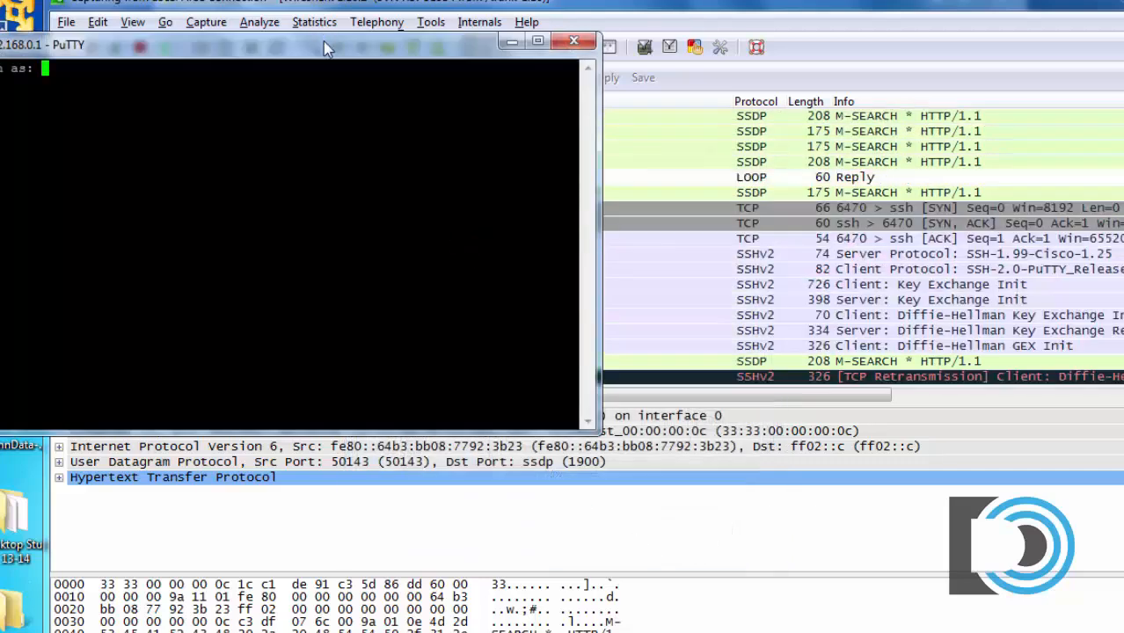
type("admin")
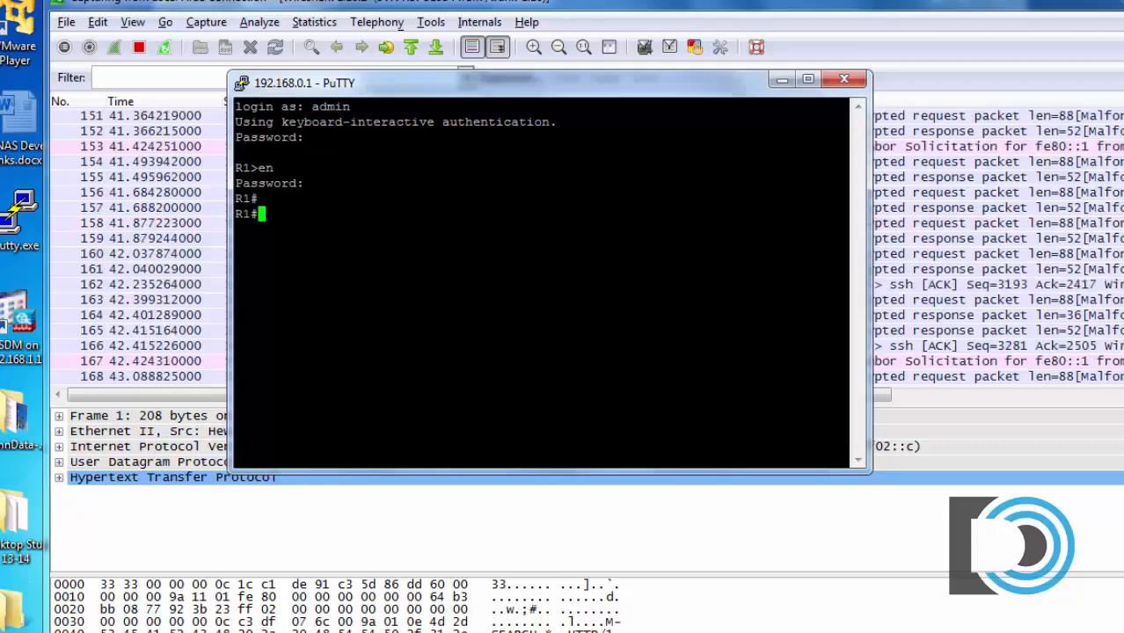
type("sh")
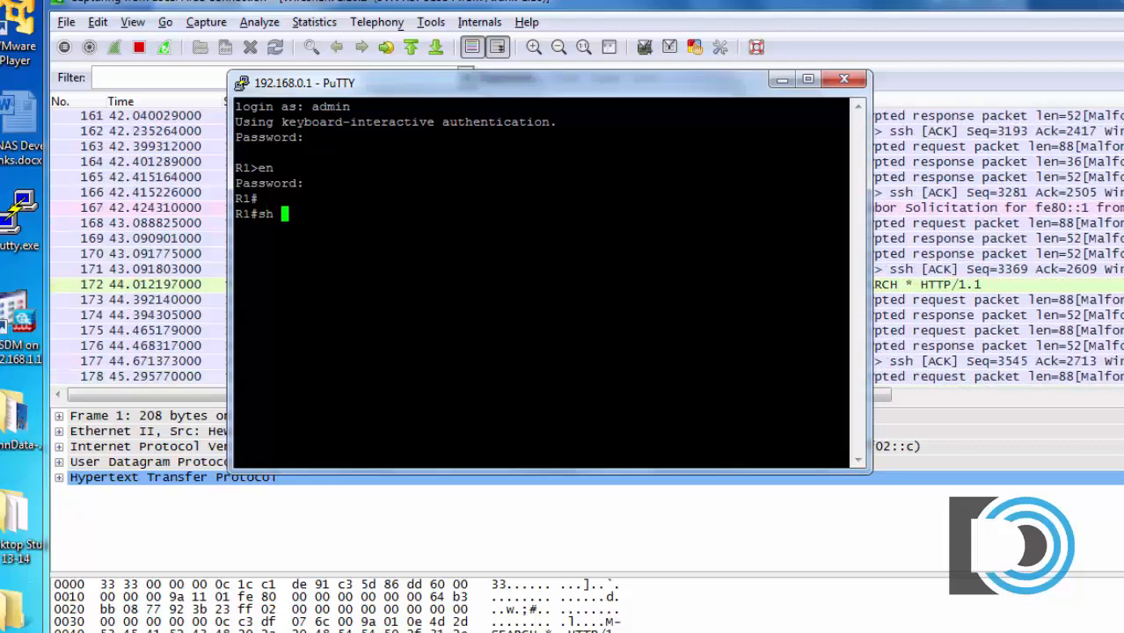
type("ow")
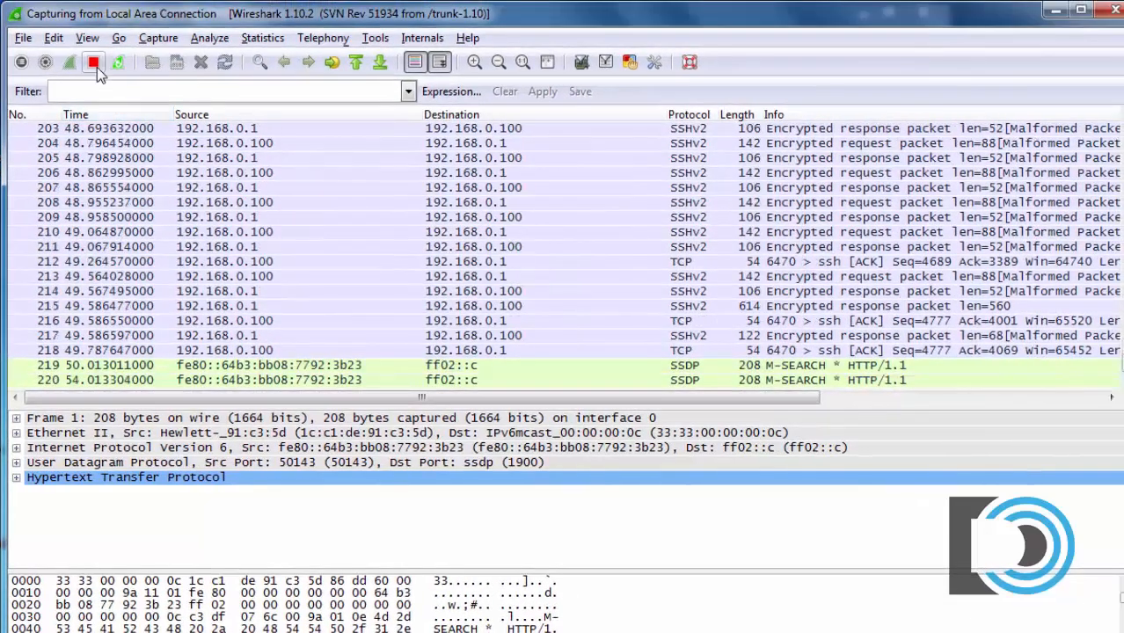
- Stop the capture and expand an SSHv2 packet's Malformed Packet and Expert Info details
left_click(93, 61)
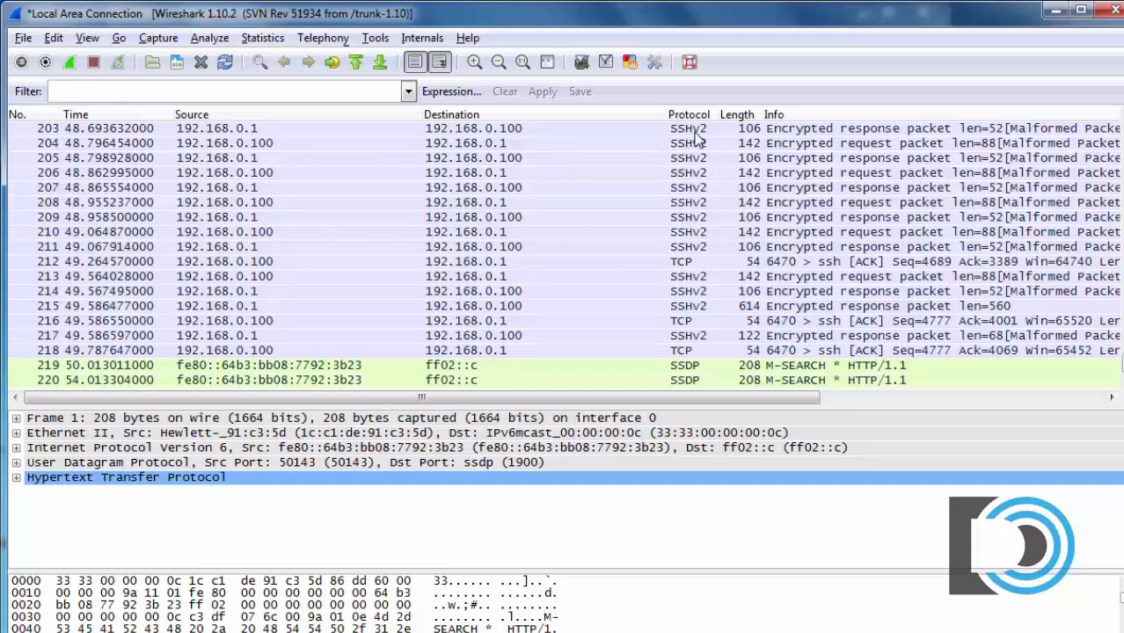
left_click(352, 143)
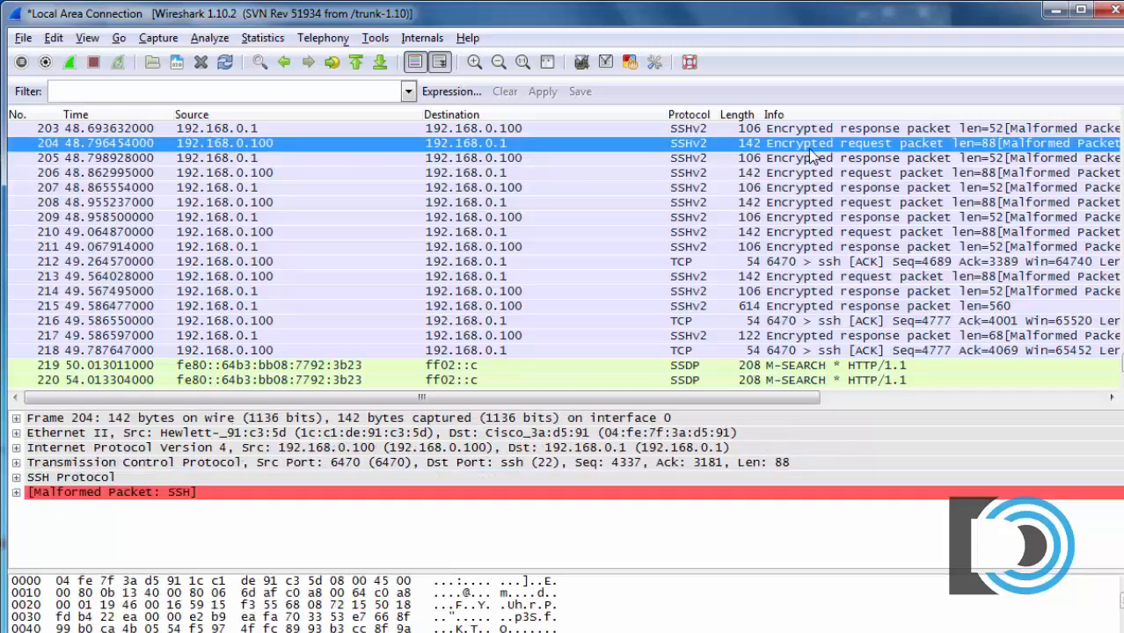
left_click(16, 493)
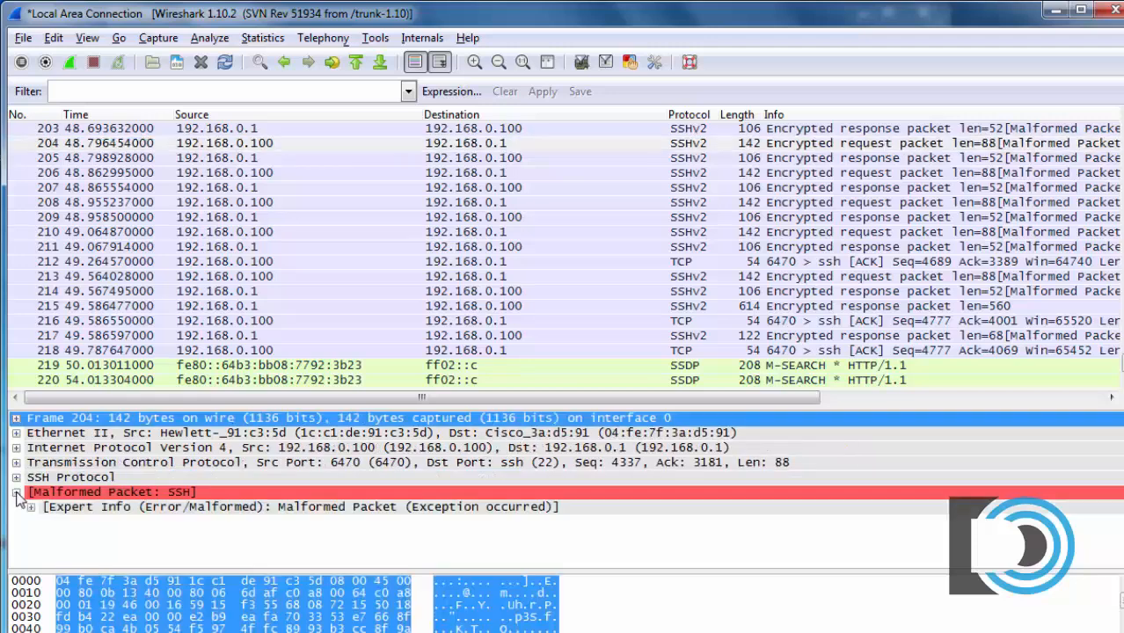
left_click(16, 477)
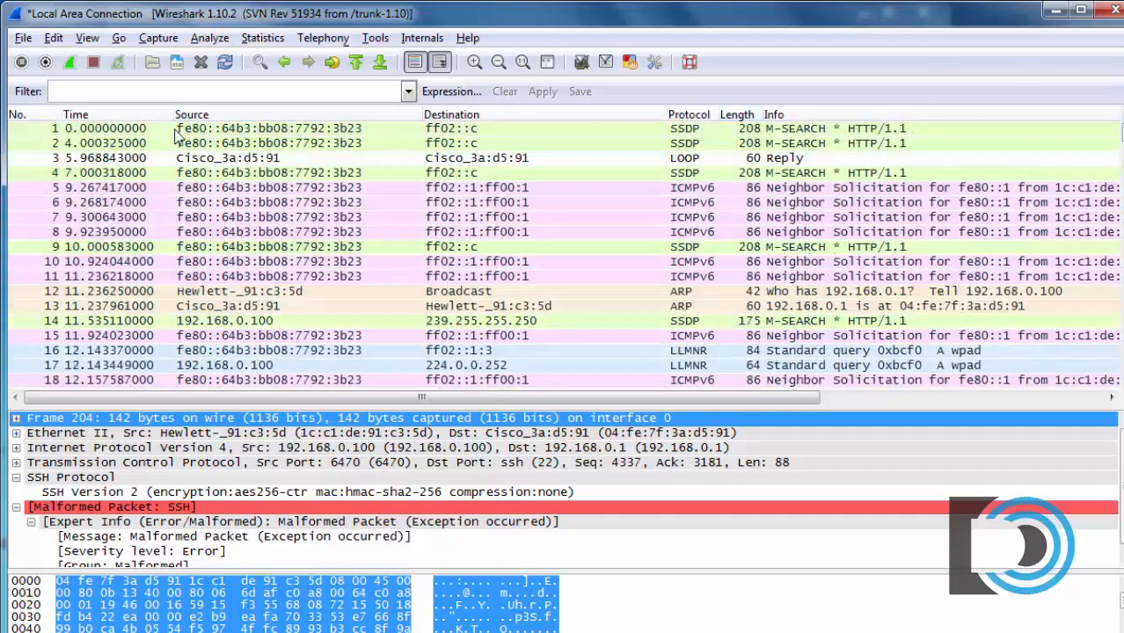
- Filter the packet list to ssh traffic and inspect an encrypted SSHv2 packet's details
type("ssh")
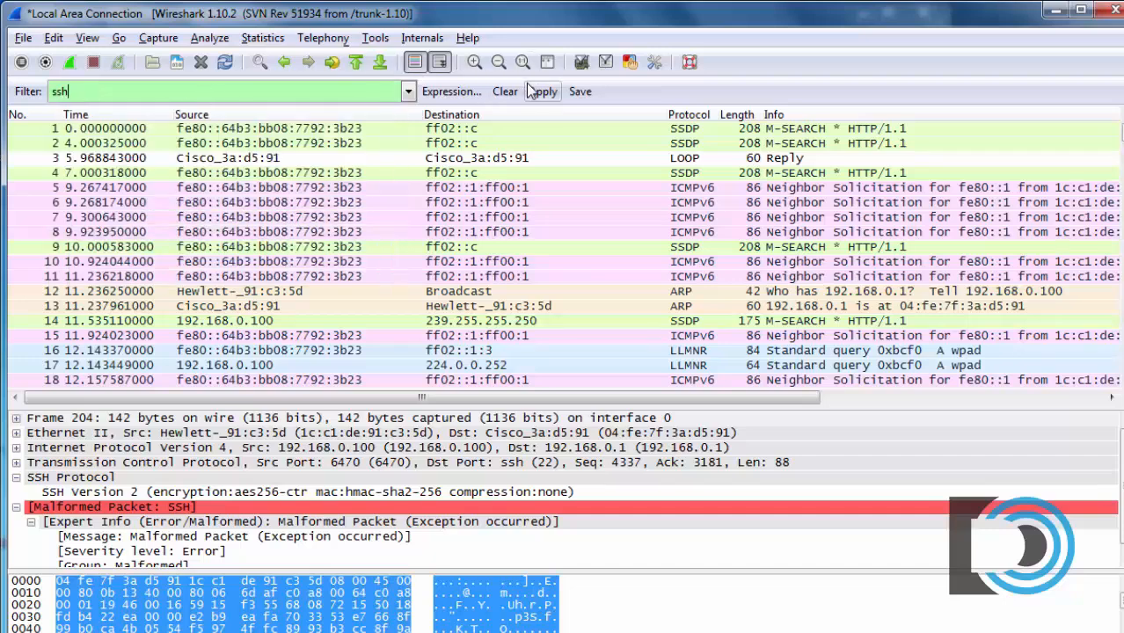
left_click(542, 91)
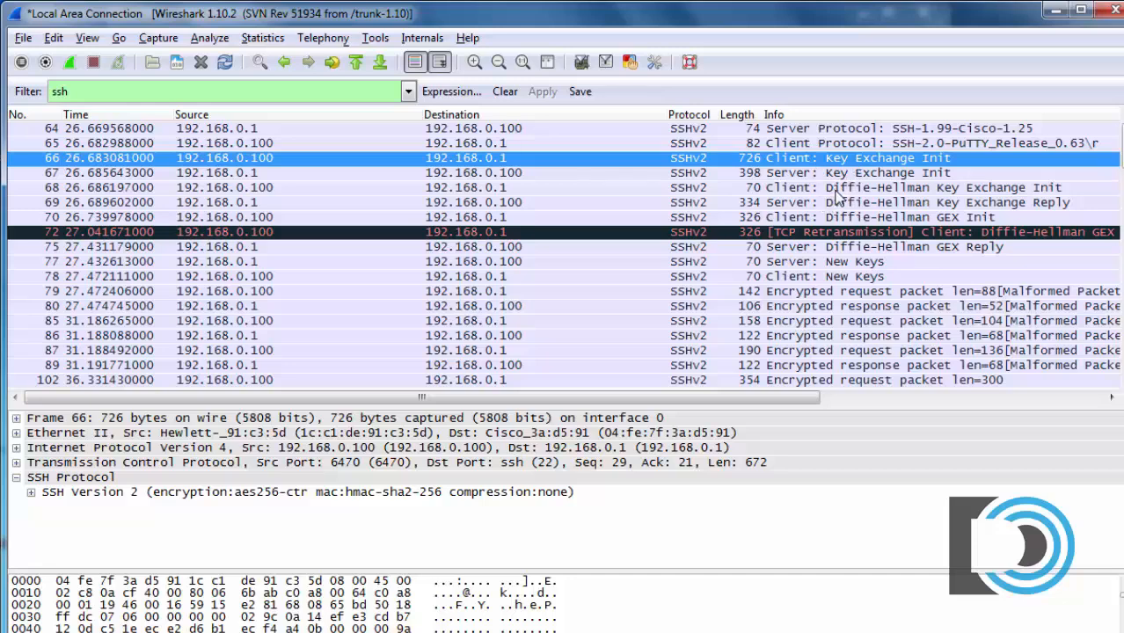
left_click(861, 201)
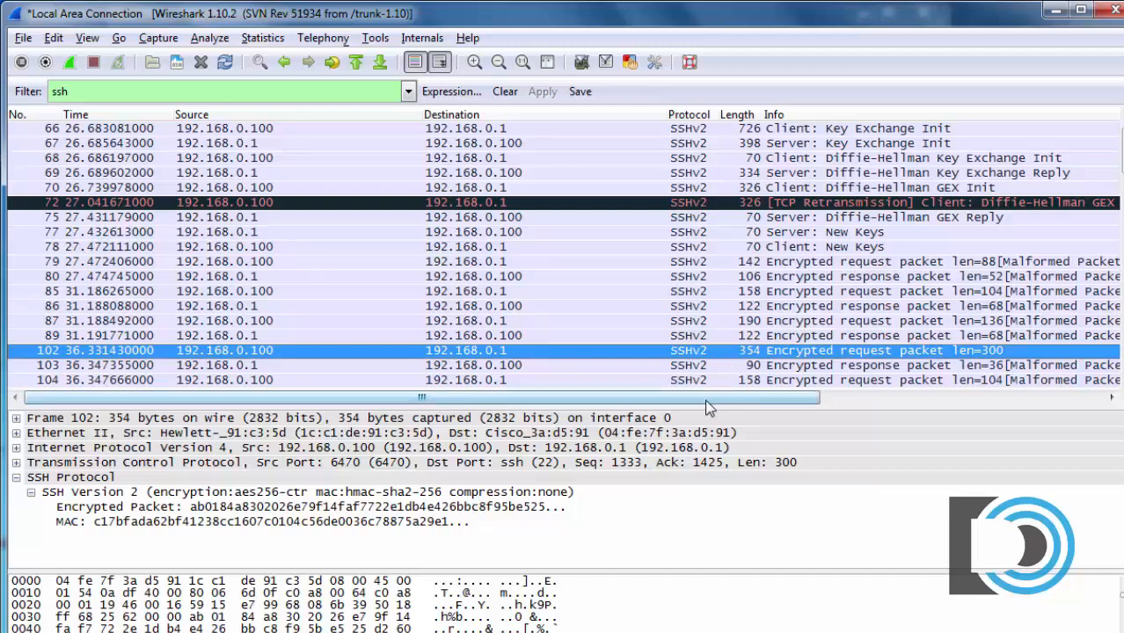
mouse_move(290, 380)
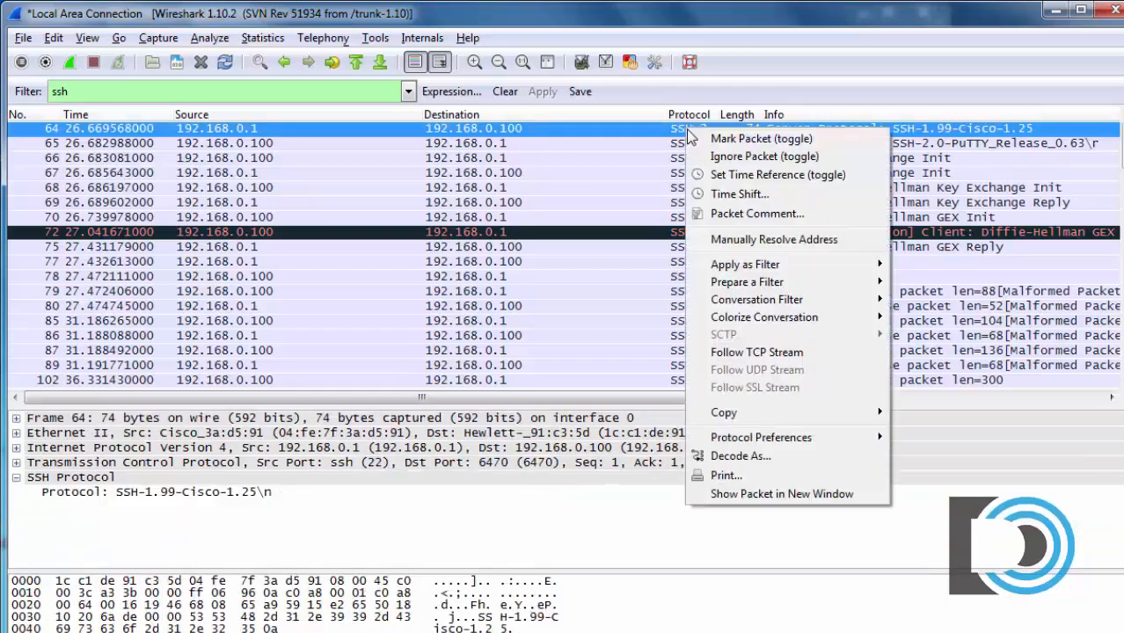
mouse_move(756, 352)
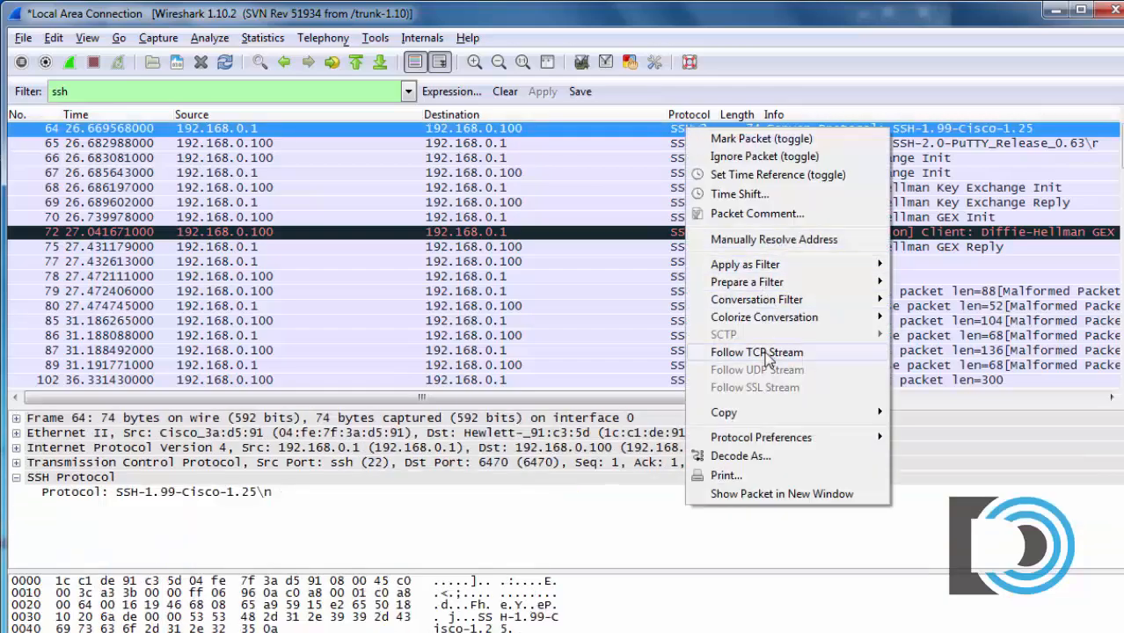
left_click(756, 351)
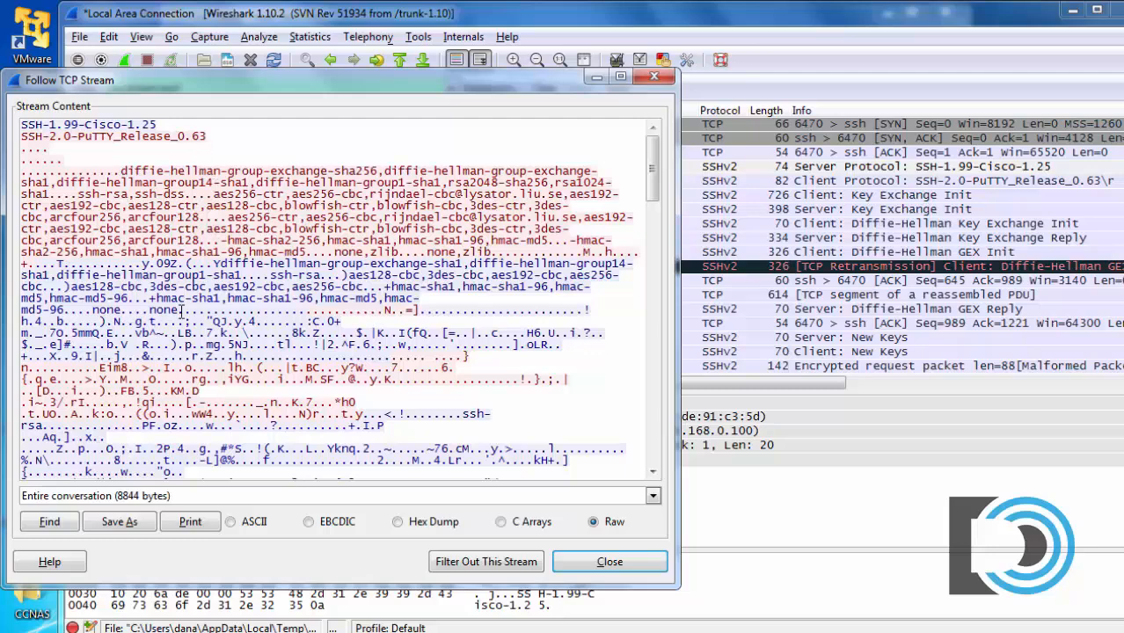
scroll("down", 3)
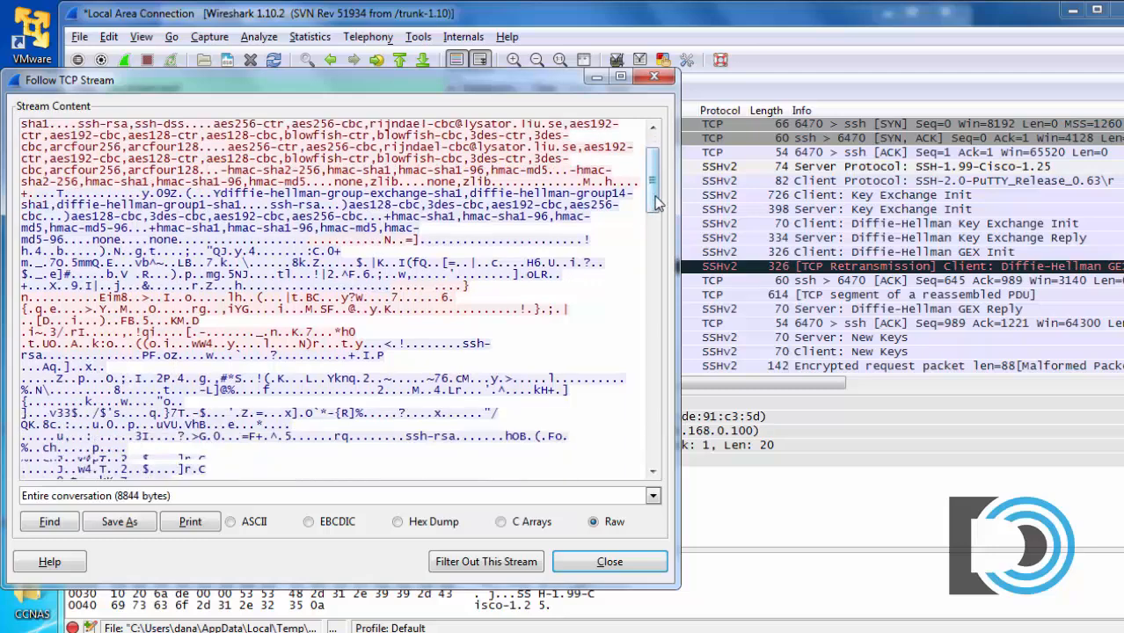
scroll("down", 3)
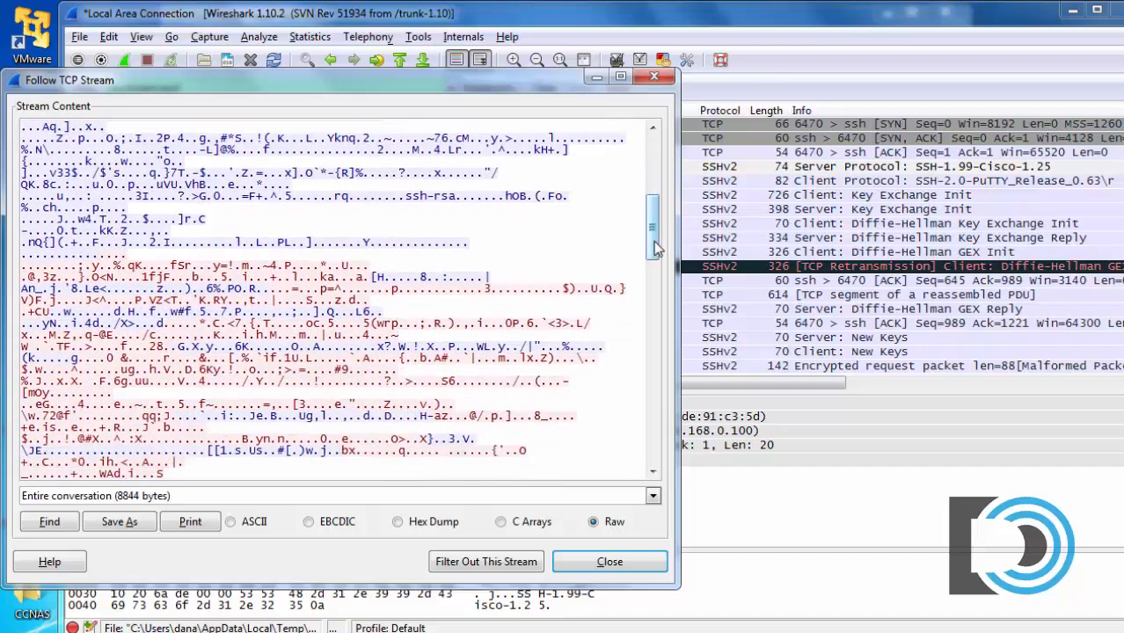
scroll("down", 3)
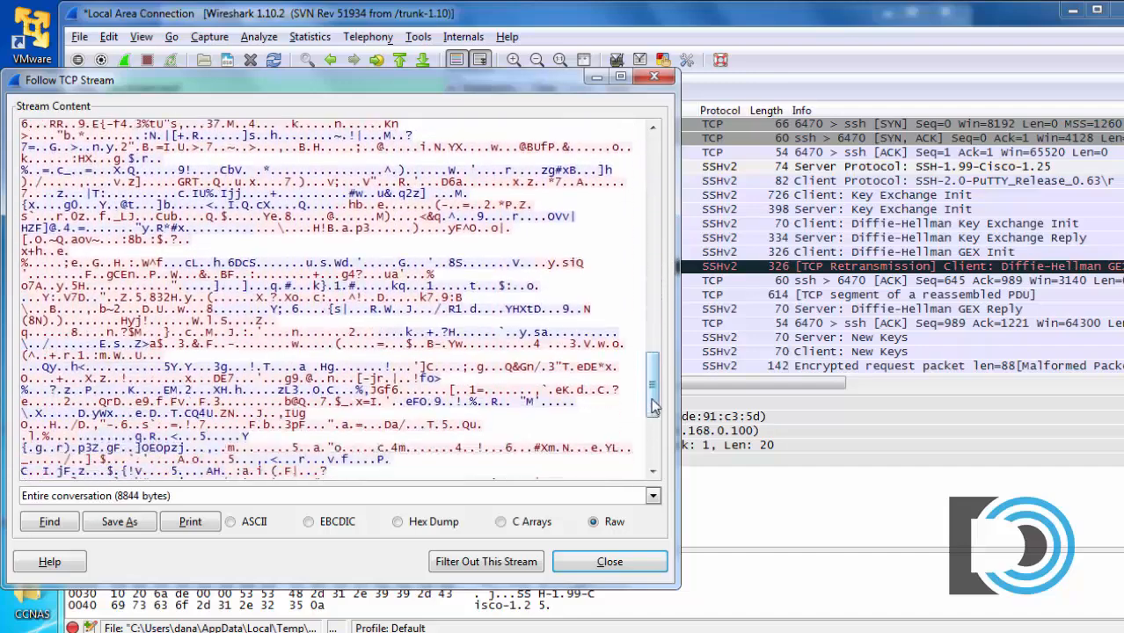
scroll("down", 3)
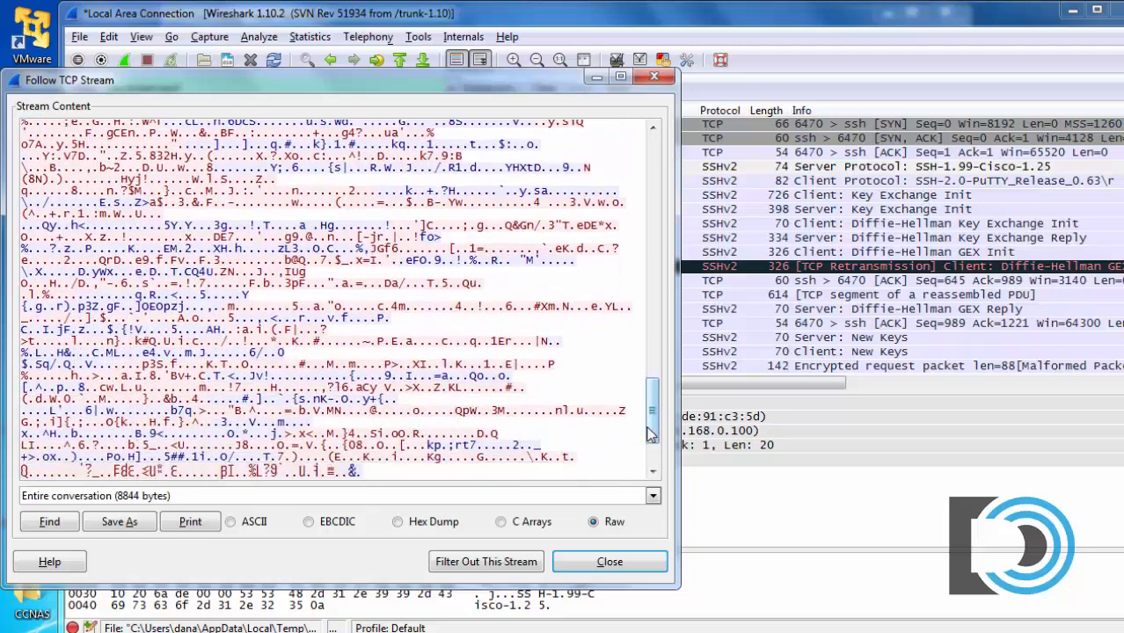
scroll("down", 3)
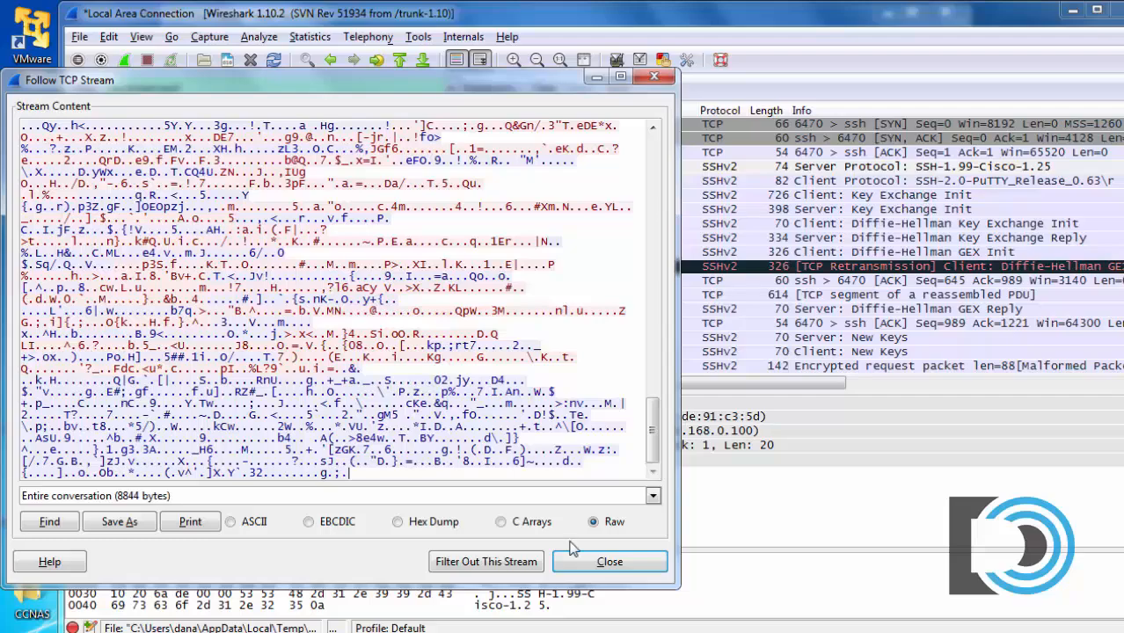
left_click(611, 561)
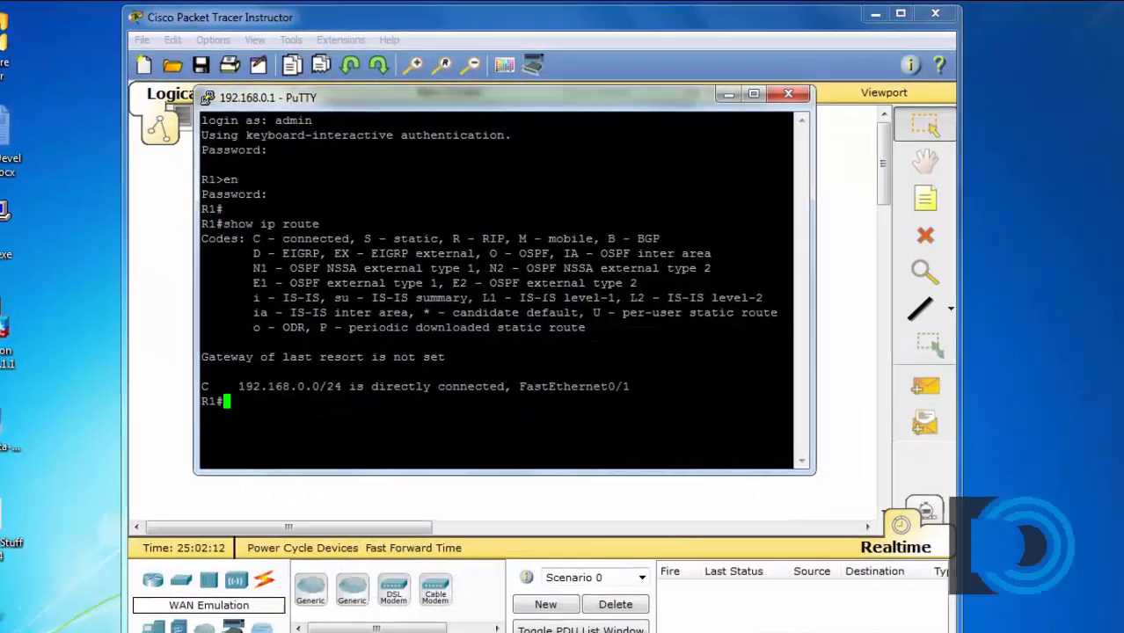
- Close the PuTTY SSH session to R1 and confirm the exit
left_click(788, 95)
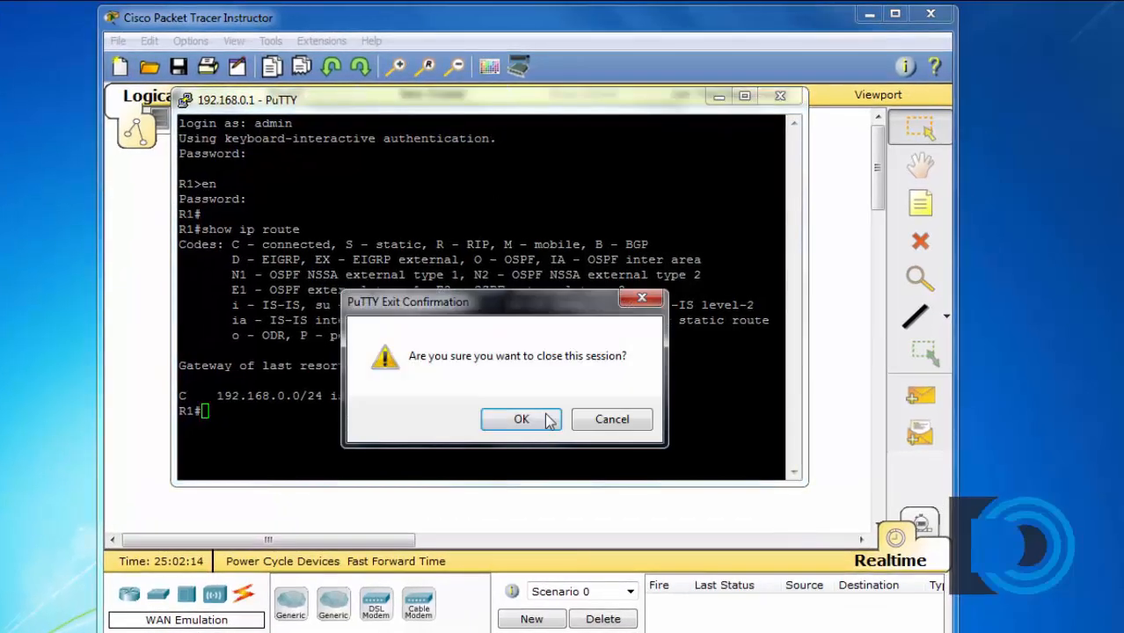
left_click(521, 418)
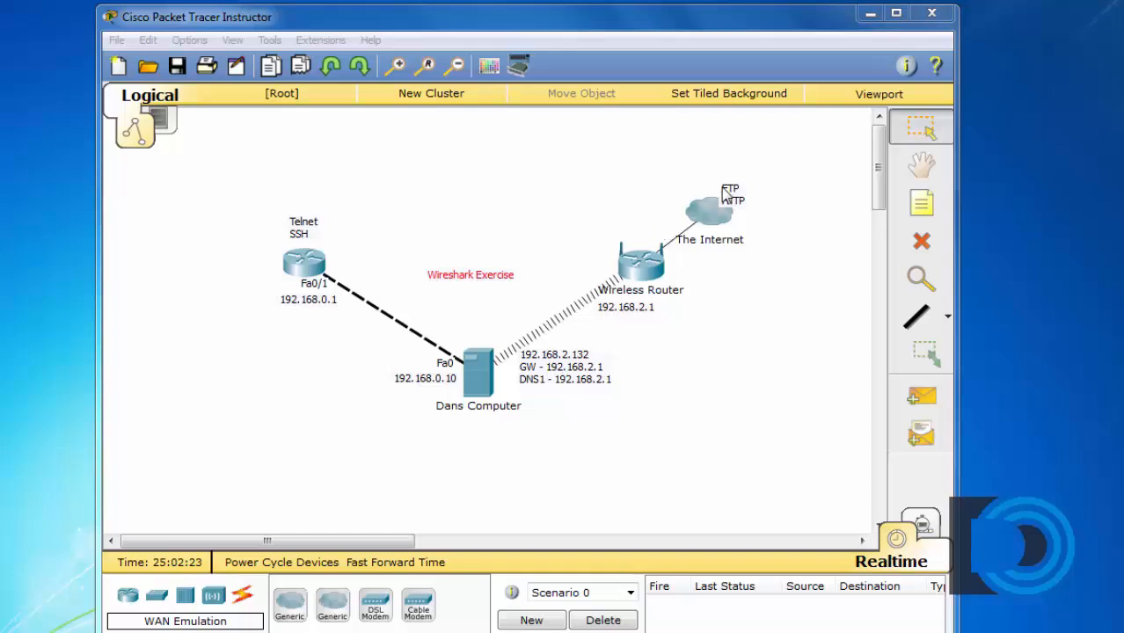
mouse_move(742, 218)
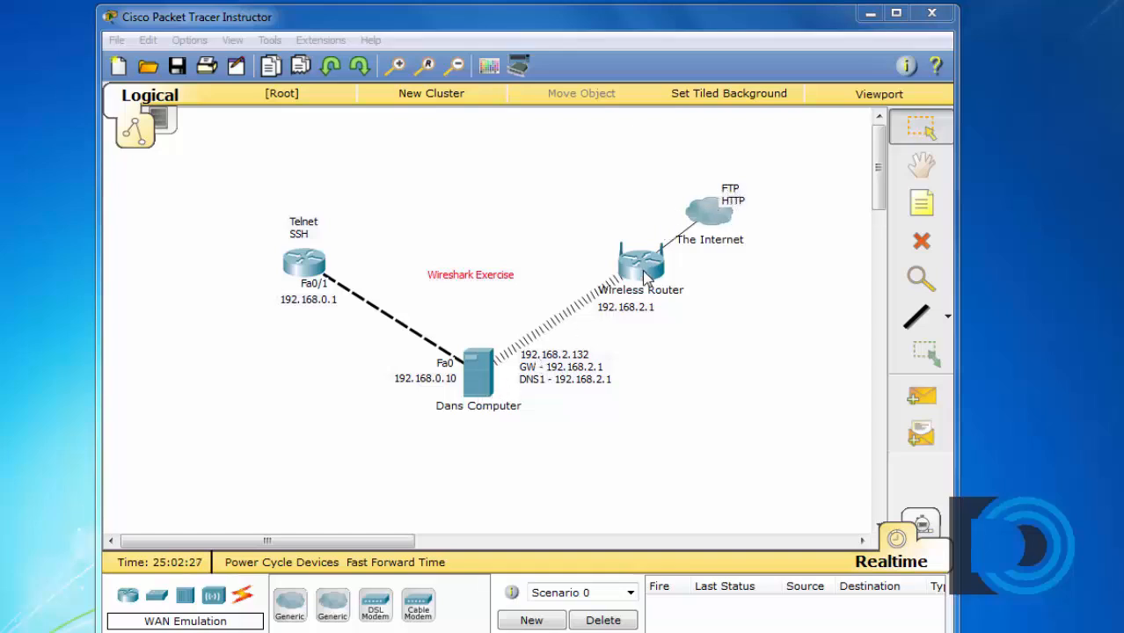
mouse_move(482, 545)
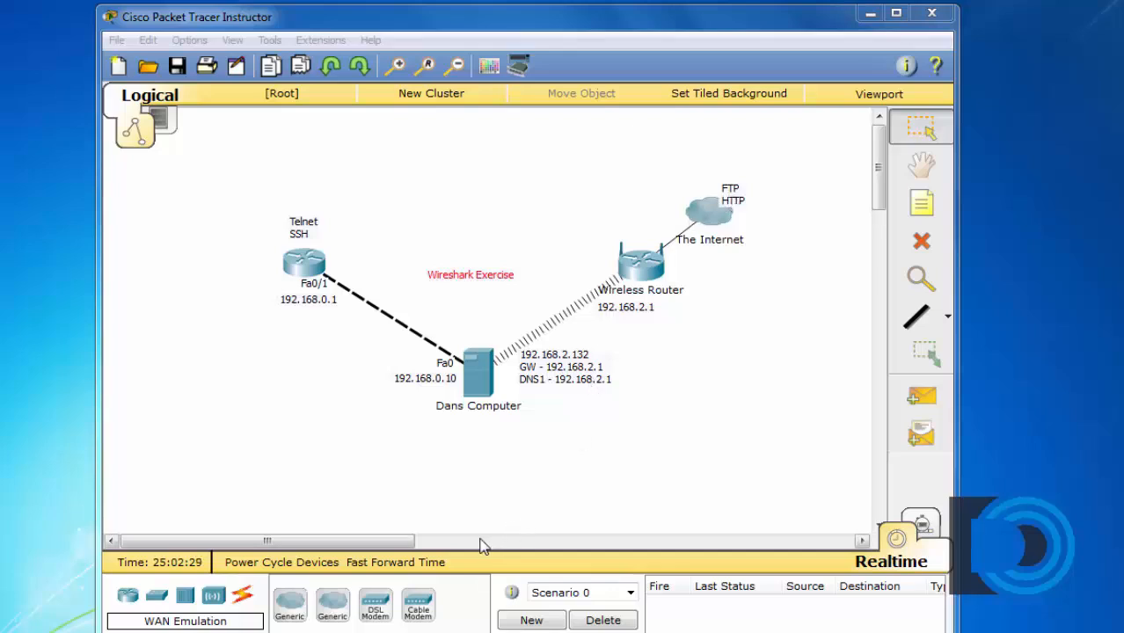
mouse_move(73, 619)
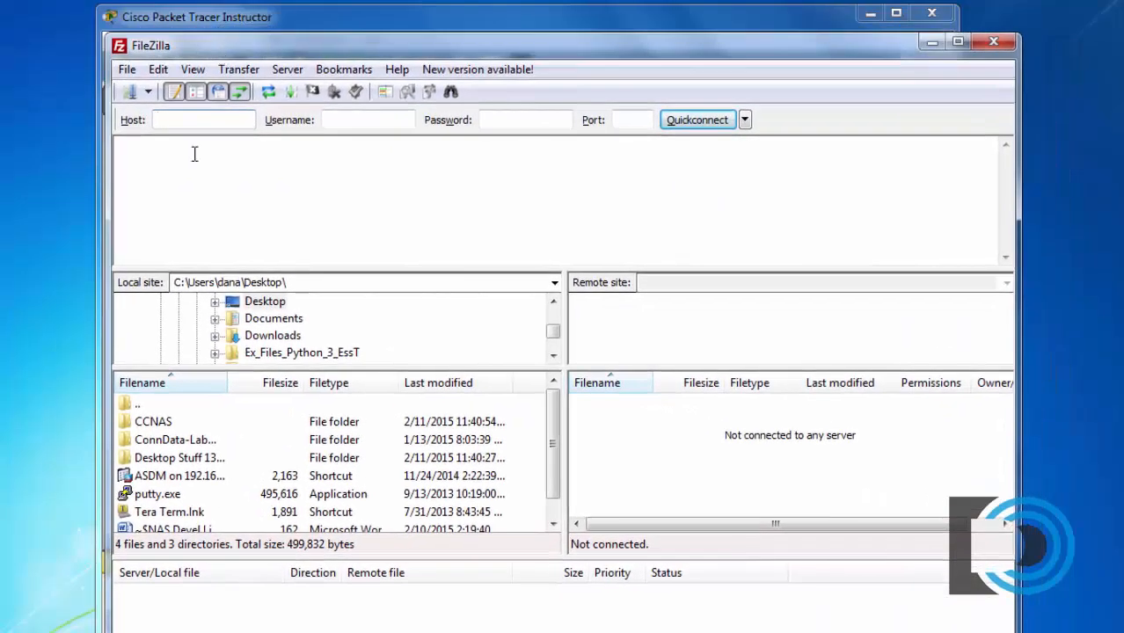
- Enter the FTP host ftp.das..., username testu, the password, and port 21 in Quickconnect
type("f")
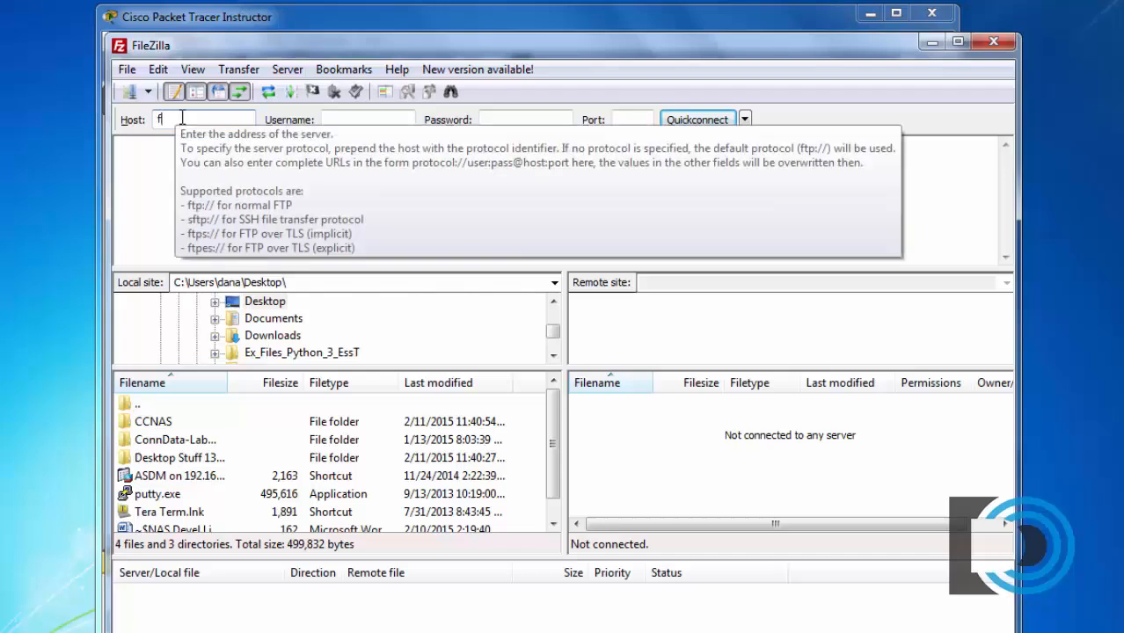
type("tp.das")
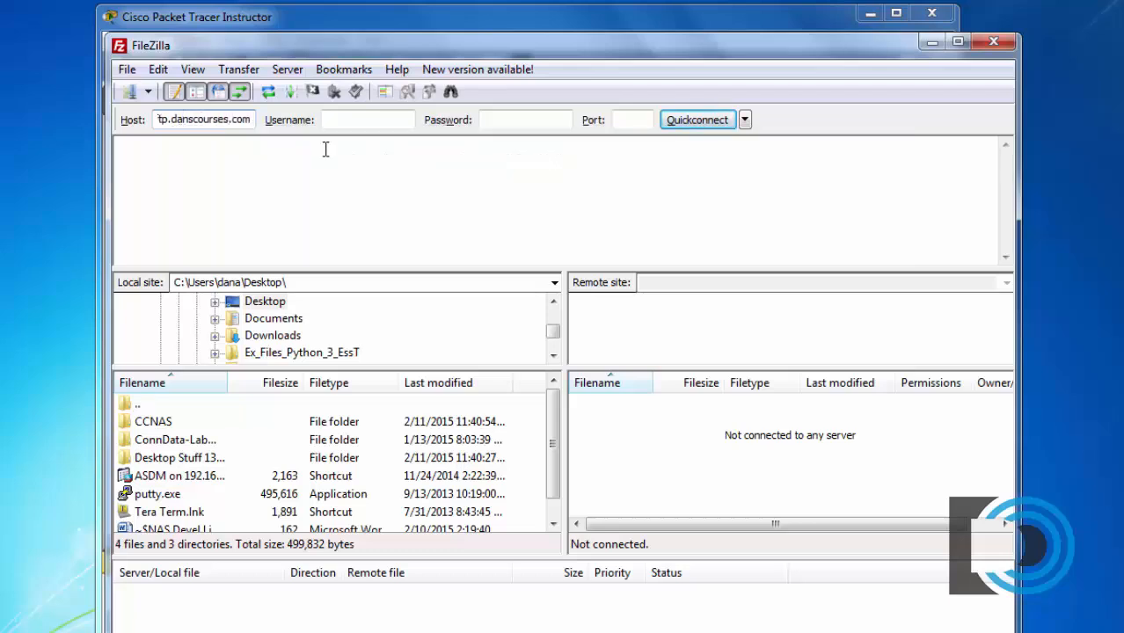
left_click(366, 119)
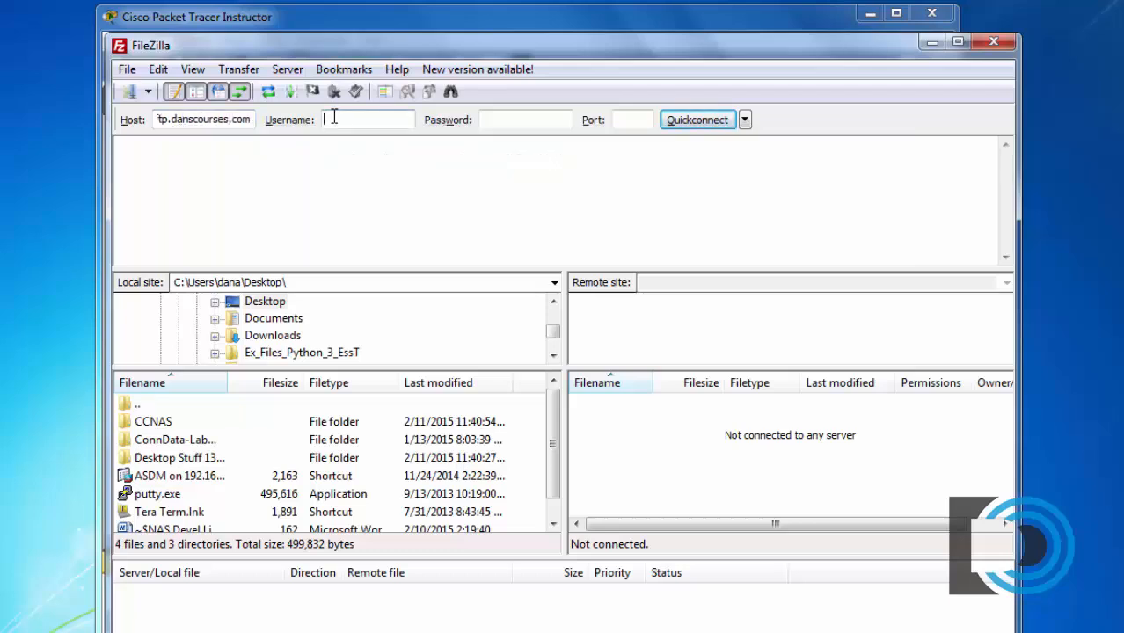
type("testu")
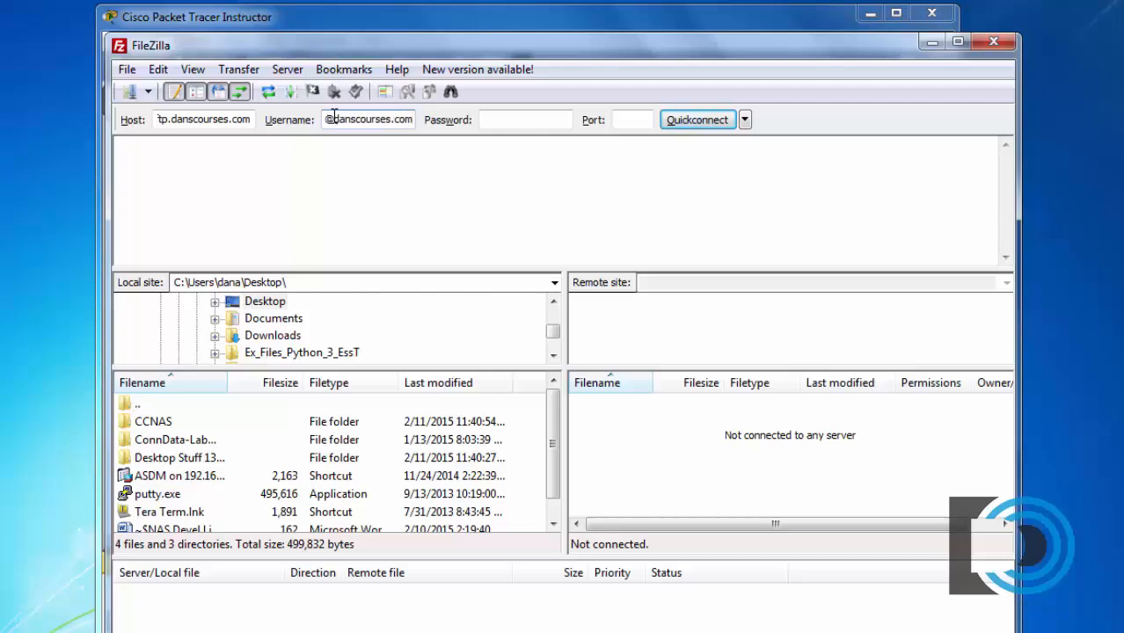
left_click(524, 120)
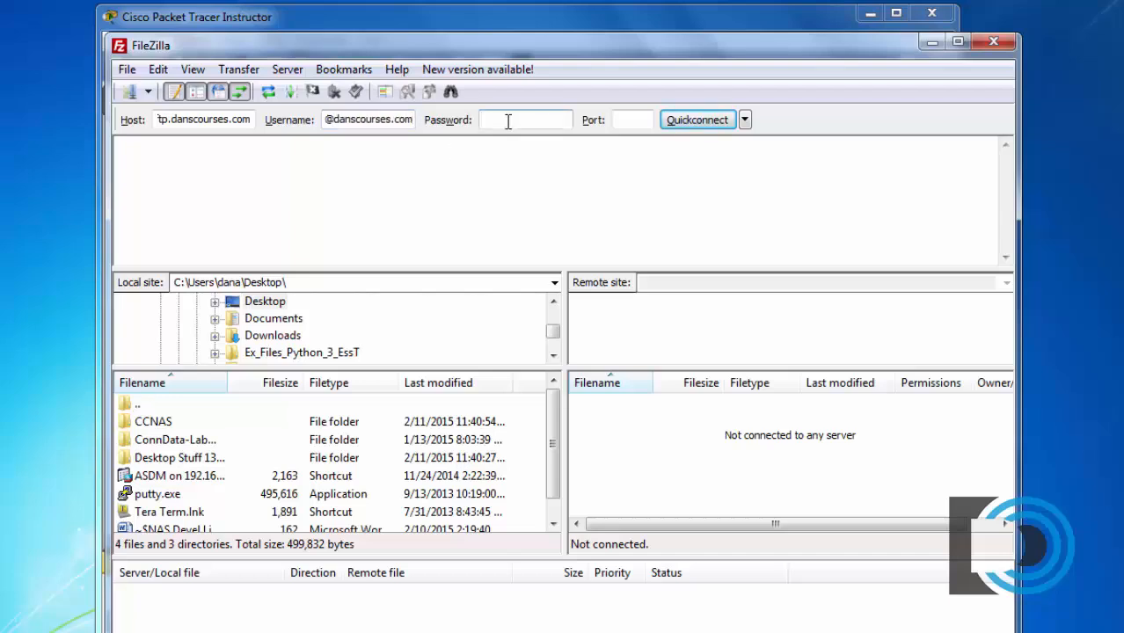
type("•")
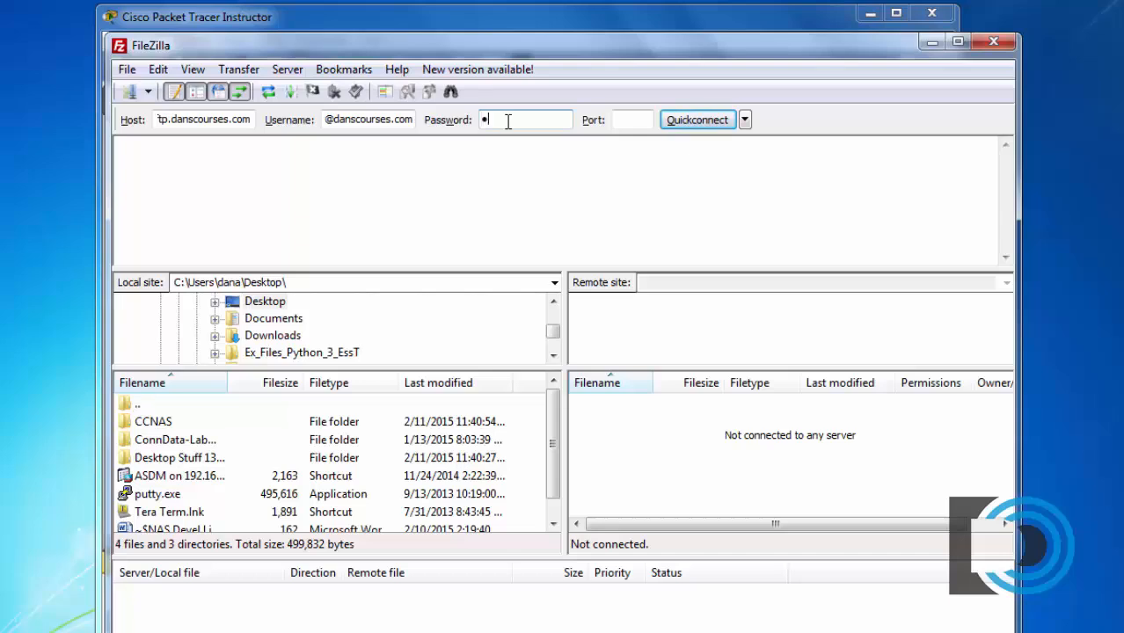
type("password")
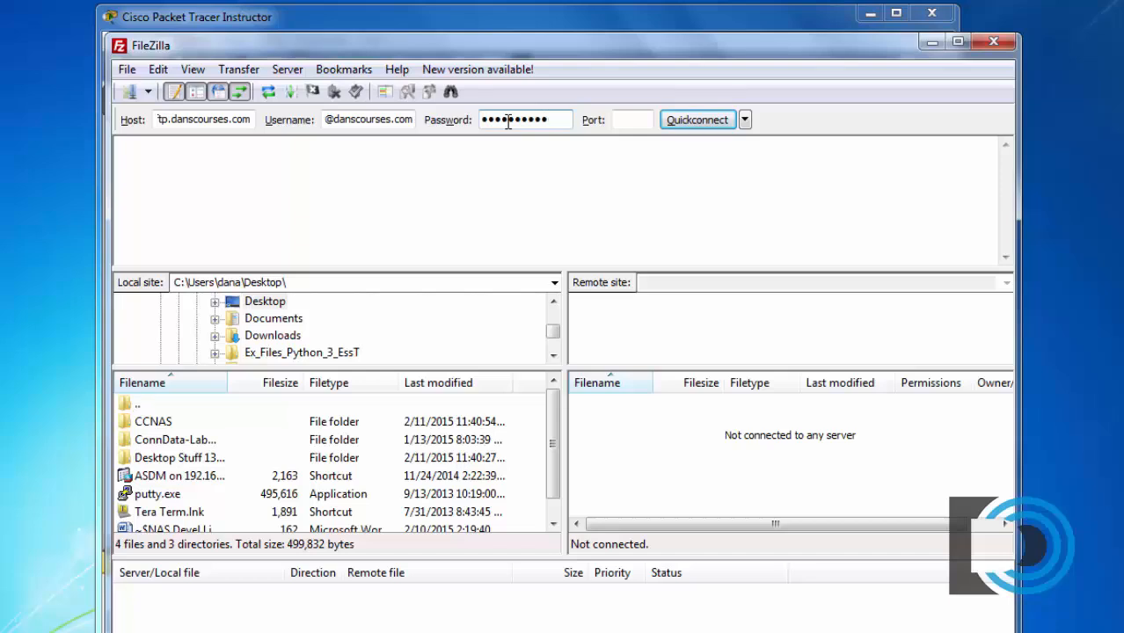
type("•")
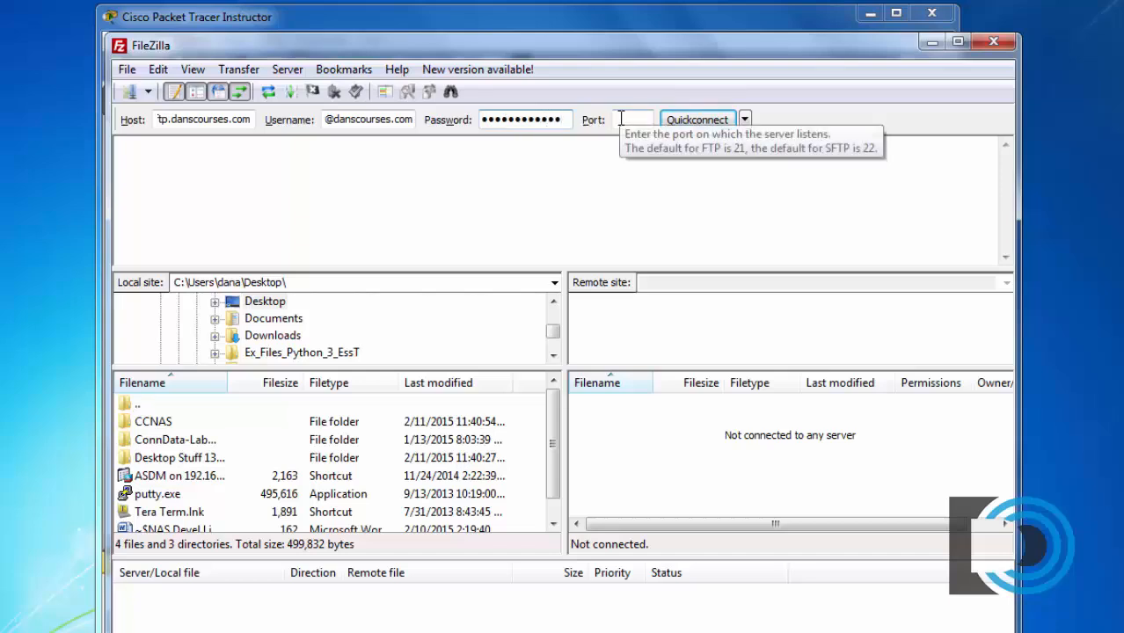
type("21")
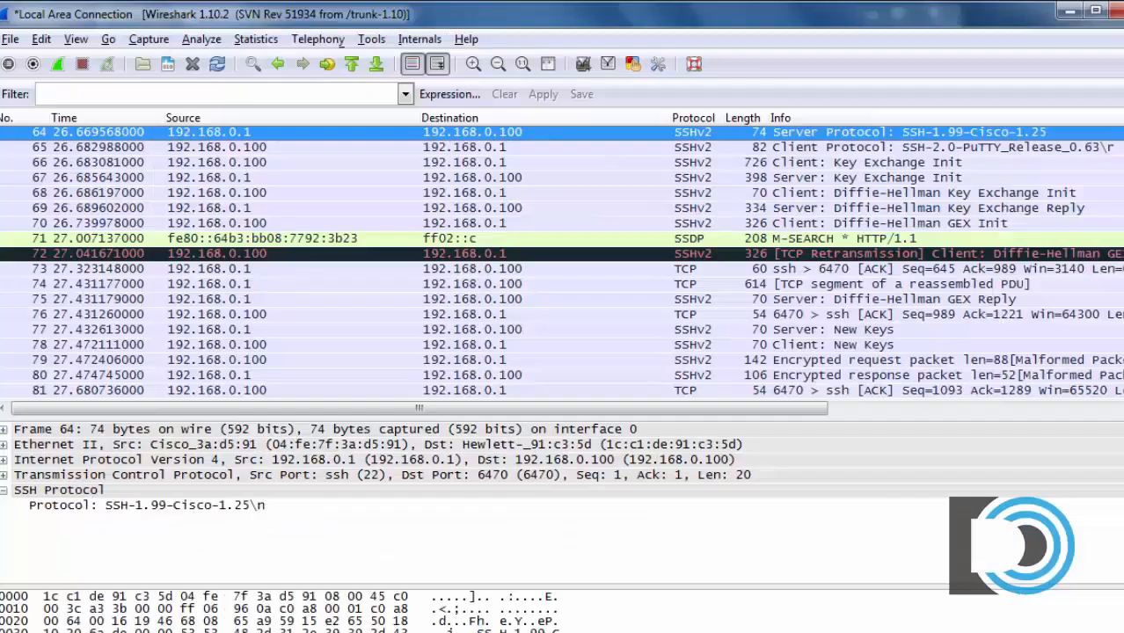
mouse_move(147, 38)
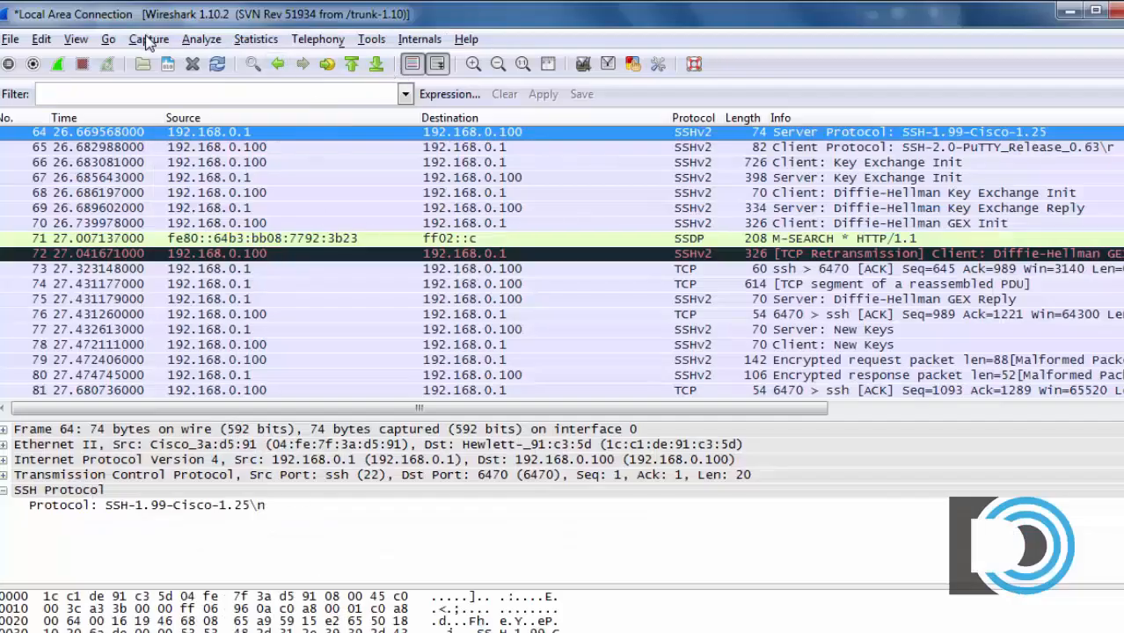
- Start a new capture on Wireless Network Connection 2 only, continuing without saving old packets
left_click(147, 39)
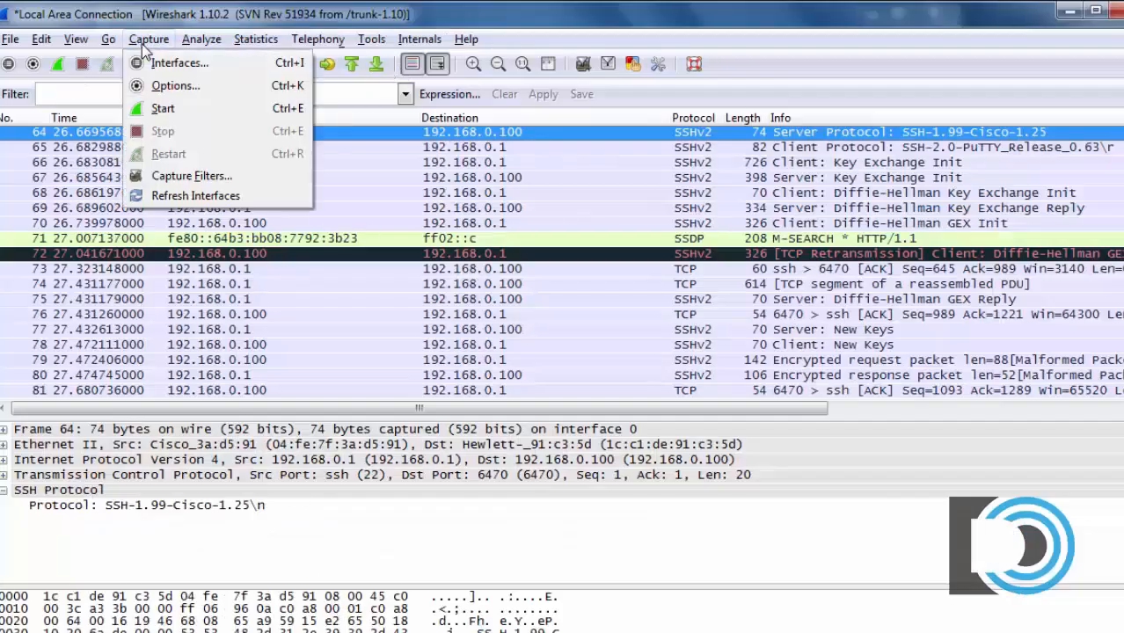
left_click(179, 64)
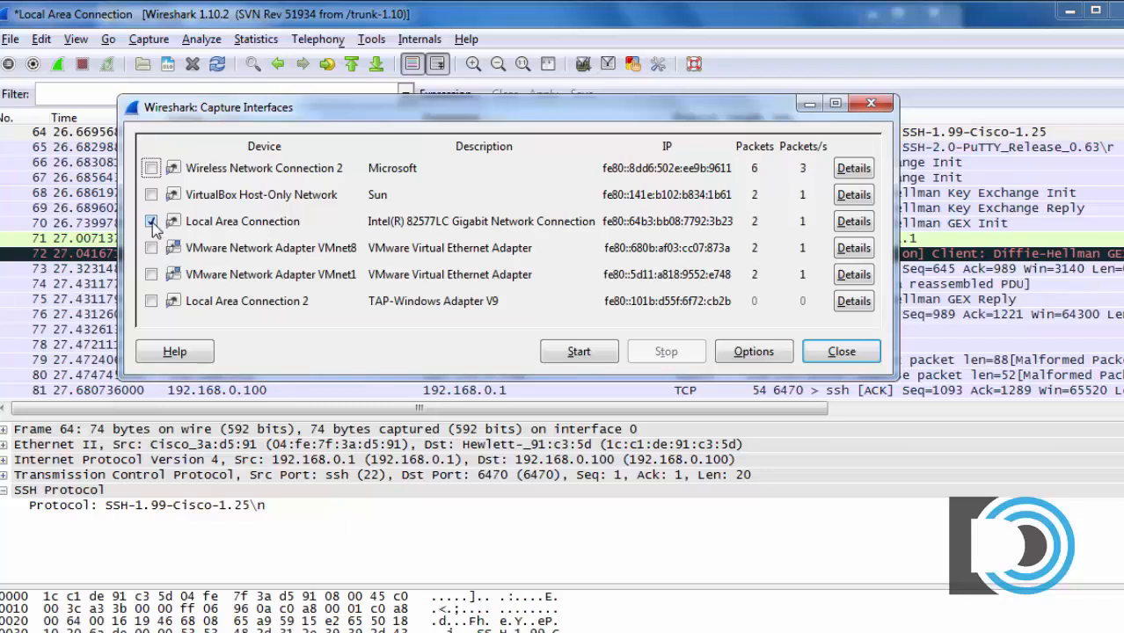
left_click(149, 221)
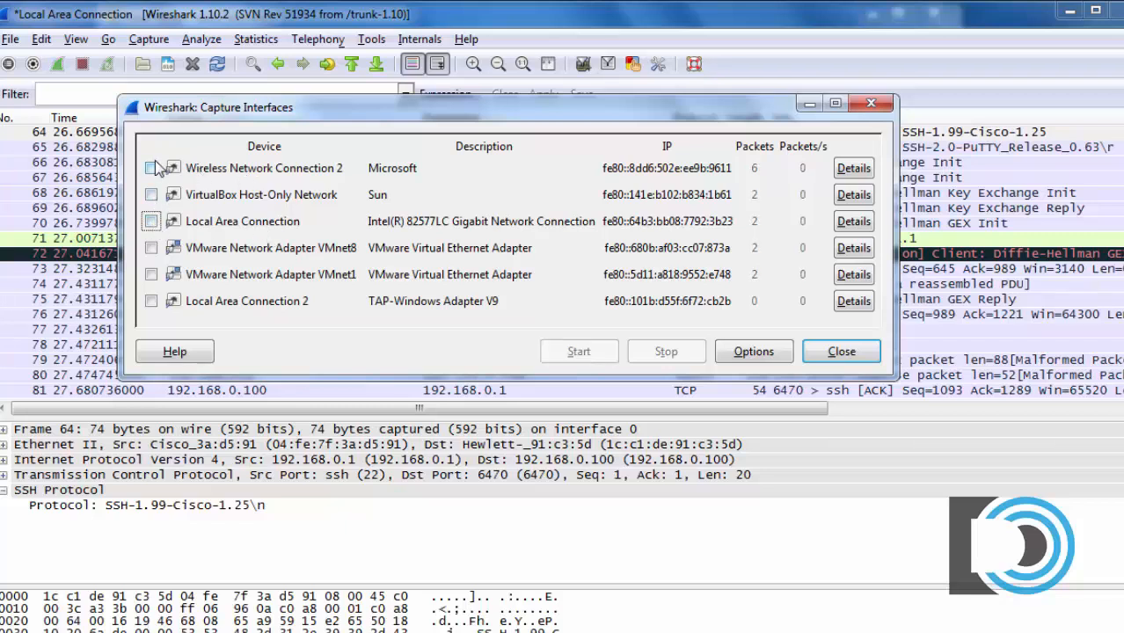
left_click(151, 169)
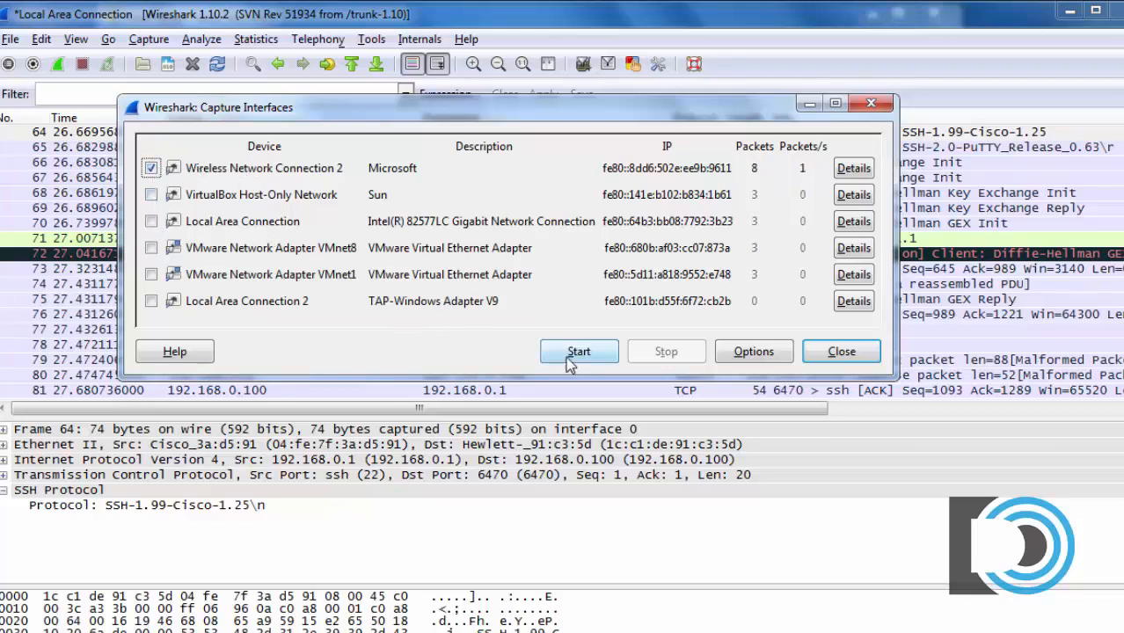
left_click(579, 351)
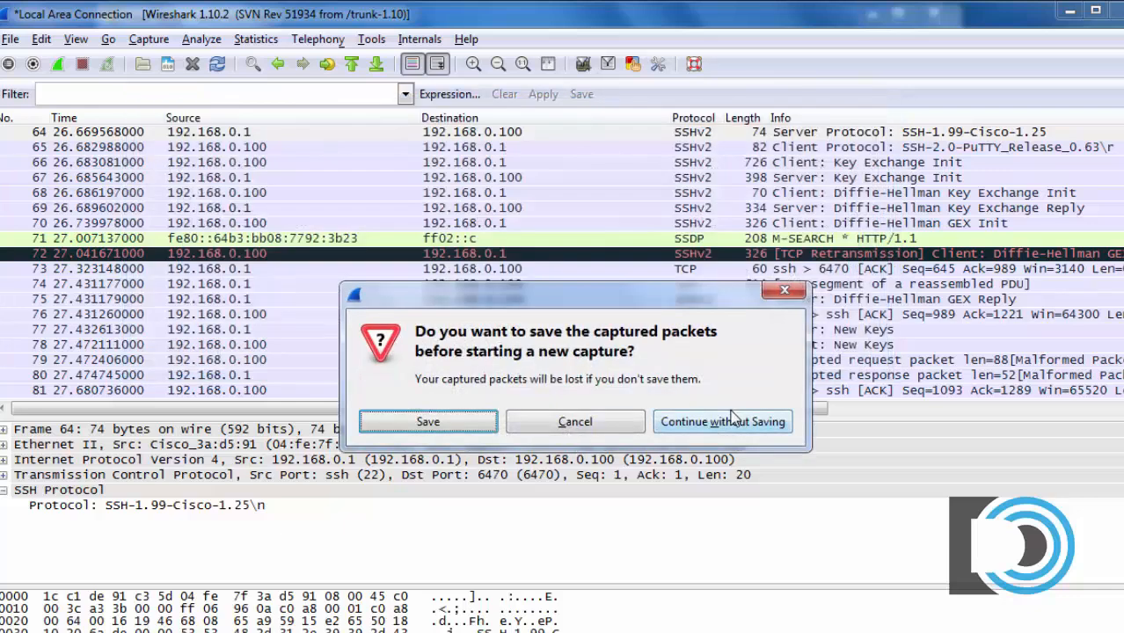
left_click(721, 422)
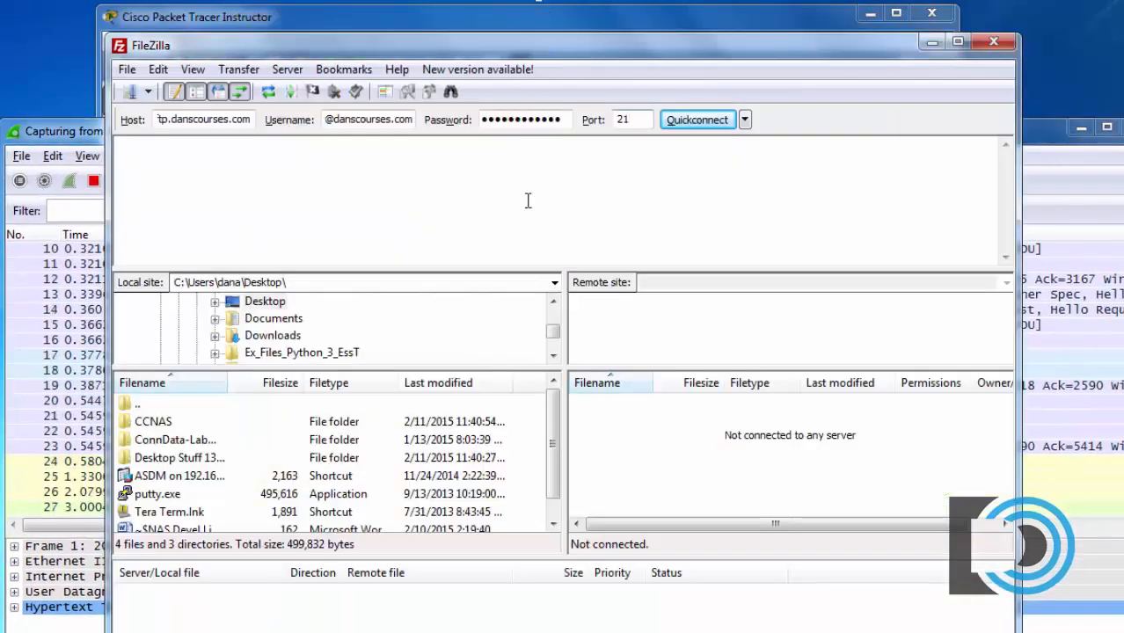
- Quickconnect to the FTP server and retrieve its remote directory listing
left_click(697, 119)
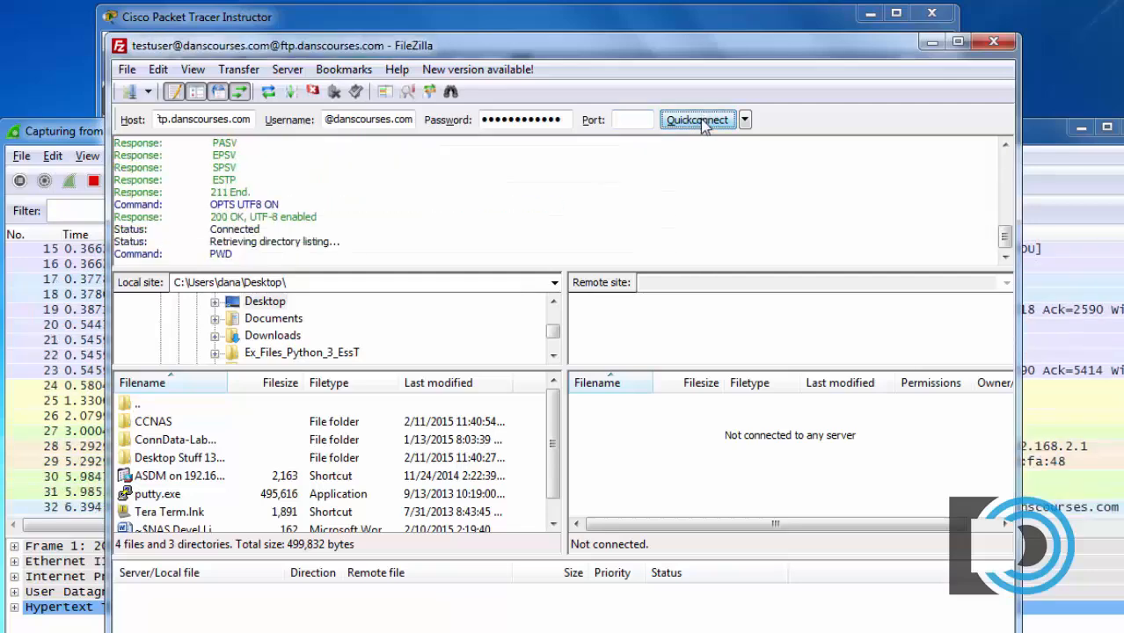
left_click(696, 120)
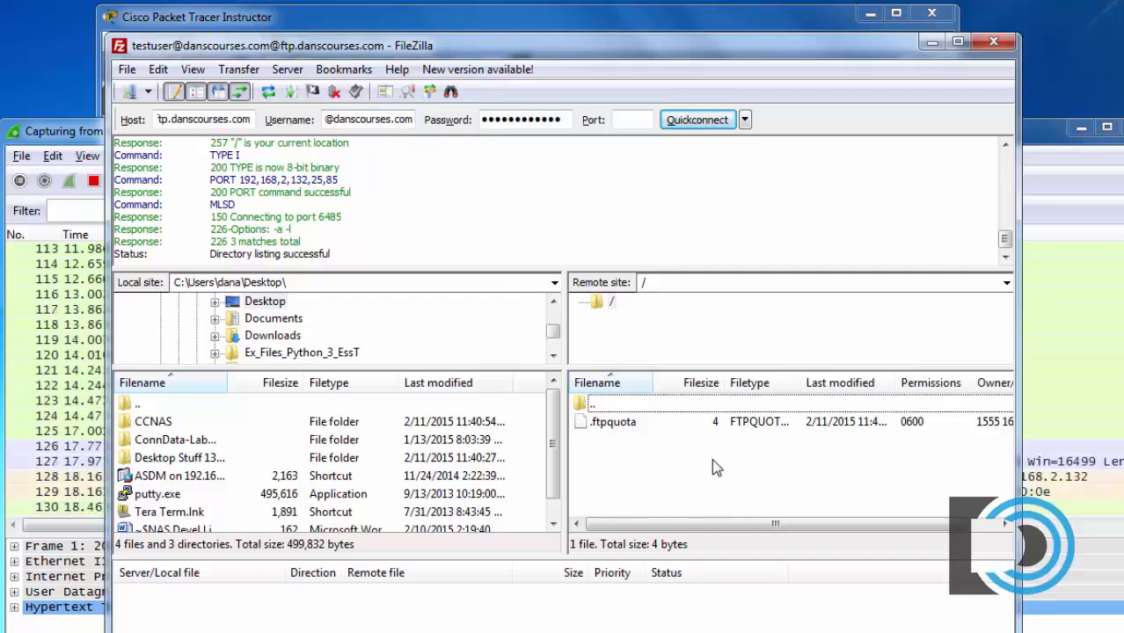
- Select the server's root folder, then disconnect from the FTP server
left_click(612, 422)
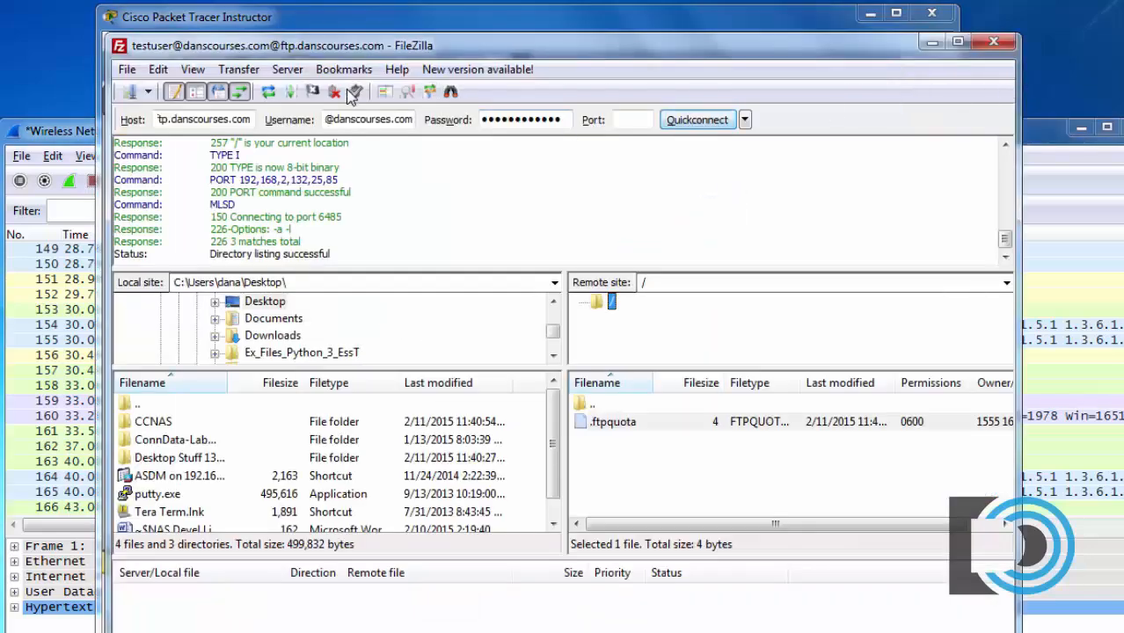
left_click(356, 91)
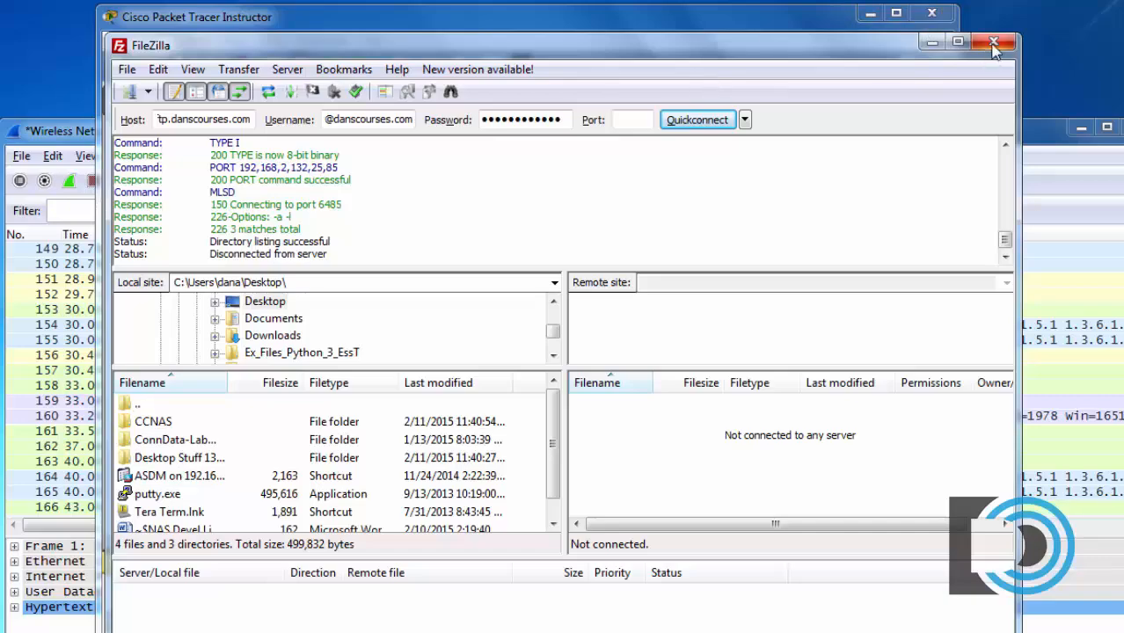
- Close FileZilla, filter the capture to ftp packets and bring up actions on the USER request
left_click(991, 43)
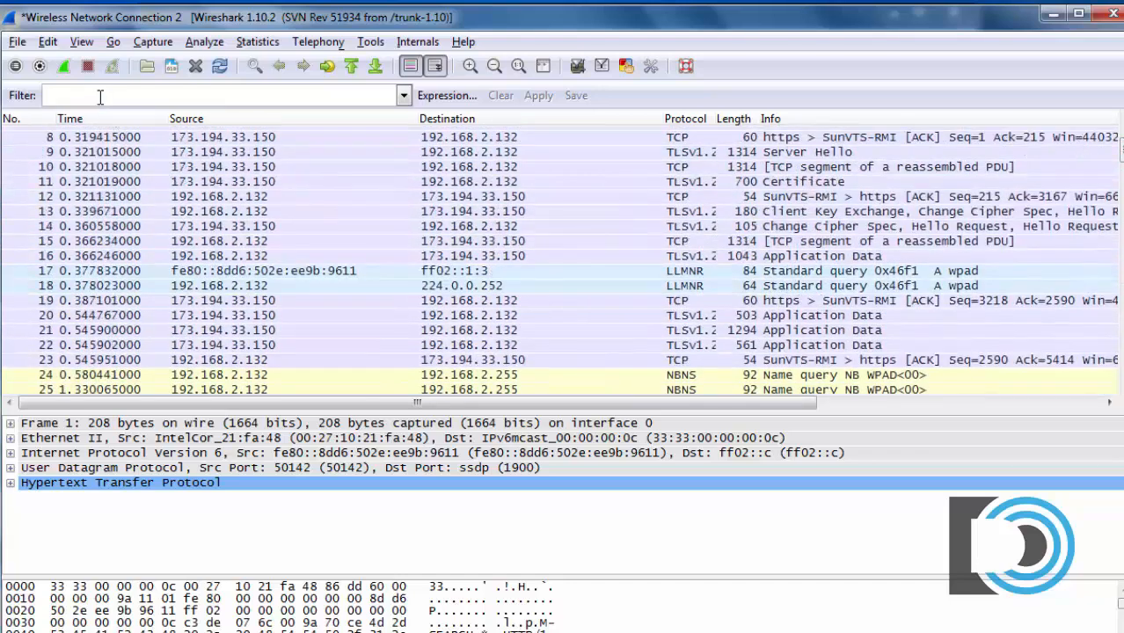
type("ftp")
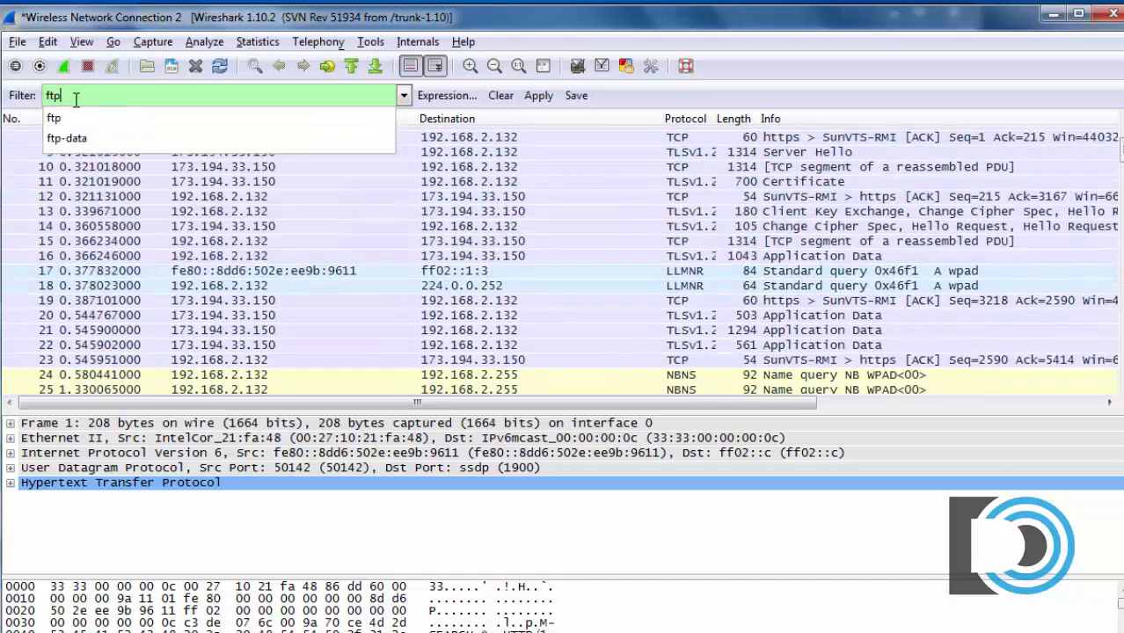
mouse_move(510, 120)
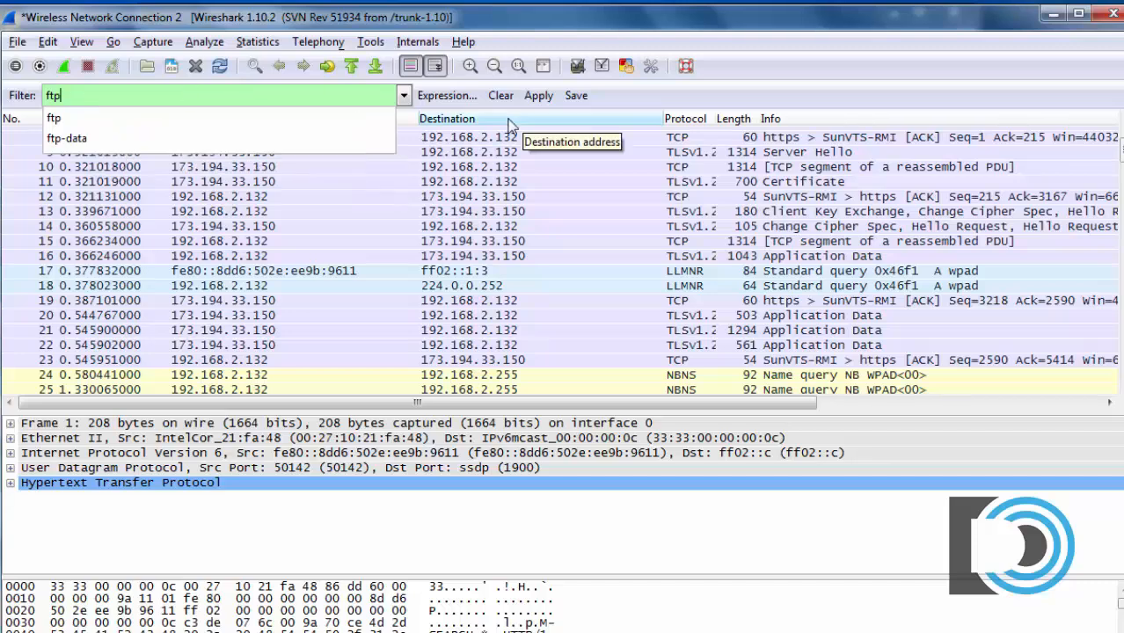
left_click(539, 95)
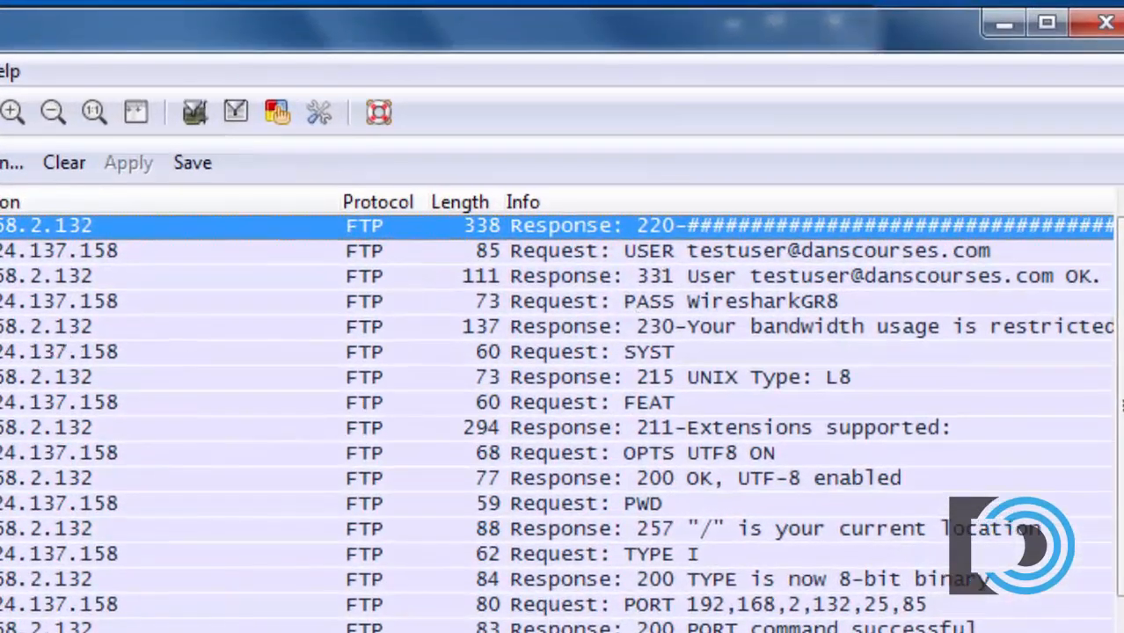
left_click(352, 250)
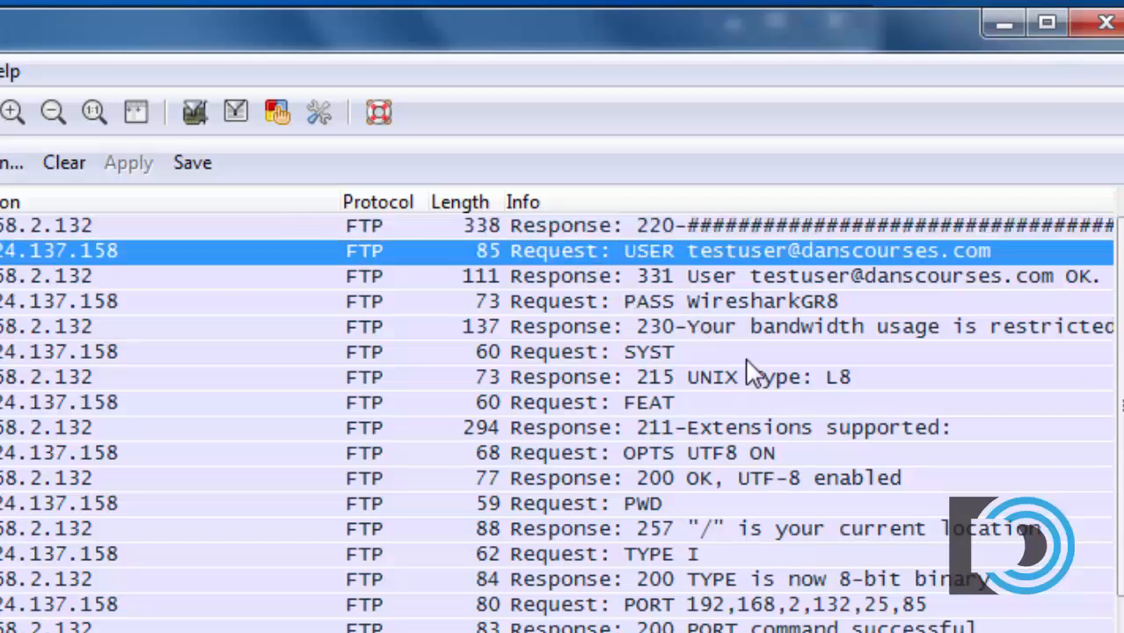
mouse_move(801, 263)
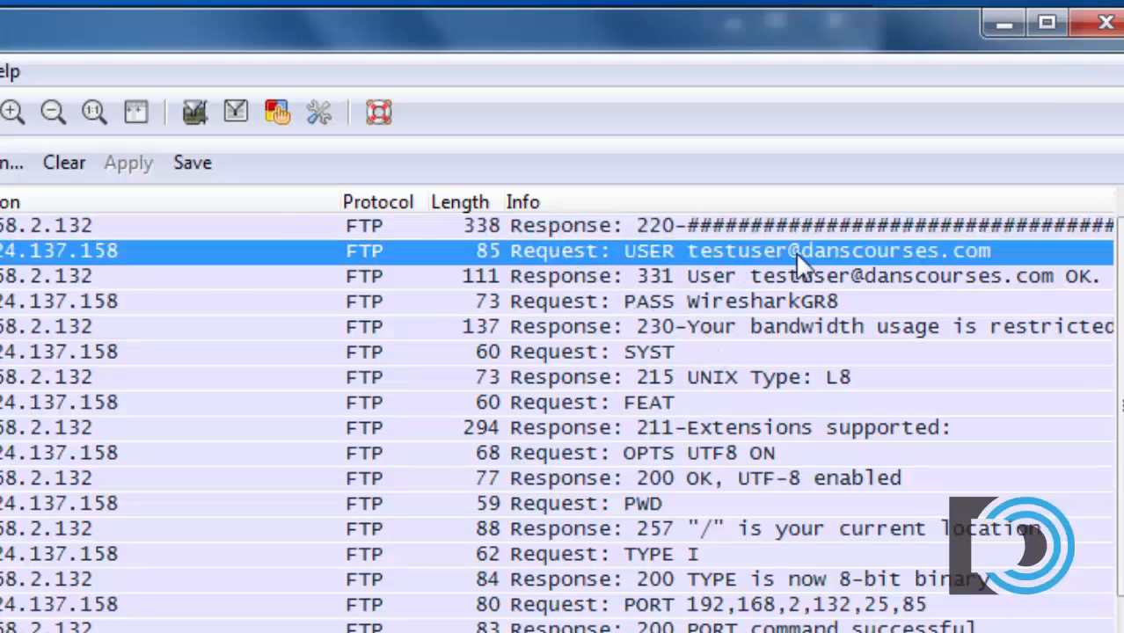
mouse_move(923, 255)
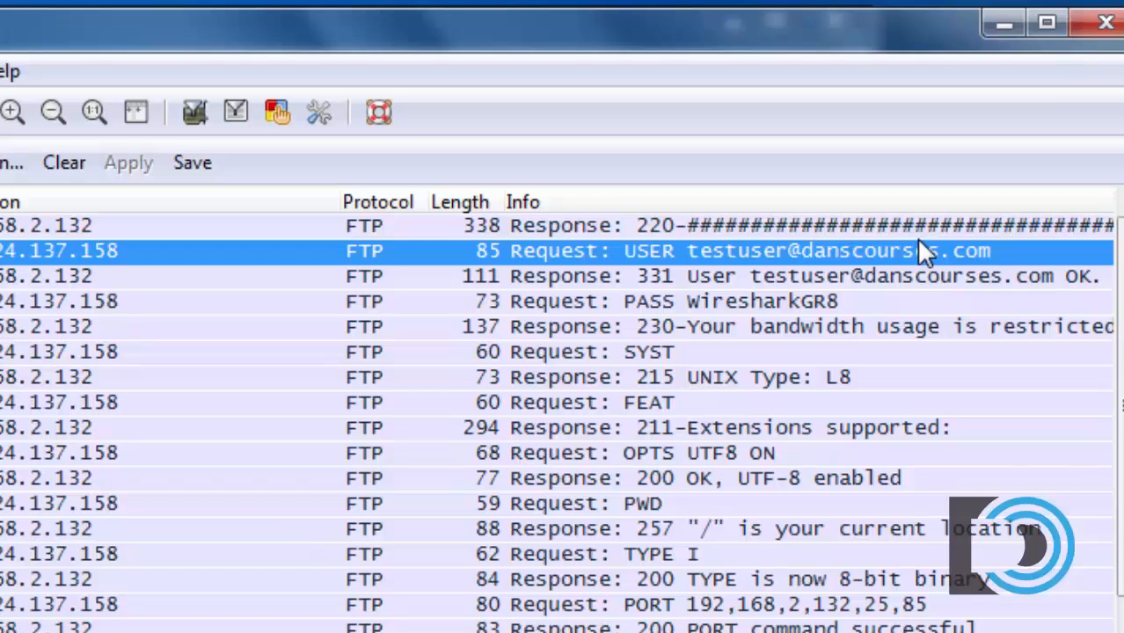
mouse_move(835, 356)
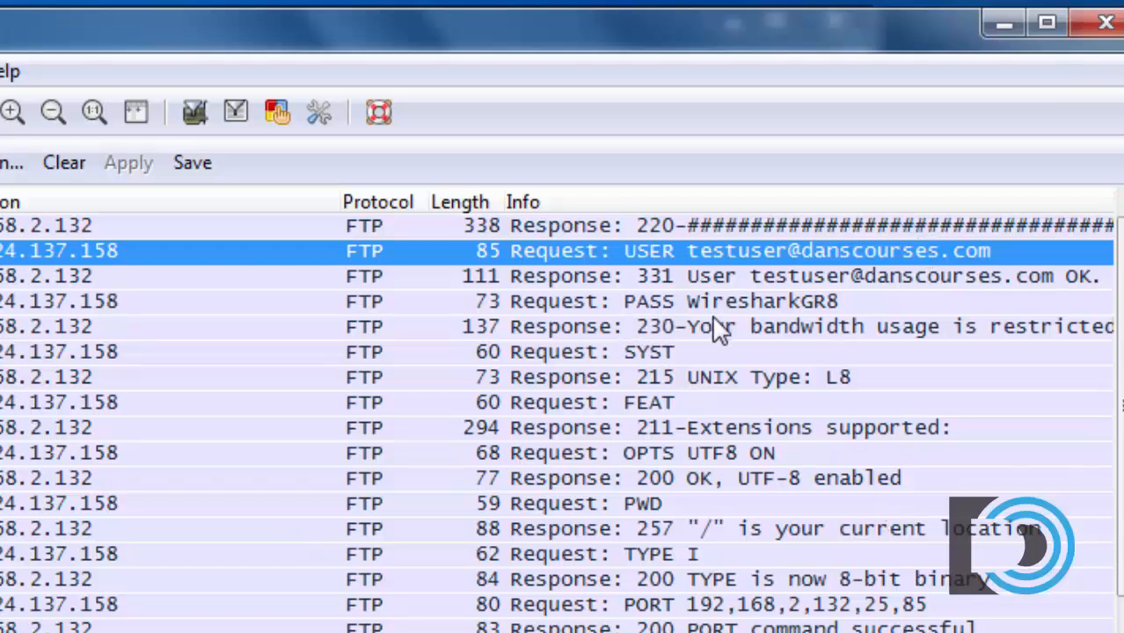
mouse_move(827, 320)
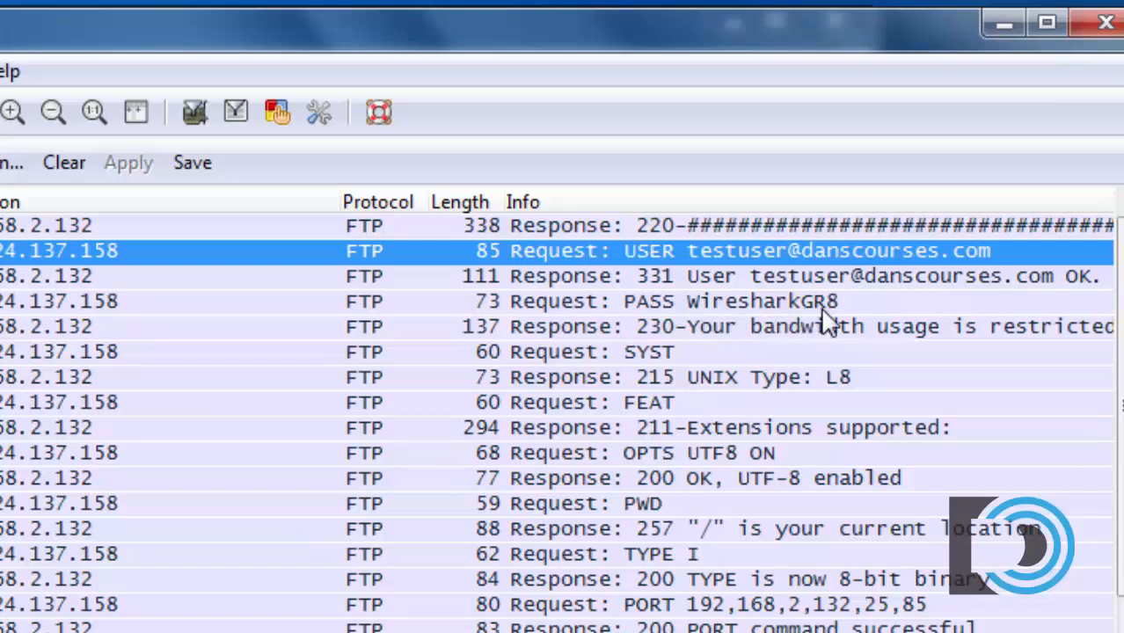
left_click(730, 301)
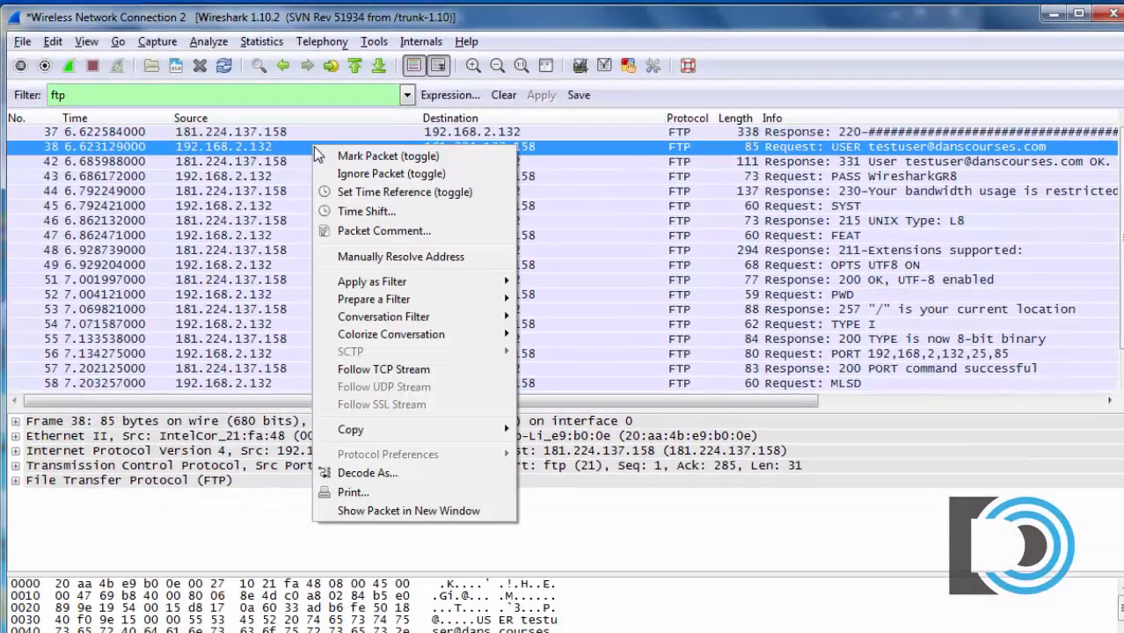
- Follow the TCP stream to read the plaintext FTP login exchange, then close the stream window
left_click(384, 370)
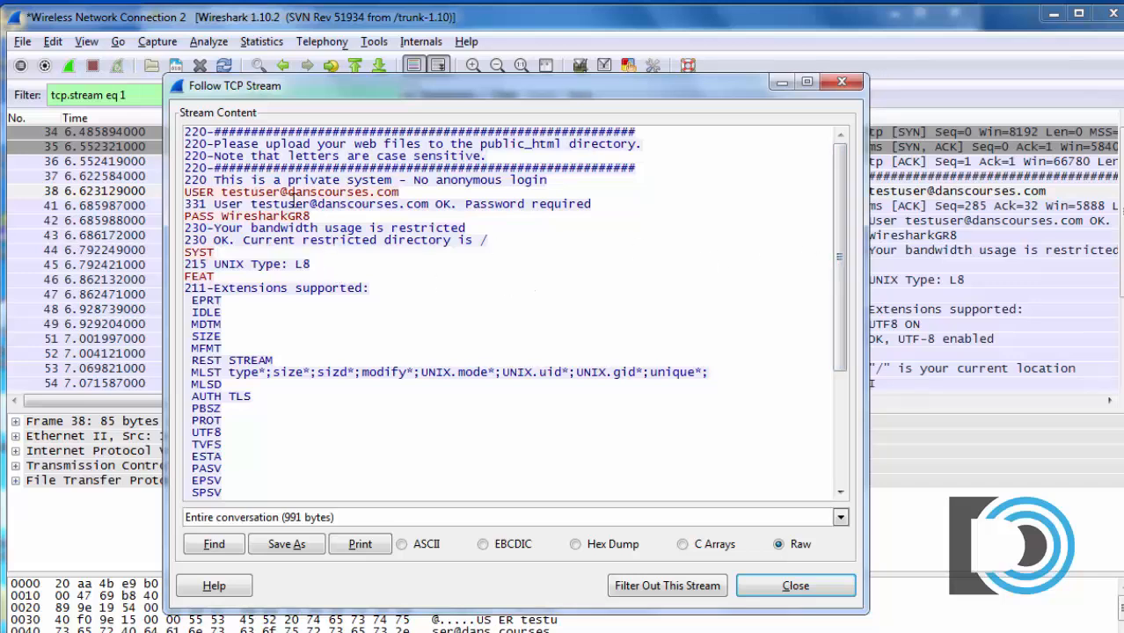
mouse_move(840, 82)
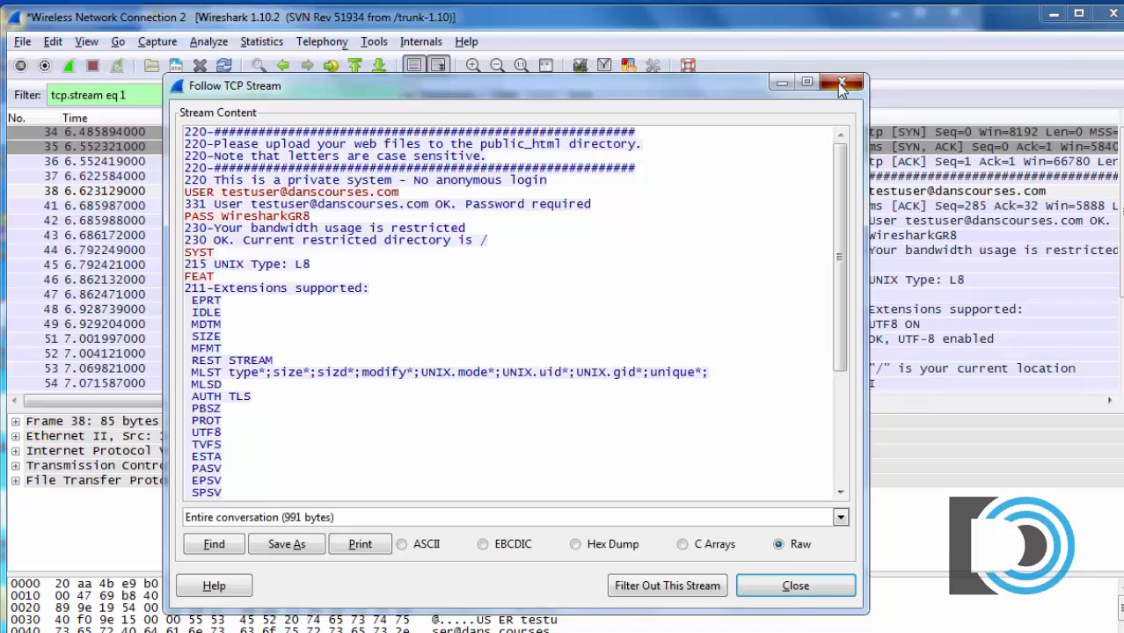
left_click(841, 85)
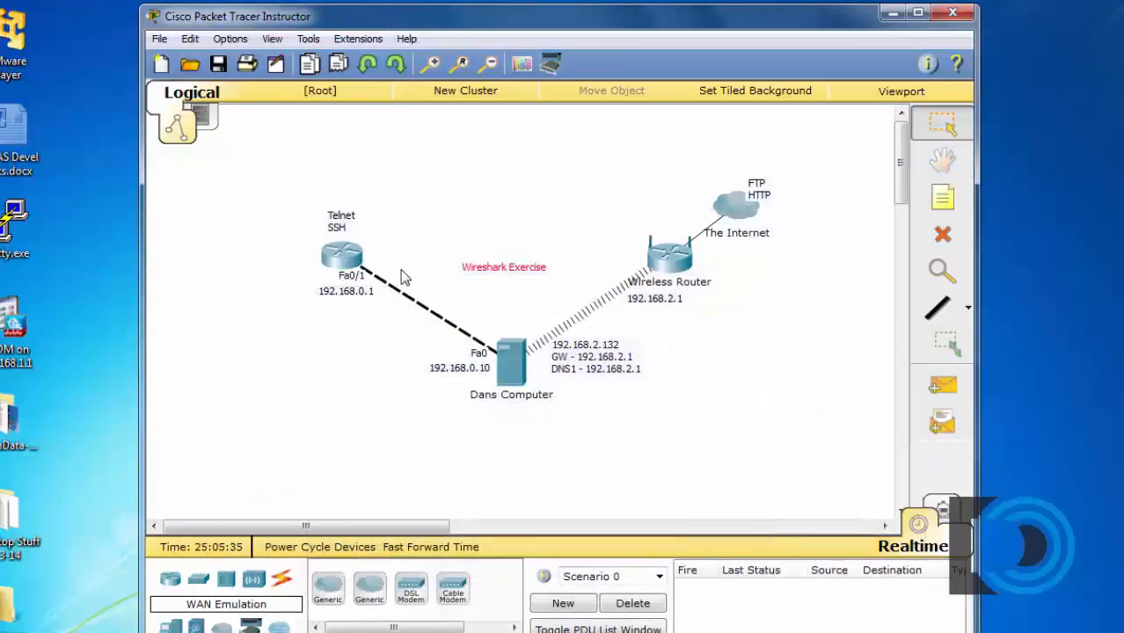
mouse_move(383, 235)
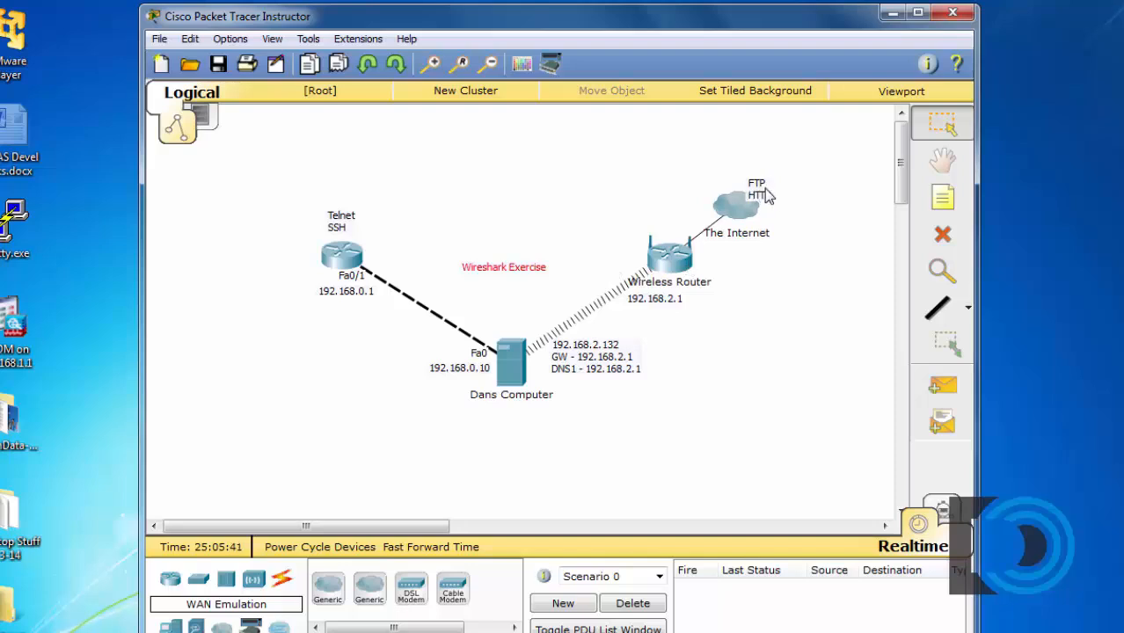
mouse_move(772, 204)
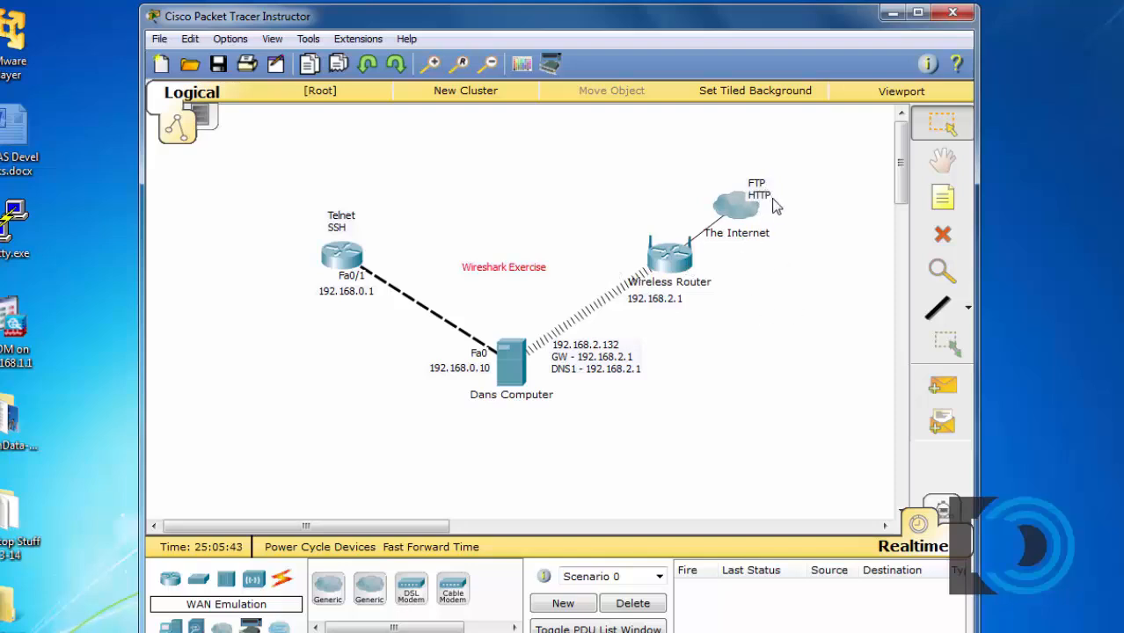
mouse_move(584, 296)
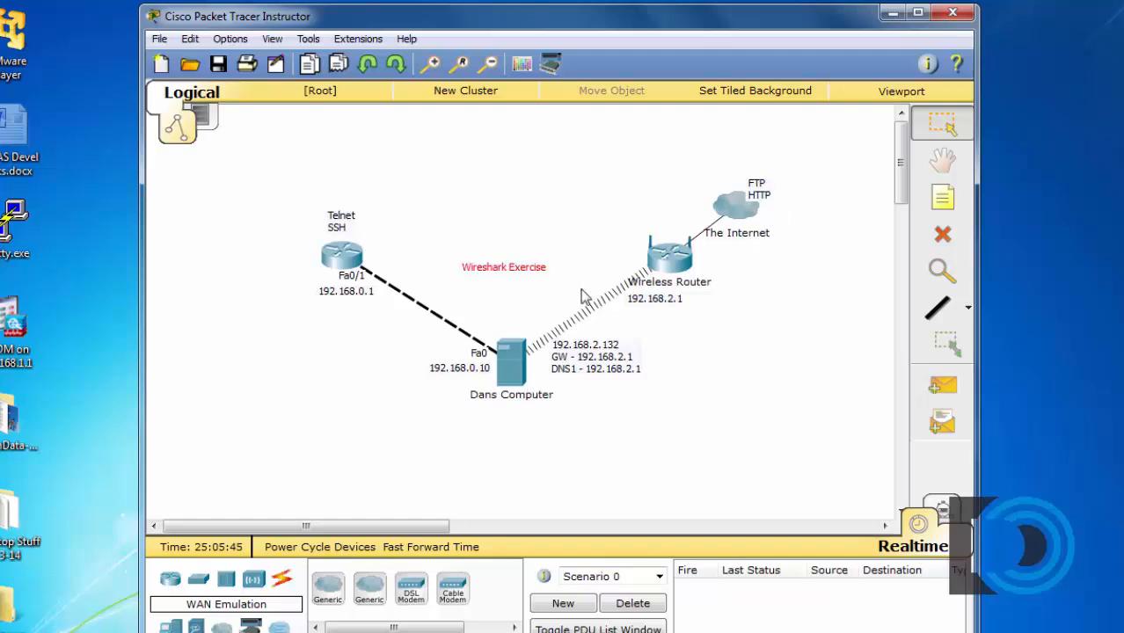
mouse_move(512, 362)
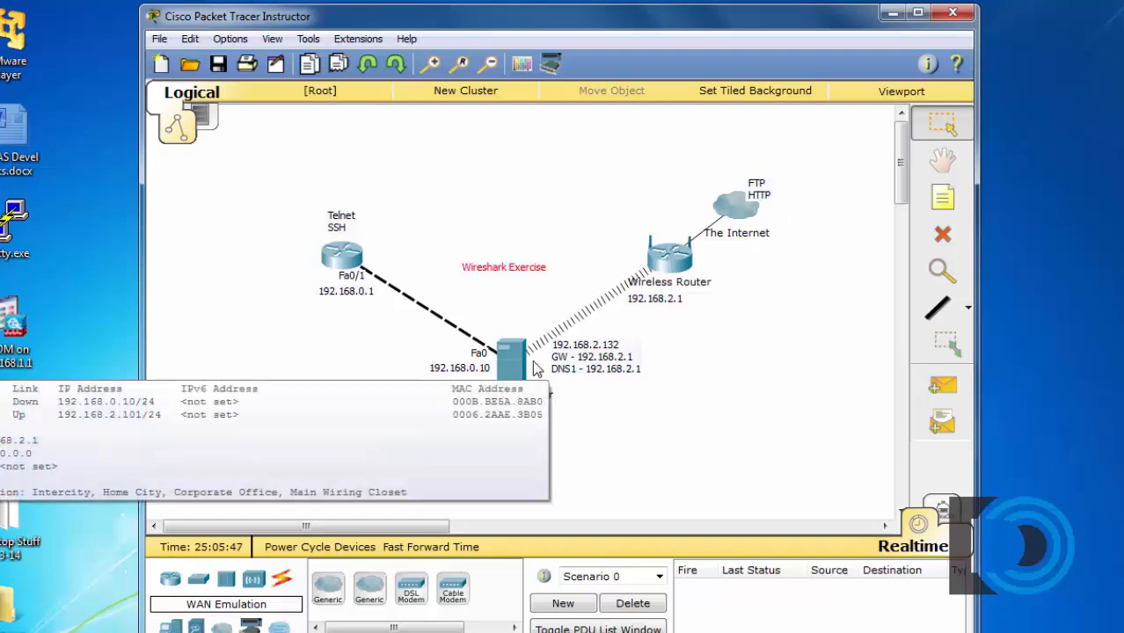
mouse_move(482, 445)
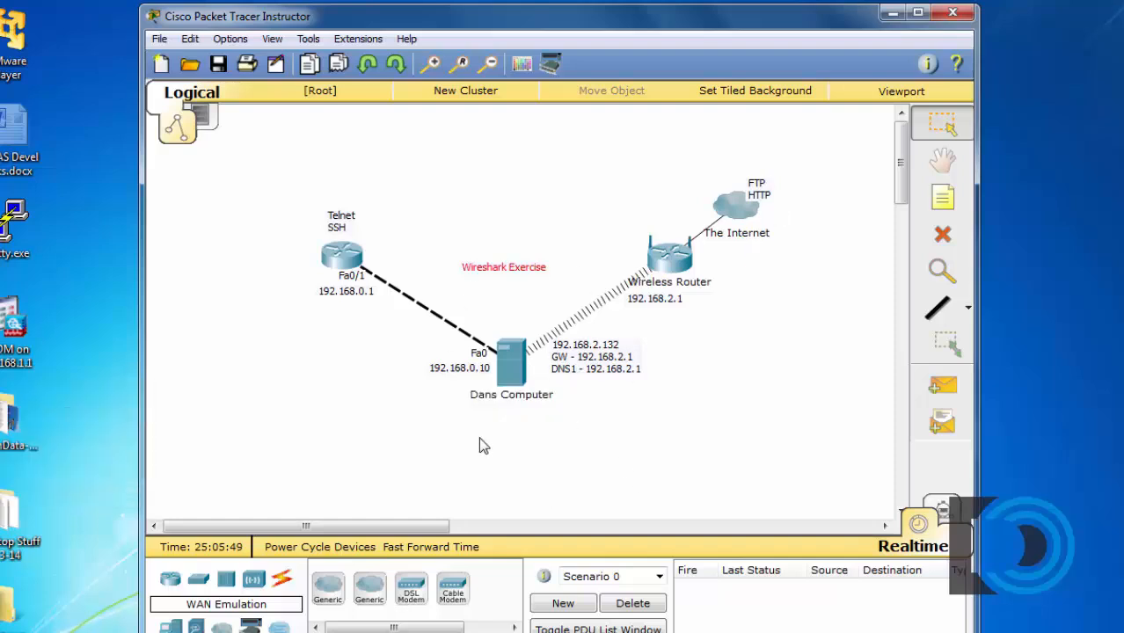
mouse_move(667, 380)
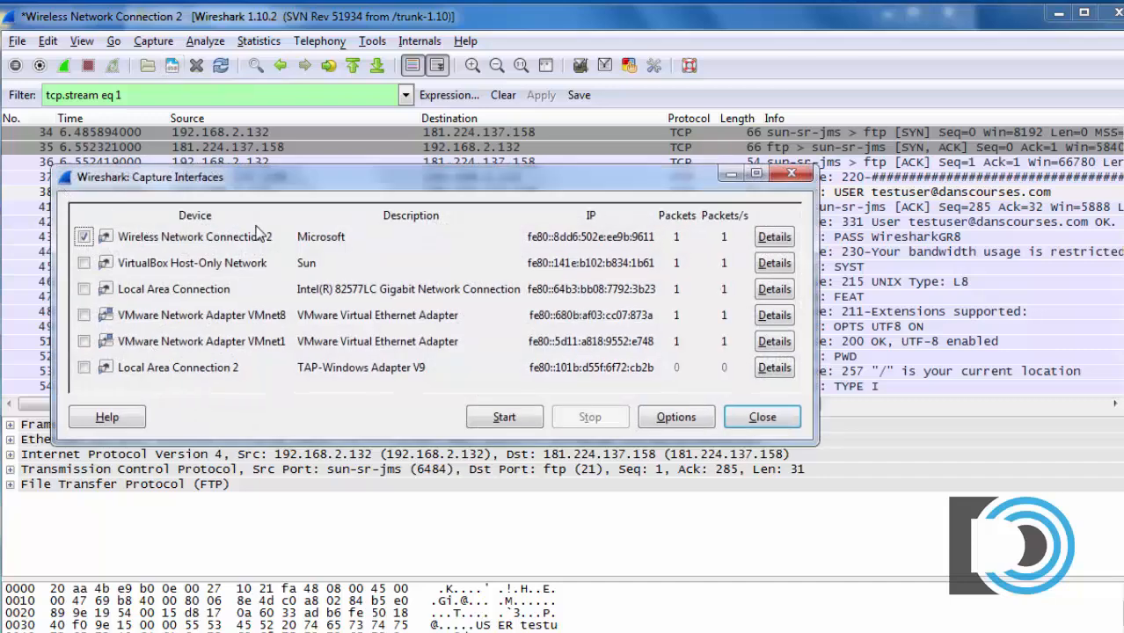
- Start a fresh capture on Wireless Network Connection 2 without saving, and clear the tcp.stream filter
left_click(503, 417)
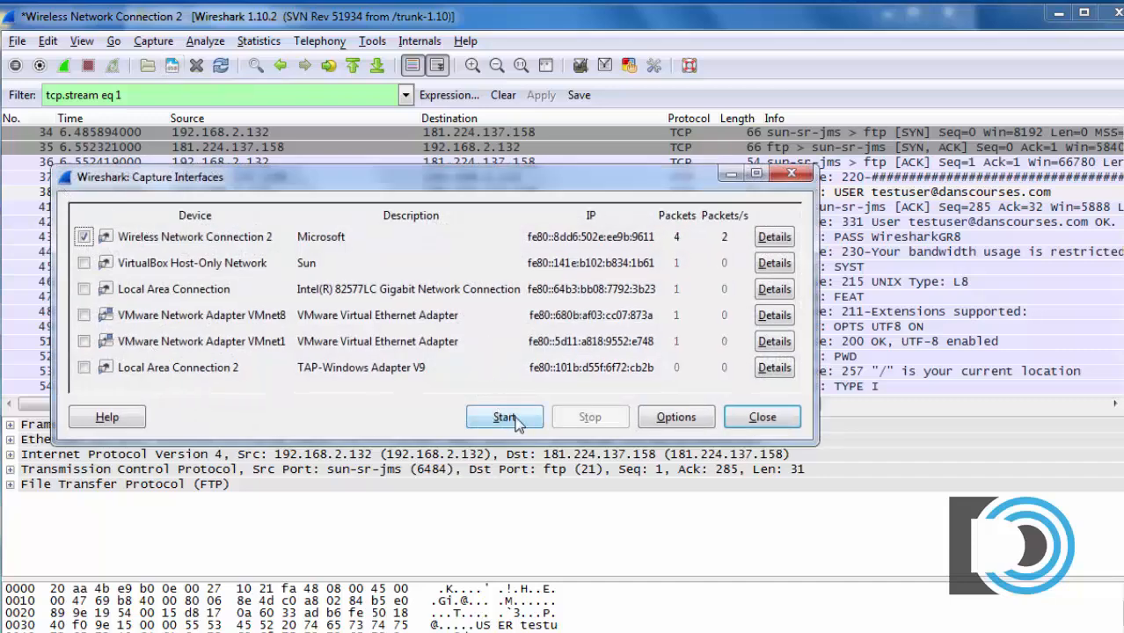
left_click(503, 417)
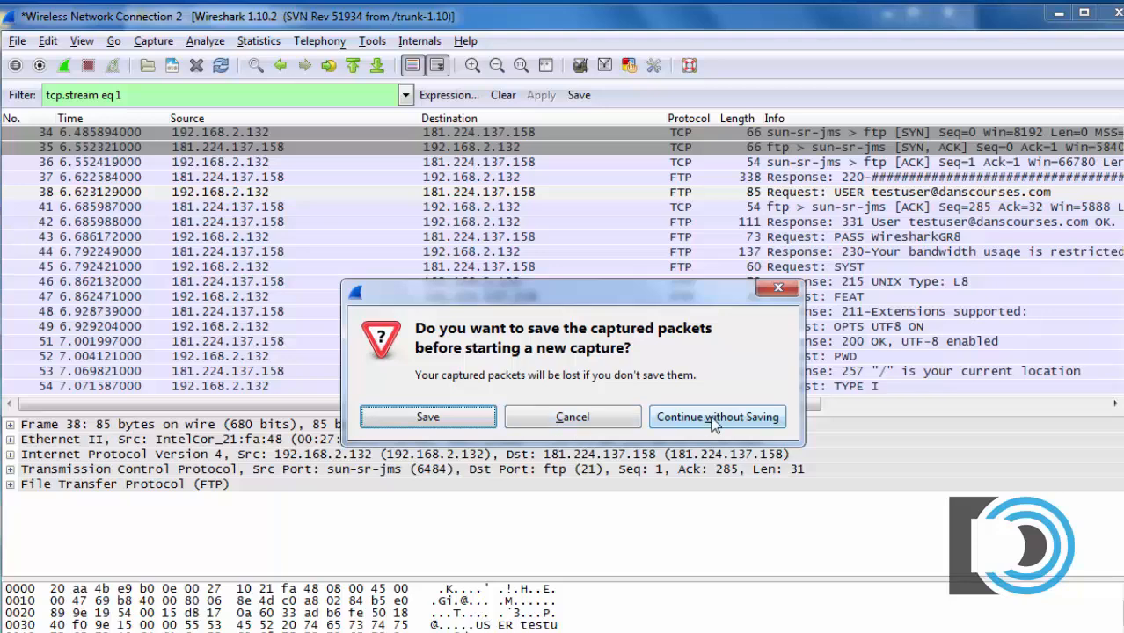
left_click(718, 417)
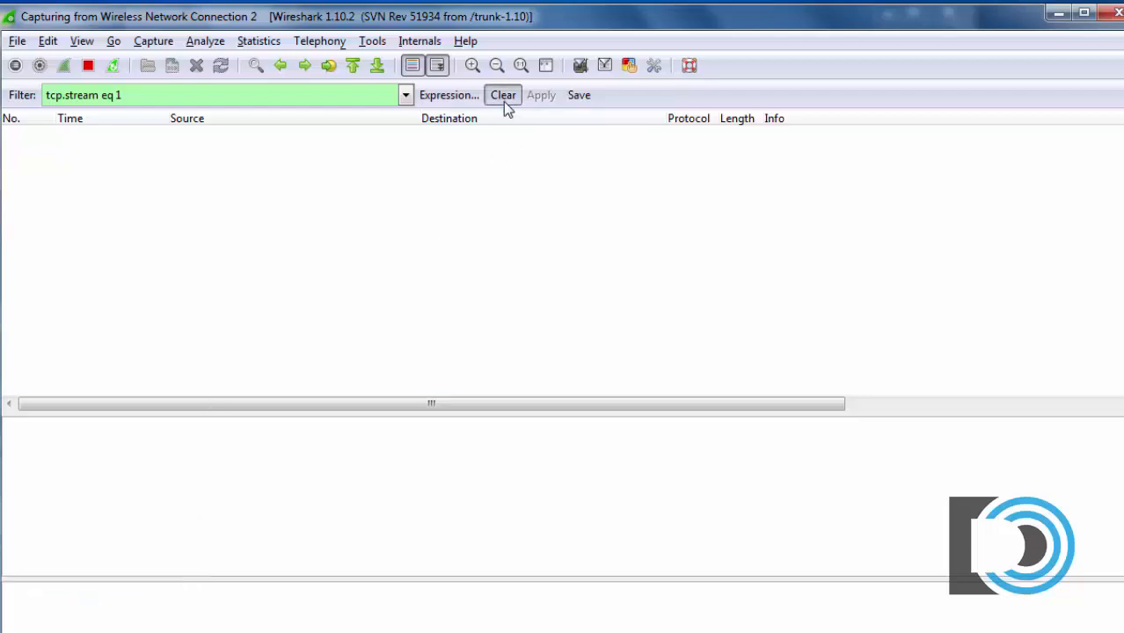
left_click(503, 95)
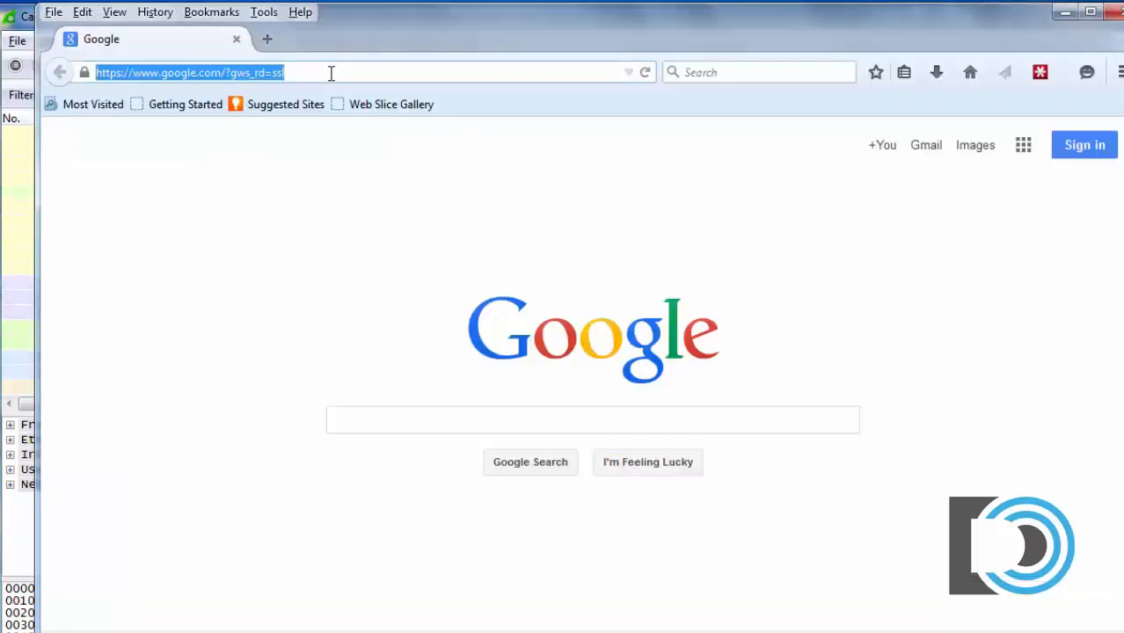
- Load dalberghetti.com, then danscourses.com and browse to the Packet Tracer activity page
type("dalberghetti.com")
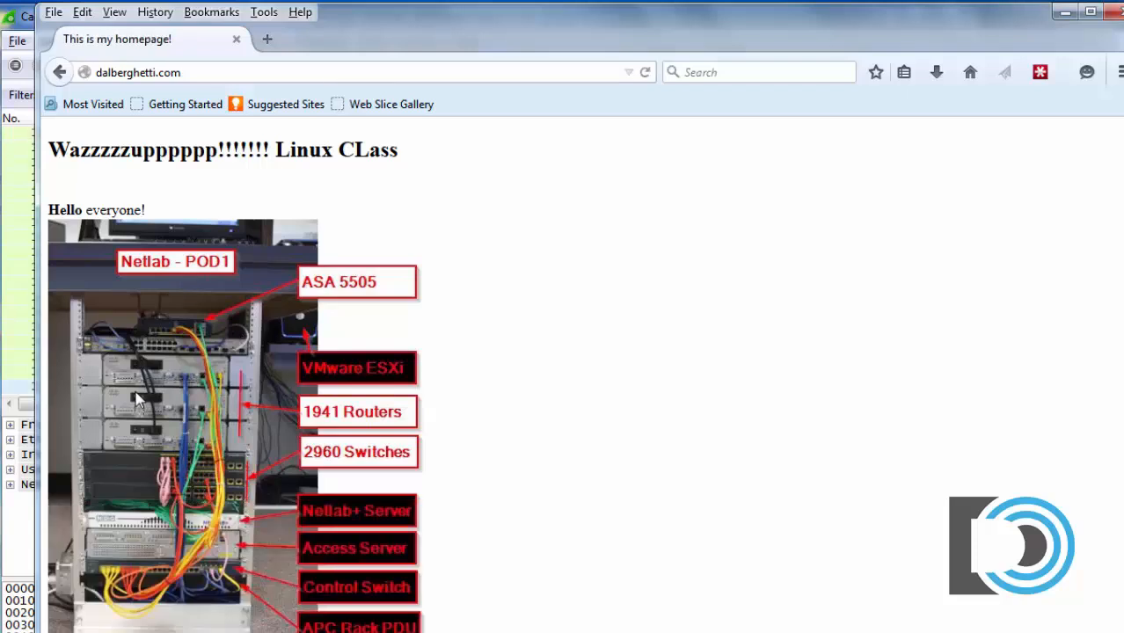
mouse_move(318, 133)
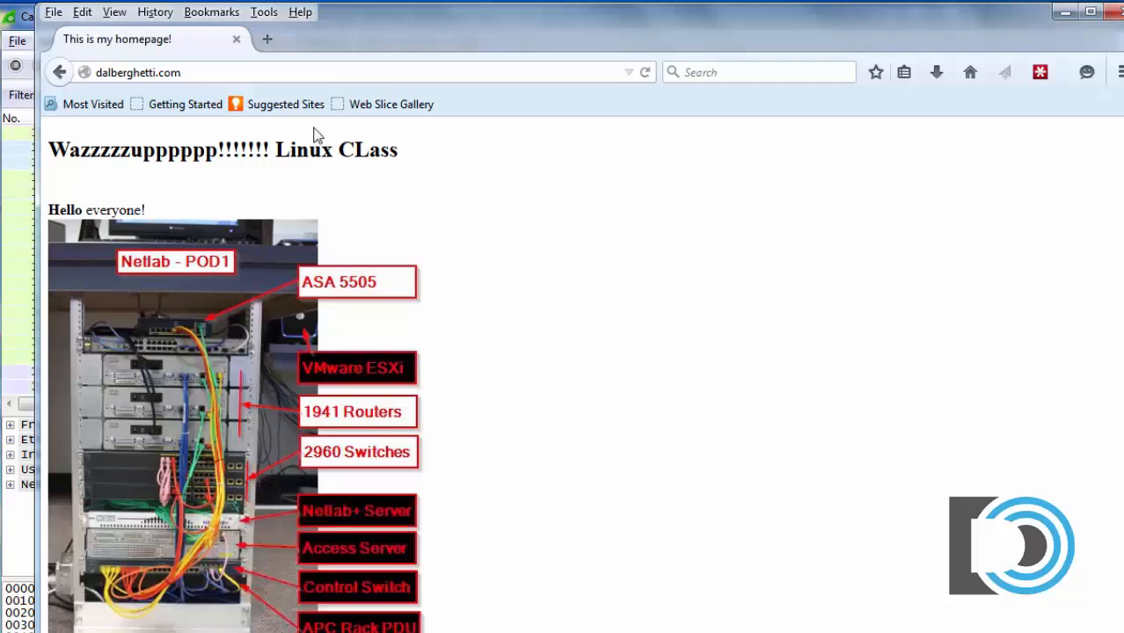
type("d")
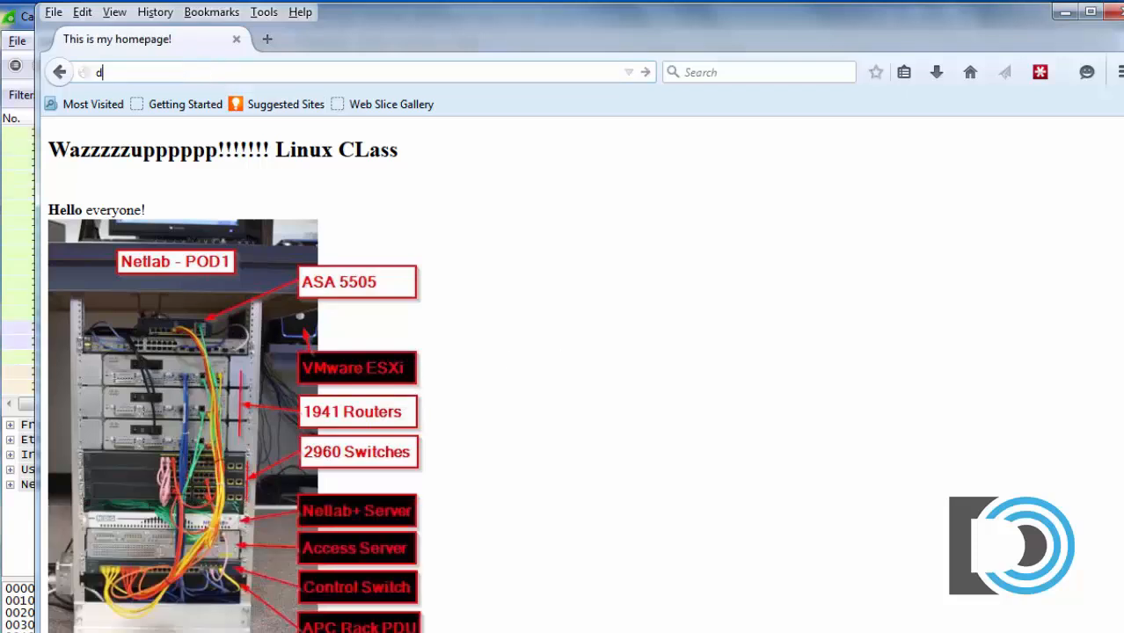
type("anscourses.com/CCNA-1/packet-tracer-6-activity-basic-ipv4-network.html")
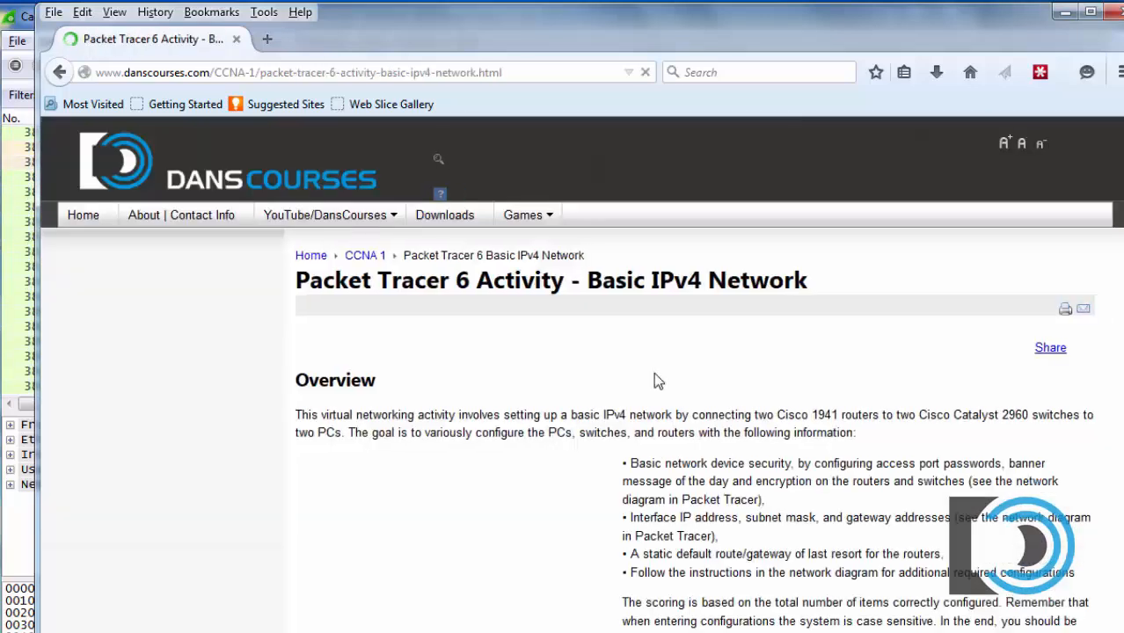
scroll("down", 3)
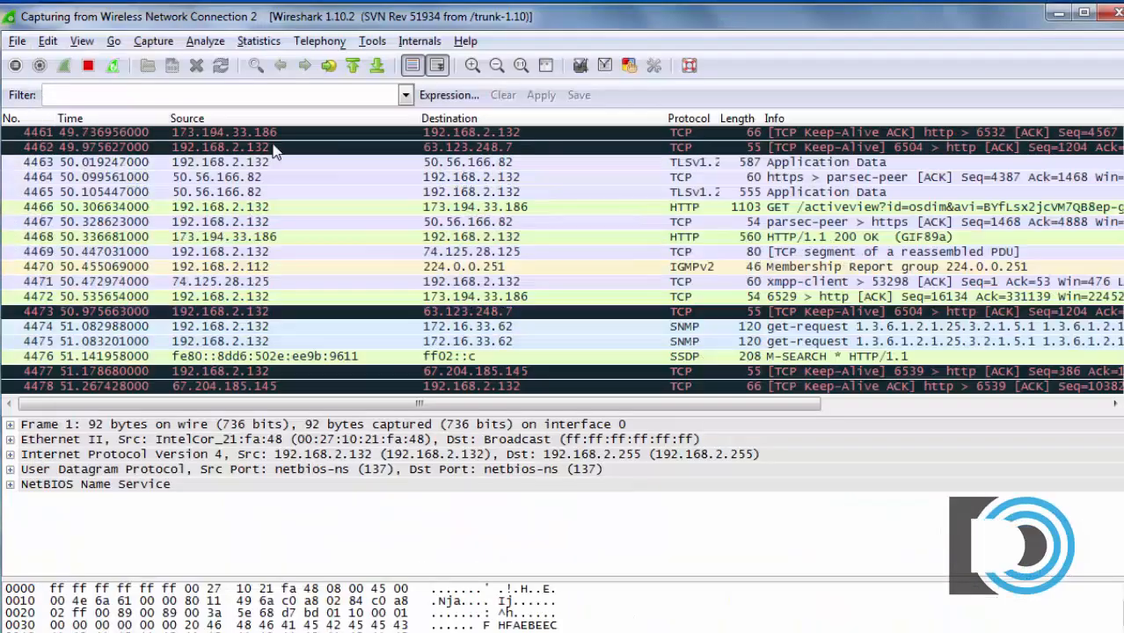
- Stop the live packet capture on the wireless connection
left_click(88, 65)
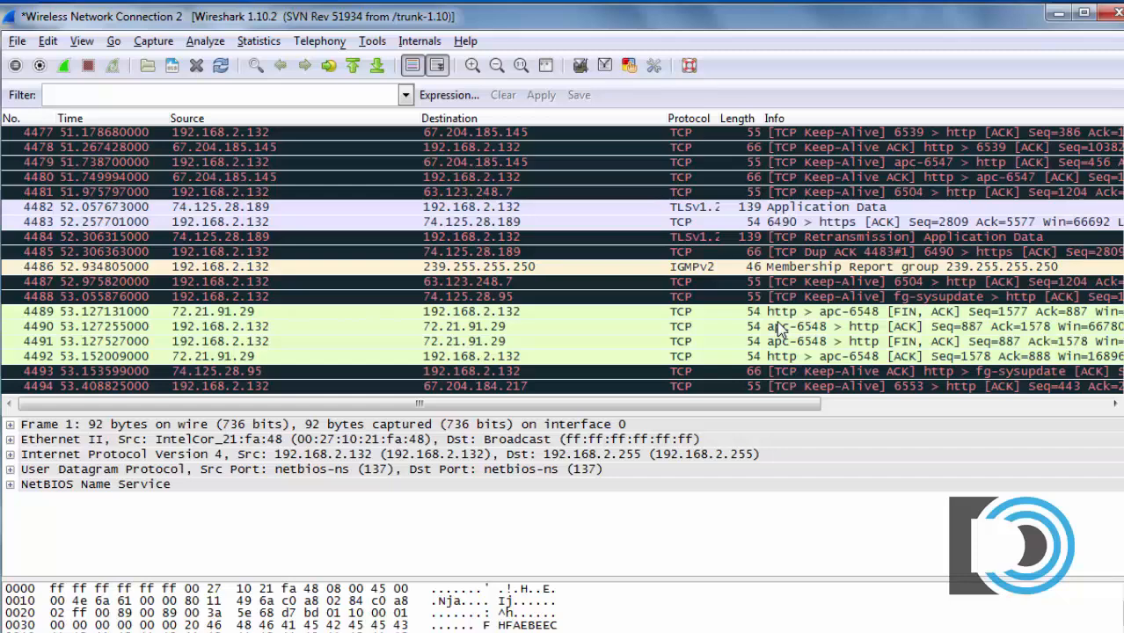
mouse_move(444, 204)
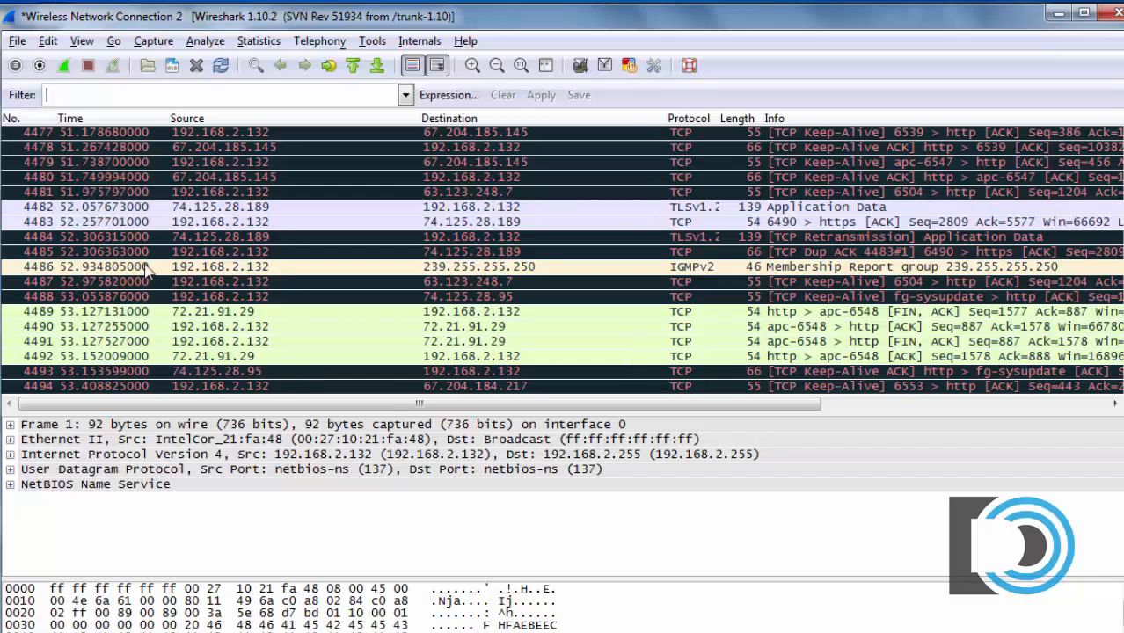
- Filter the packet list to HTTP traffic only with the 'http' display filter
type("http")
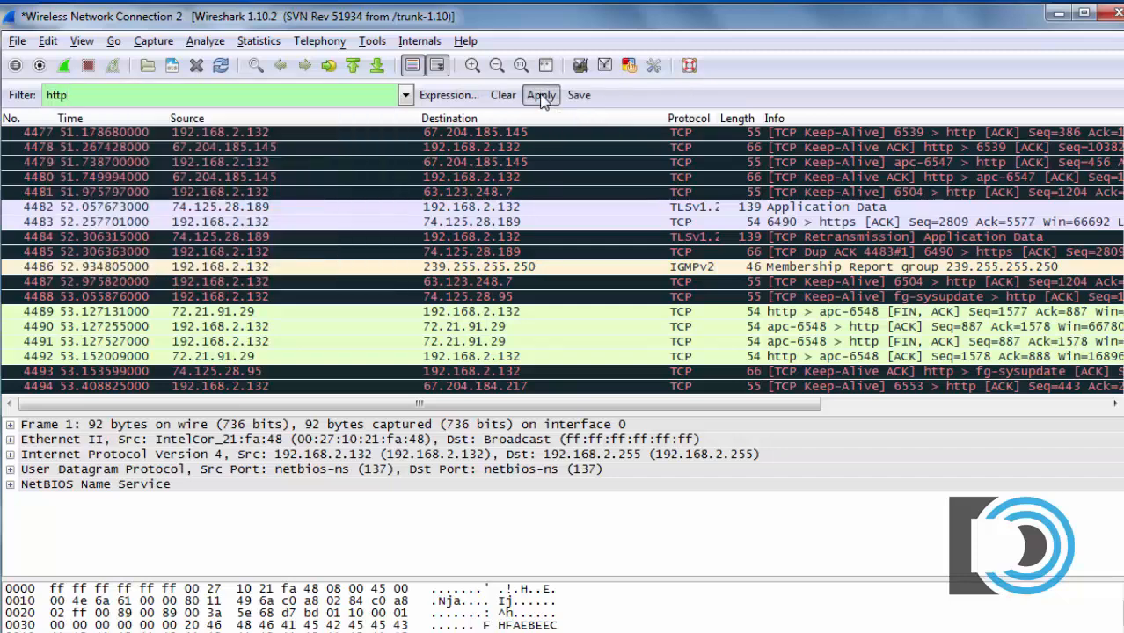
left_click(541, 95)
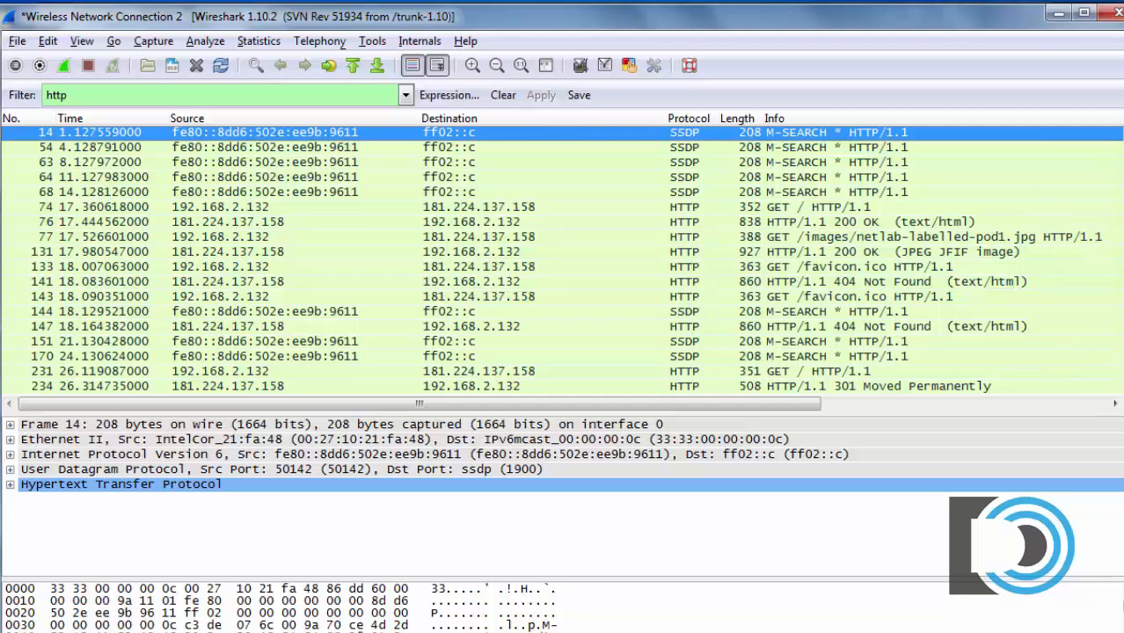
- Locate the JPEG JFIF 200 OK response and expand its JPEG File Interchange Format details
scroll("down", 3)
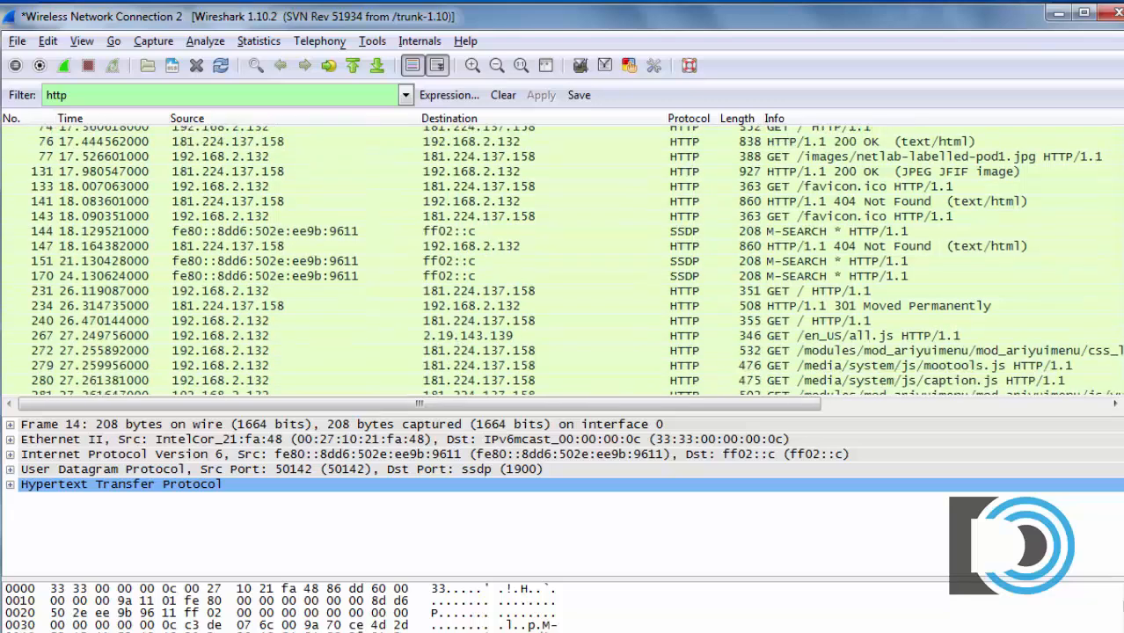
scroll("down", 3)
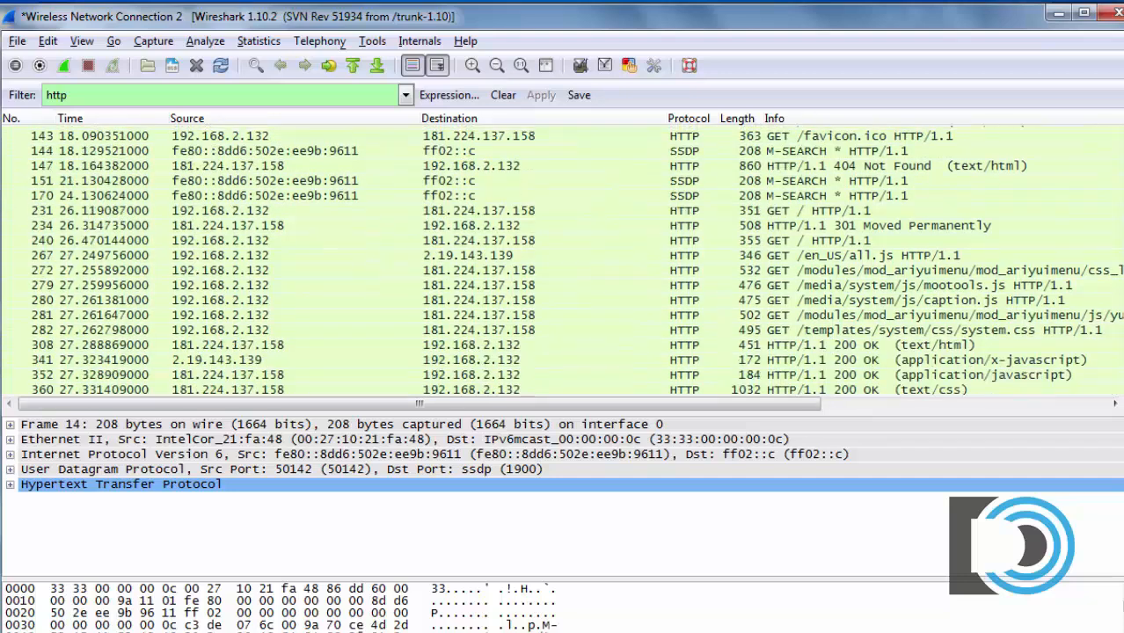
scroll("down", 3)
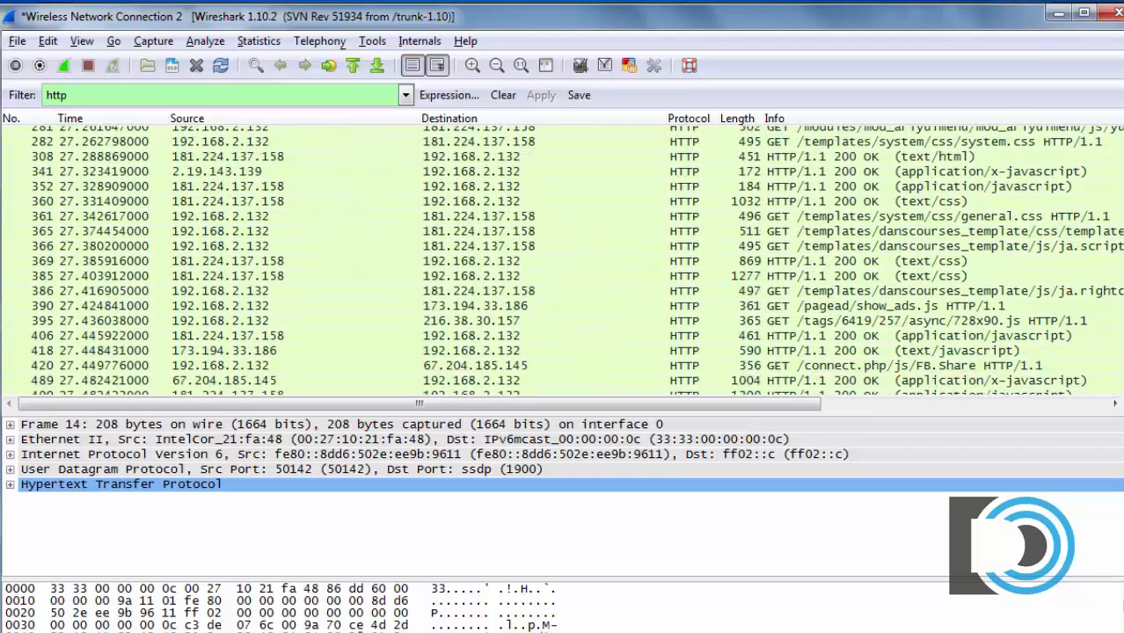
scroll("down", 3)
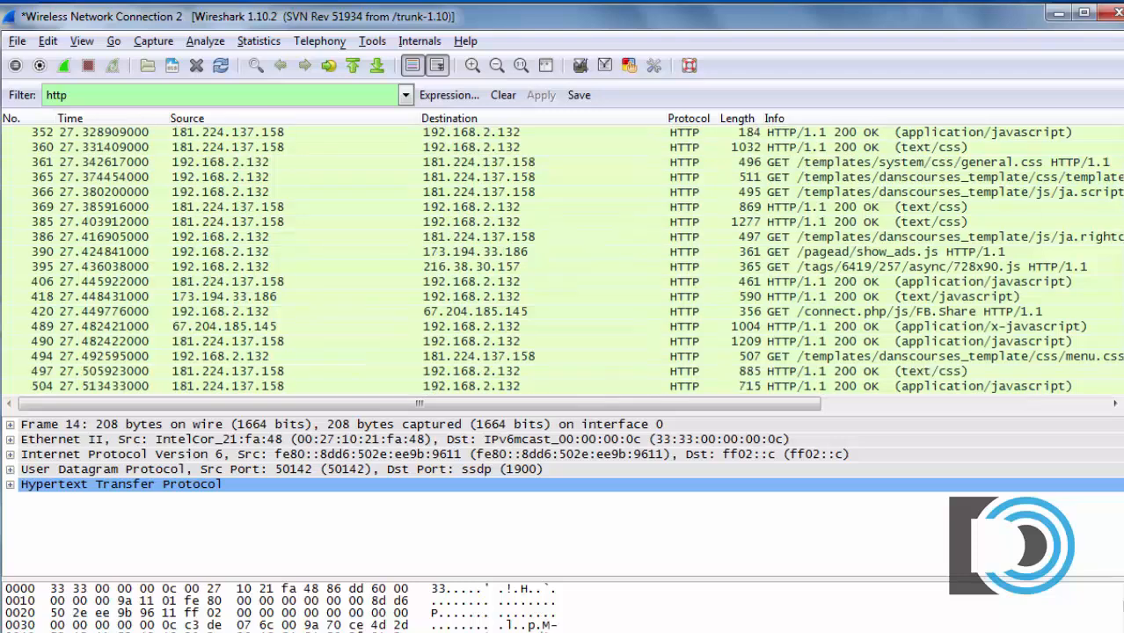
scroll("down", 3)
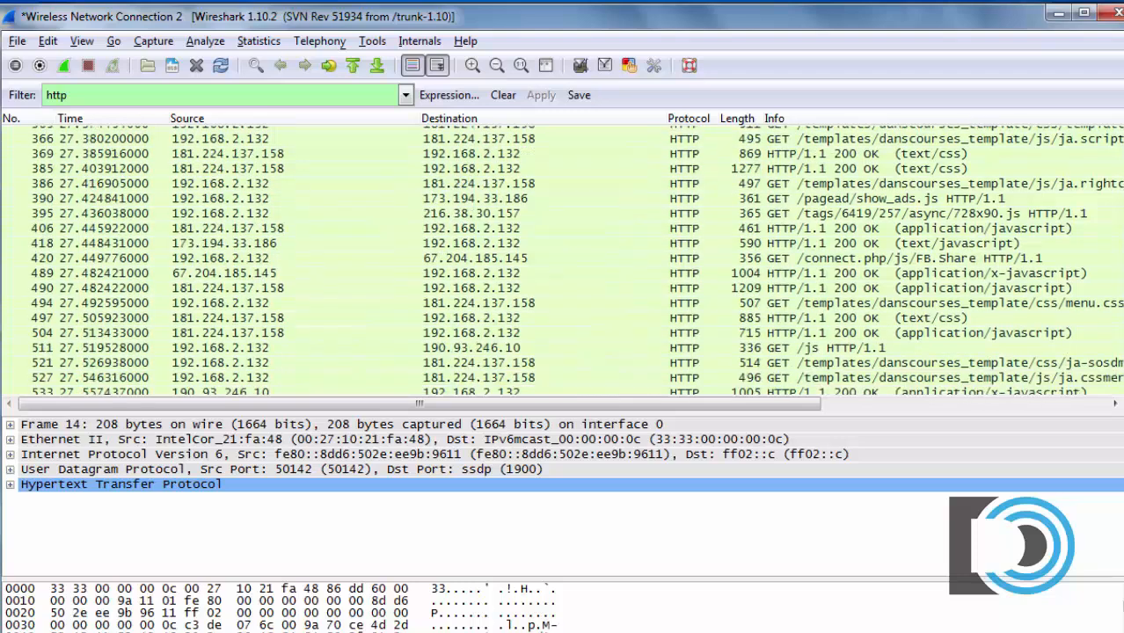
scroll("down", 3)
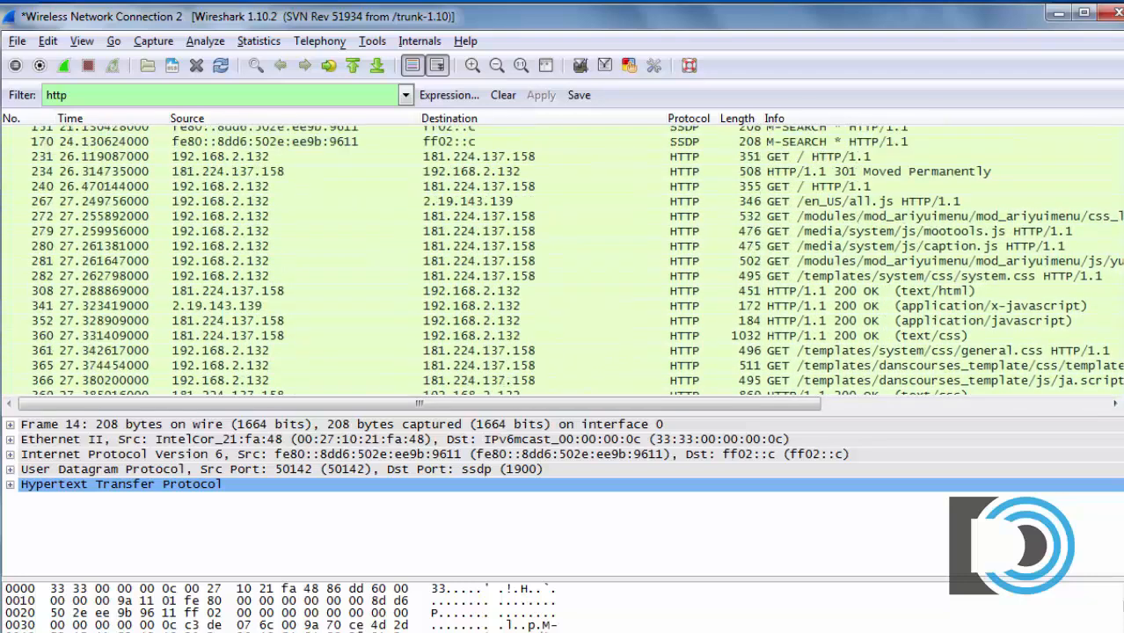
scroll("down", 3)
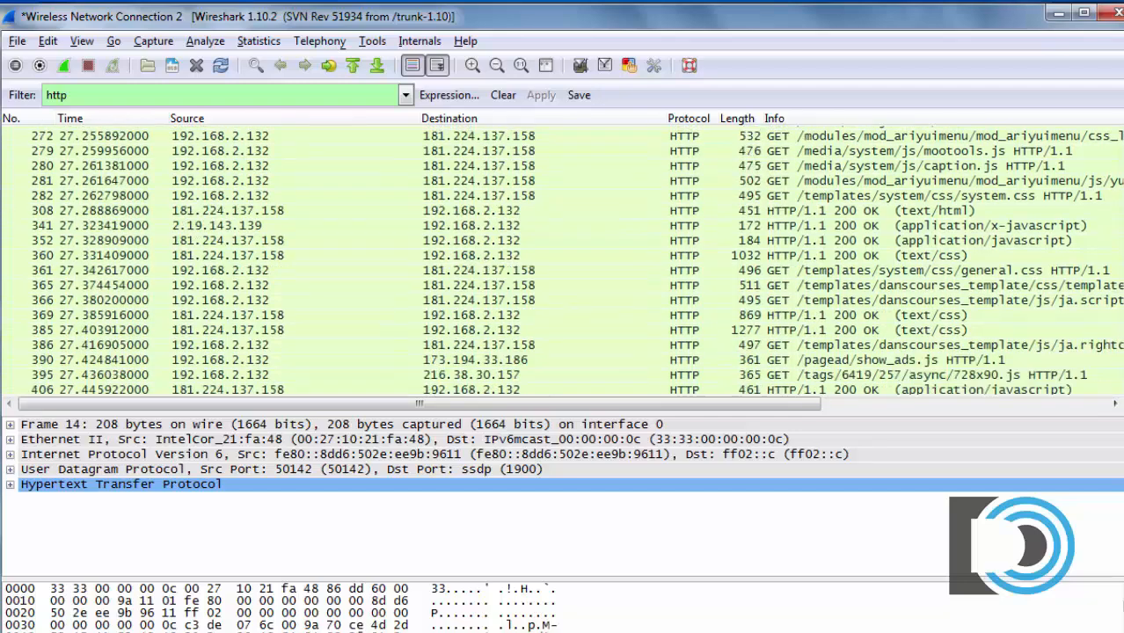
scroll("down", 3)
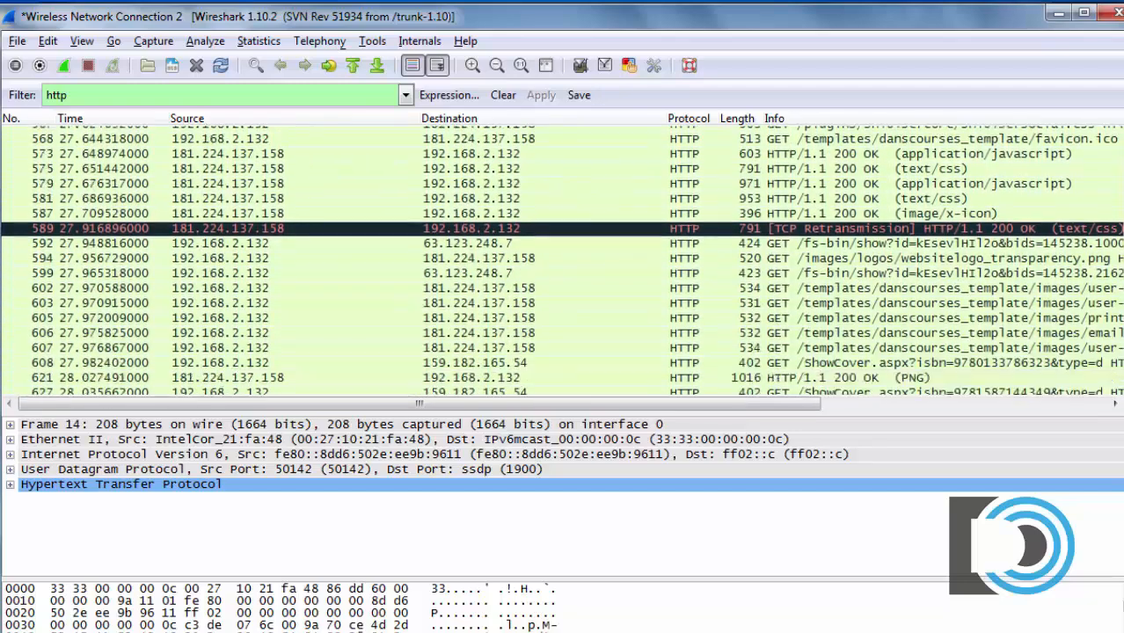
scroll("down", 3)
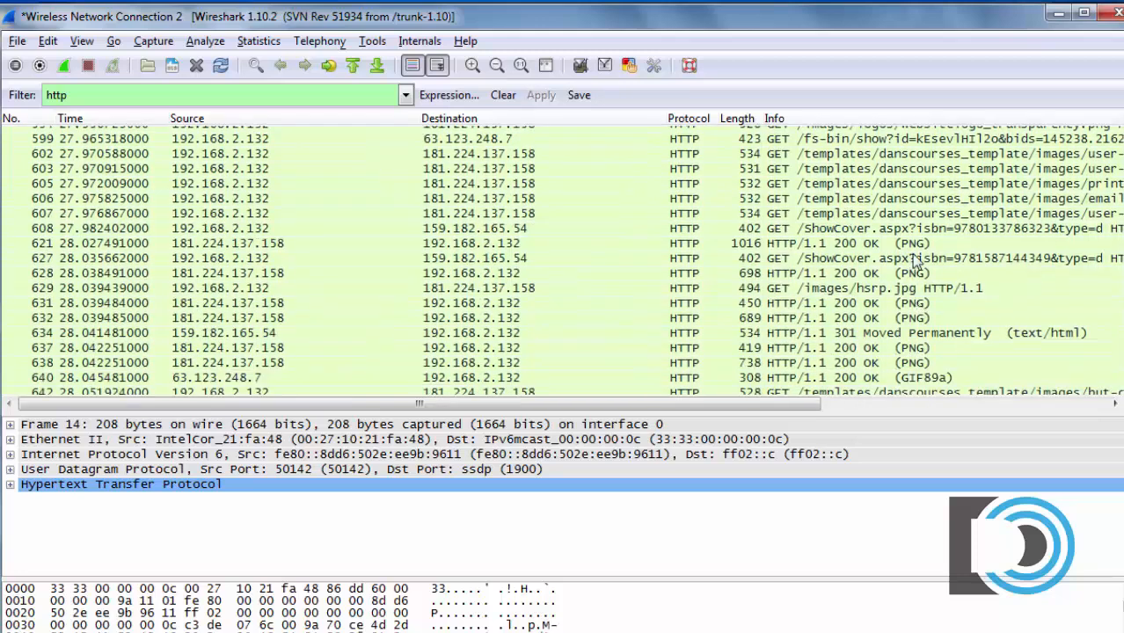
mouse_move(918, 256)
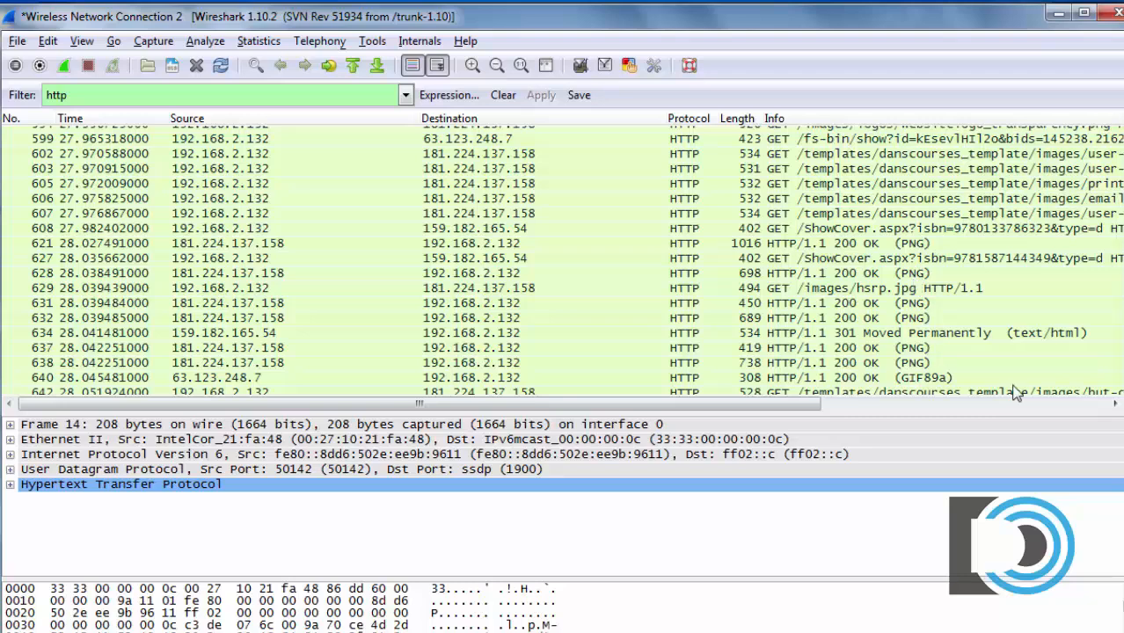
scroll("down", 3)
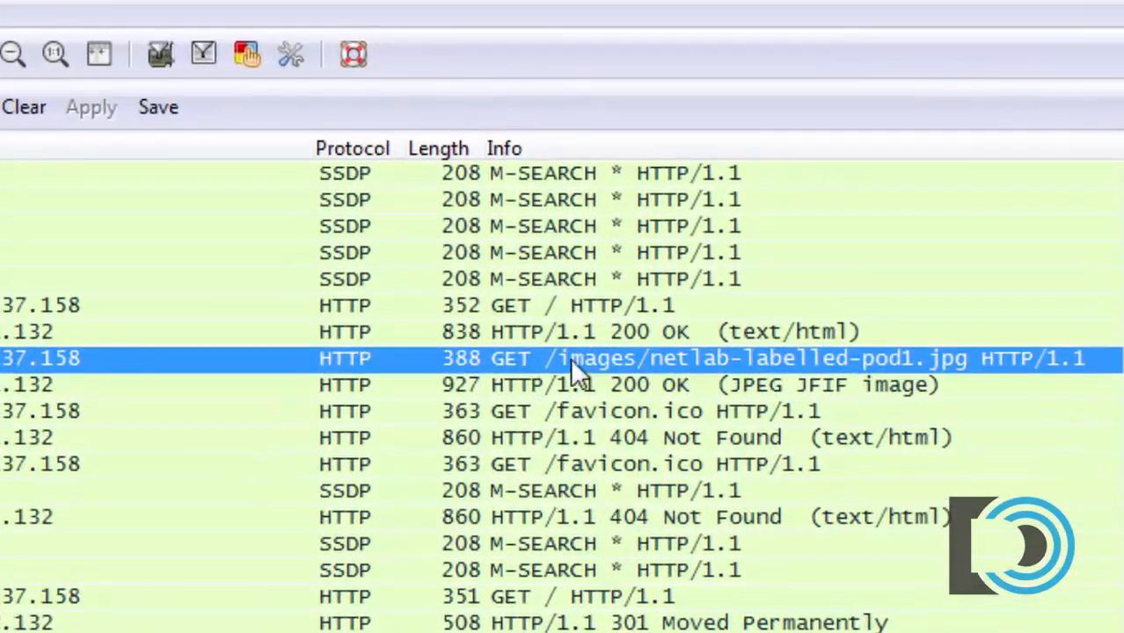
mouse_move(545, 413)
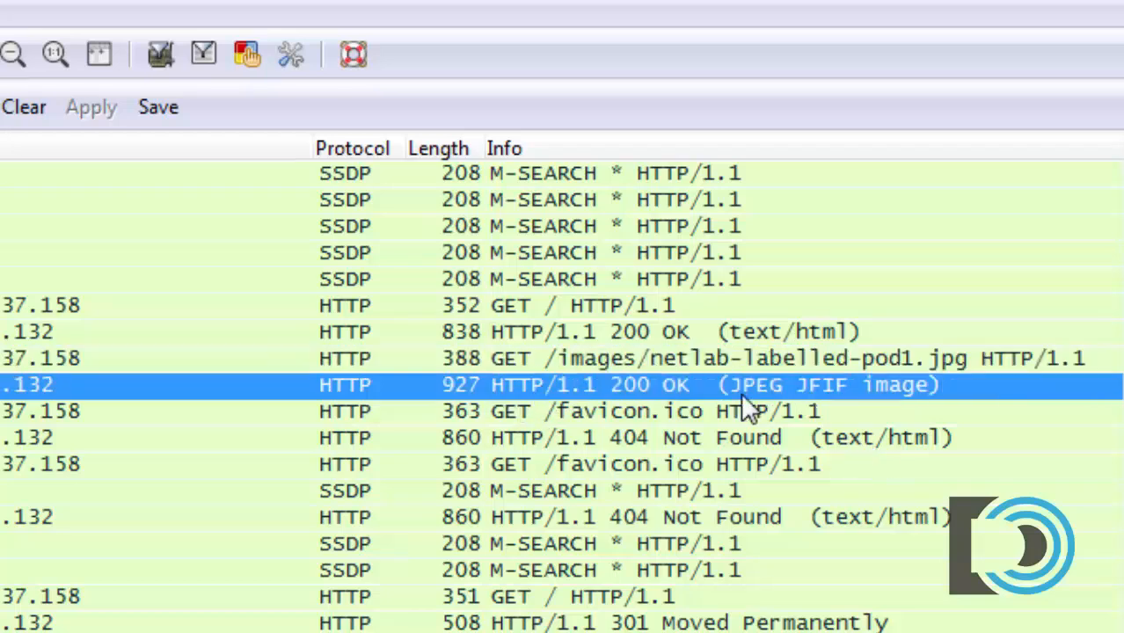
mouse_move(886, 394)
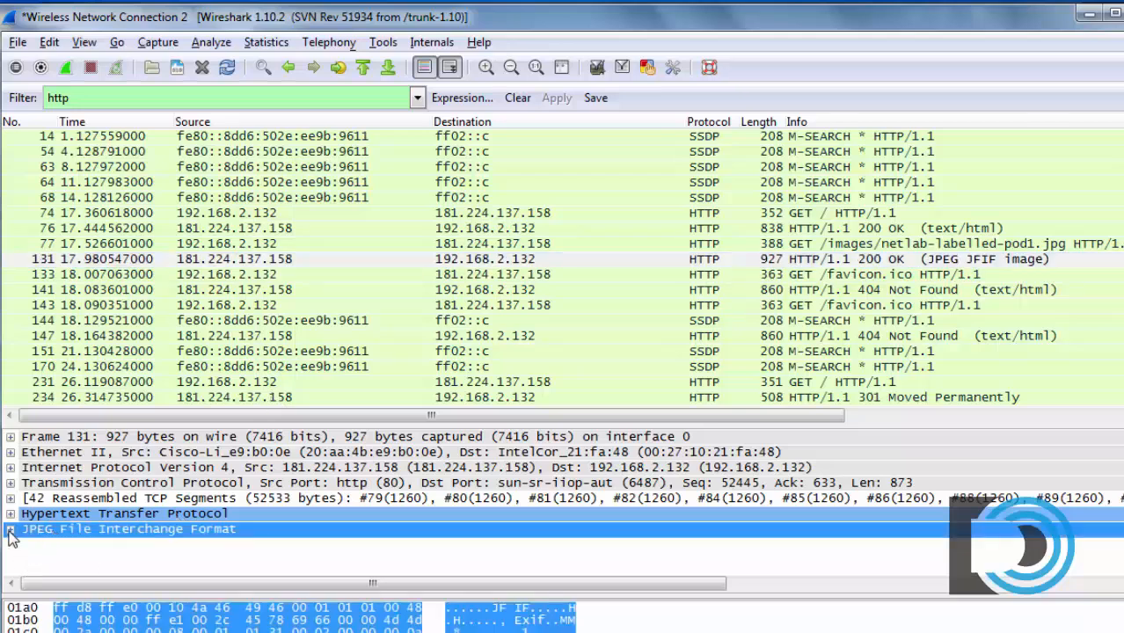
left_click(9, 528)
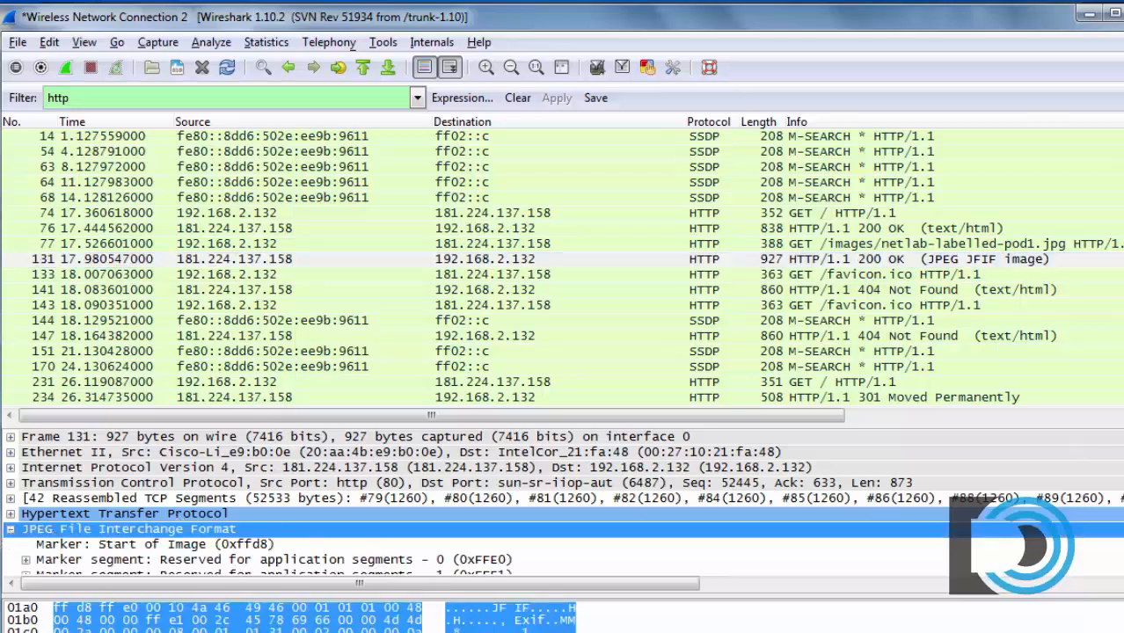
mouse_move(774, 526)
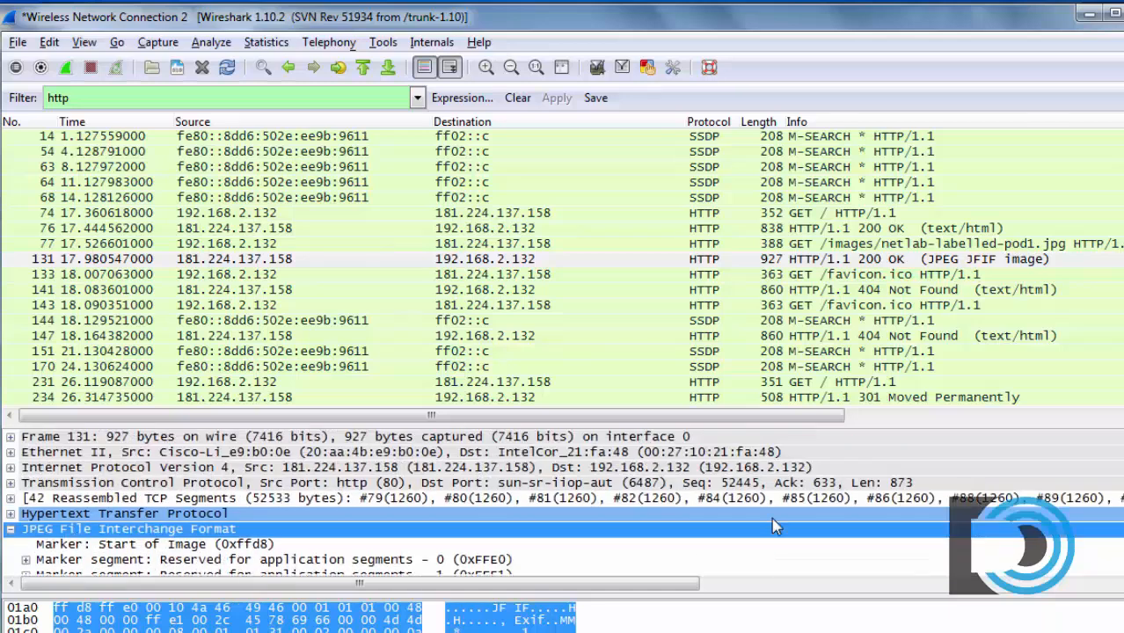
mouse_move(176, 538)
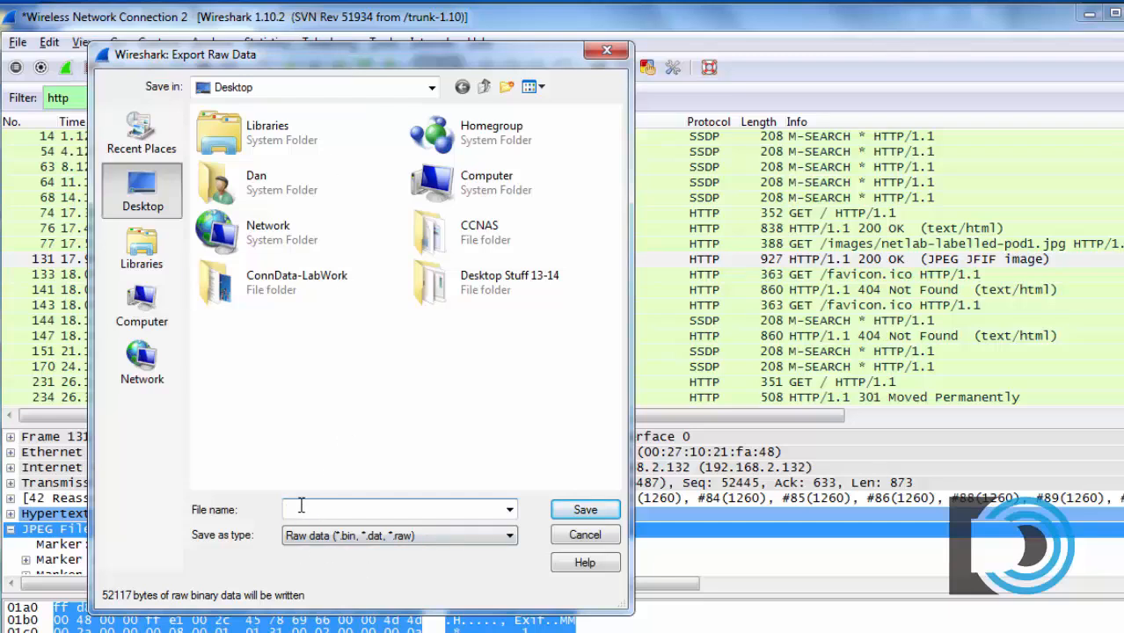
- Save the JPEG image's 52,117 raw bytes as a desktop file named 'image'
type("image")
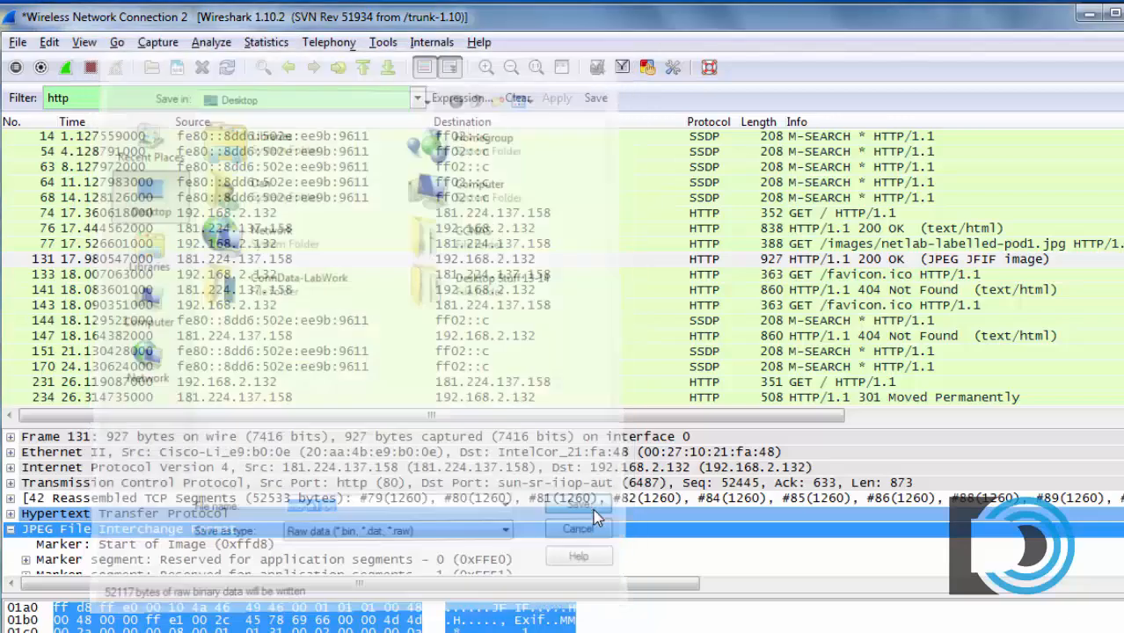
left_click(579, 528)
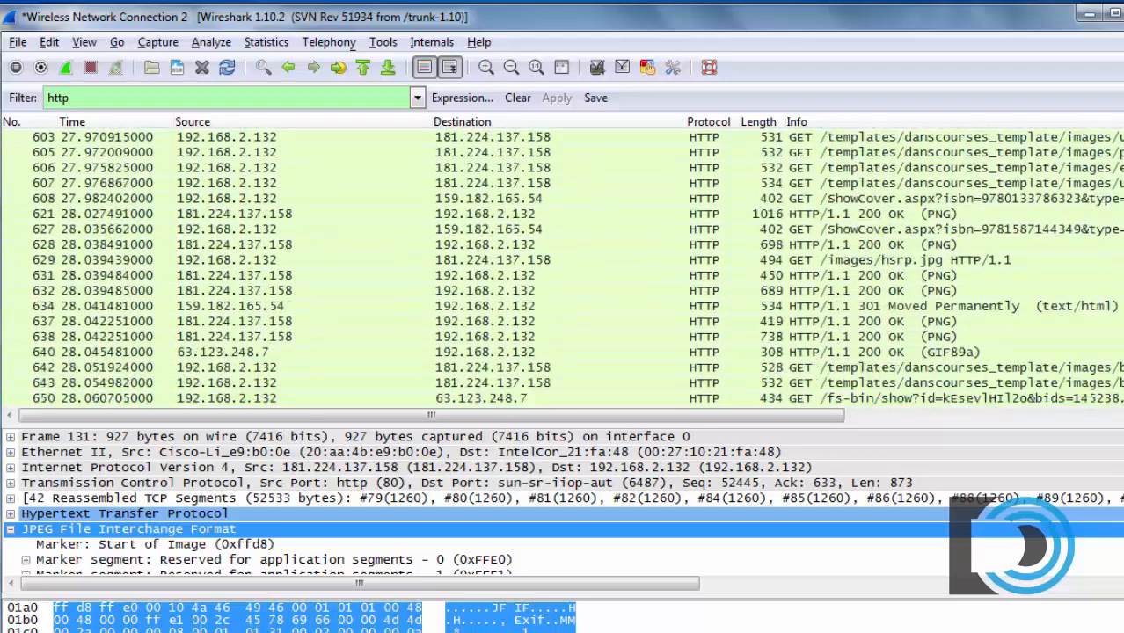
- Select the image/jpeg response in packet 852 and start a raw-bytes export for it
scroll("down", 3)
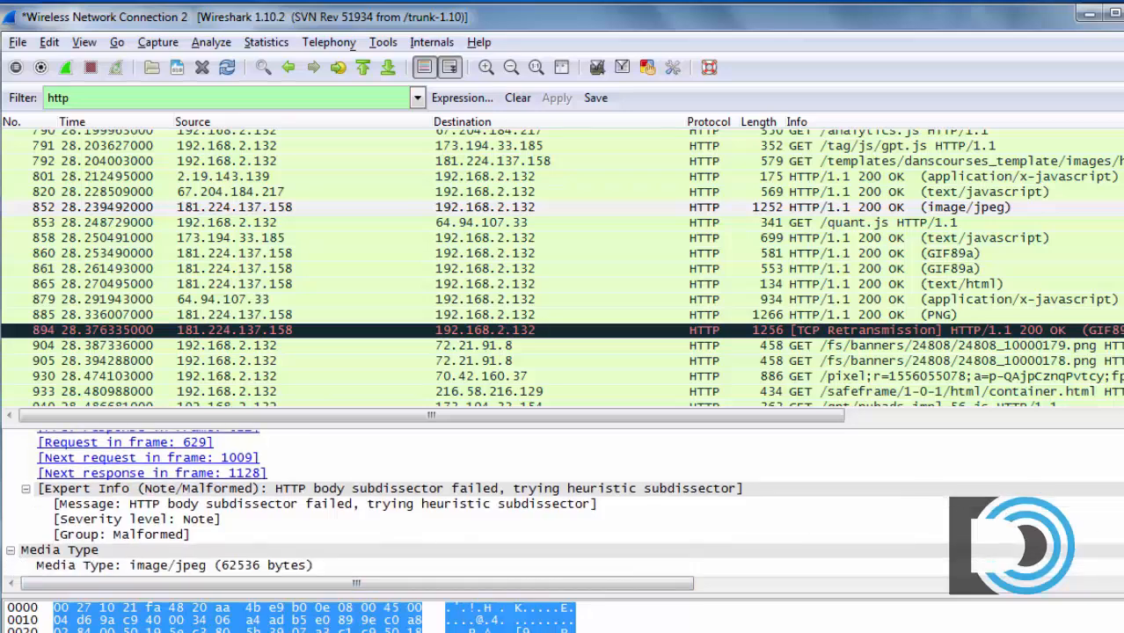
mouse_move(68, 563)
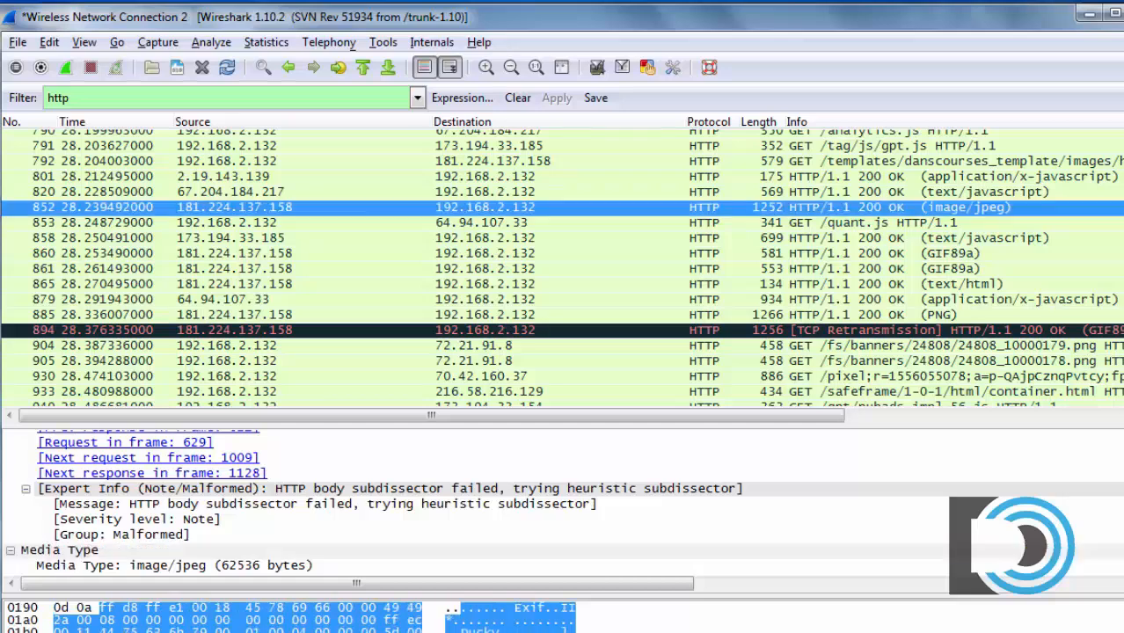
left_click(175, 564)
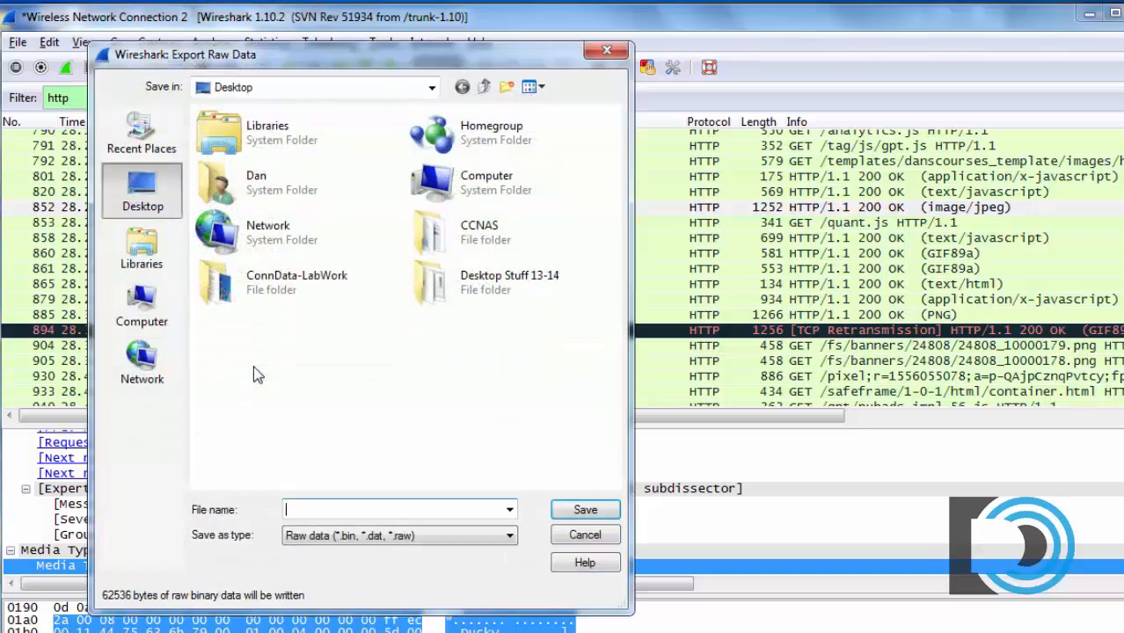
type("im")
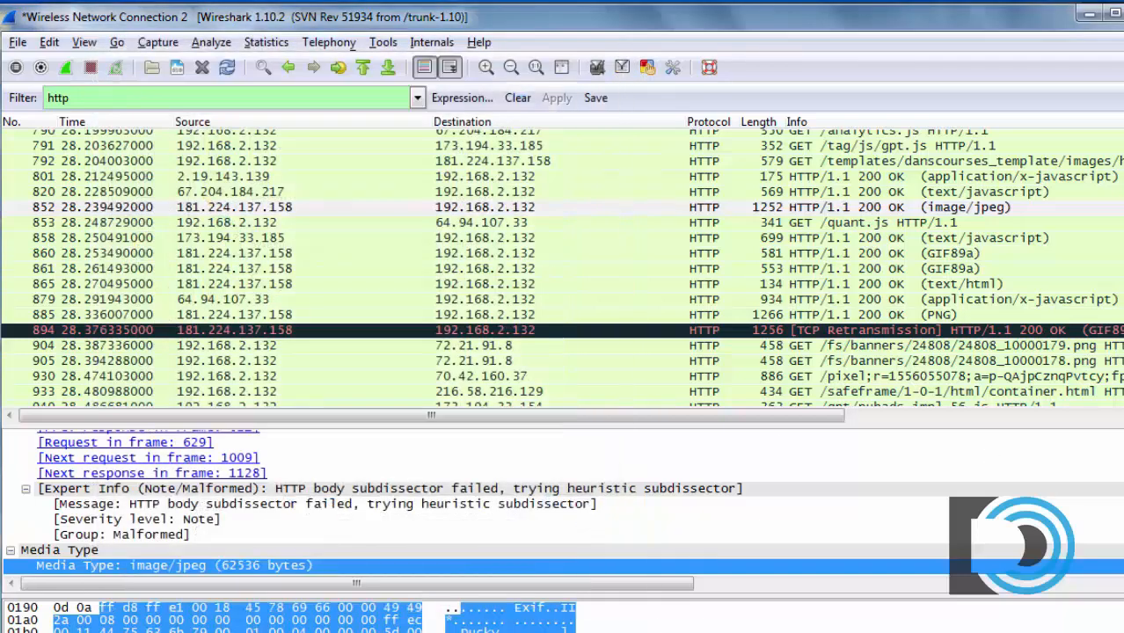
scroll("down", 3)
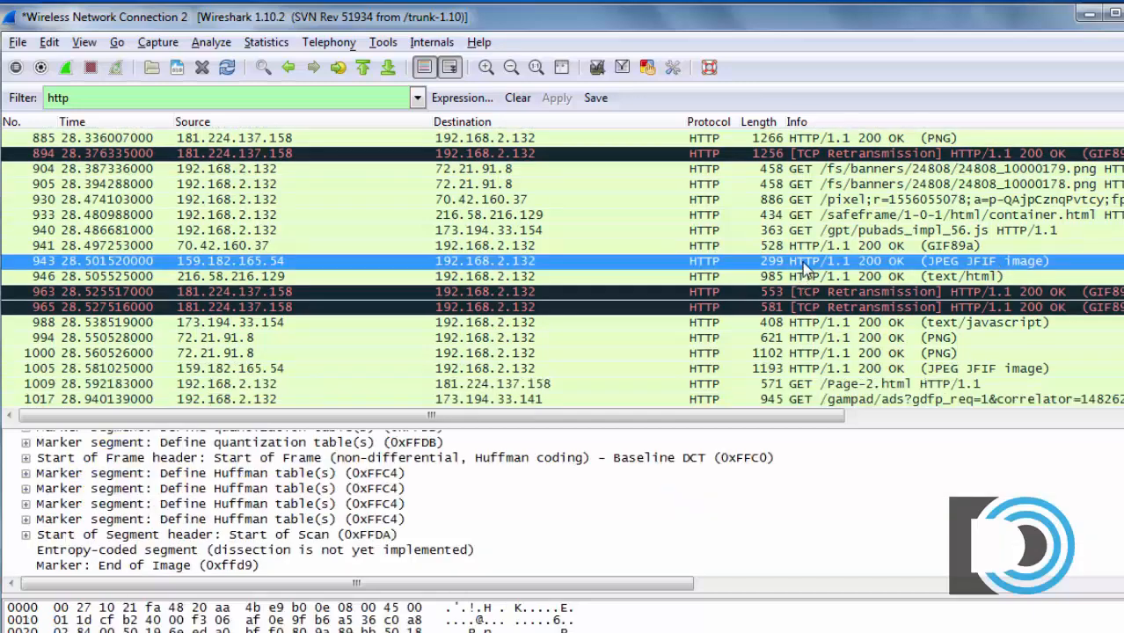
- Export the selected JPEG's raw packet bytes to the desktop as image3.jpg
right_click(805, 260)
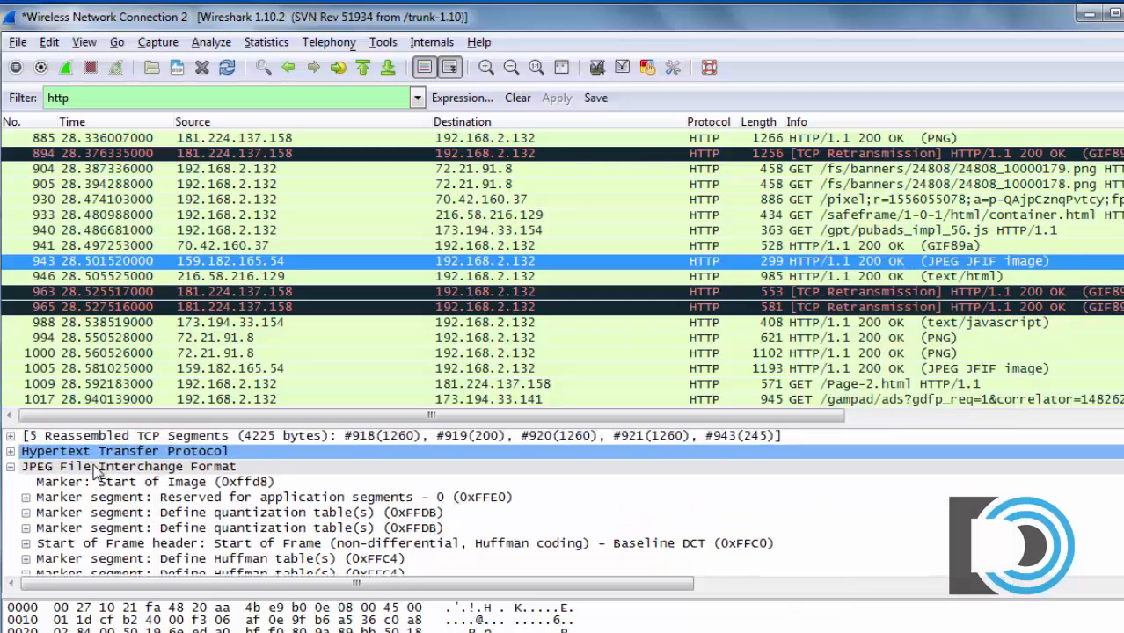
right_click(127, 466)
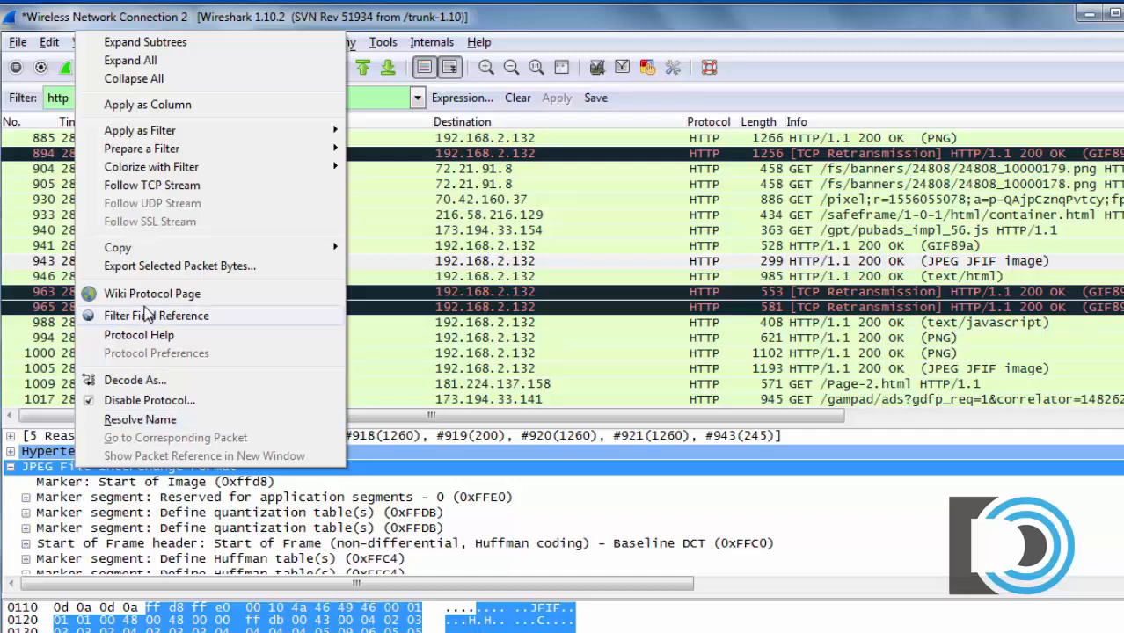
left_click(181, 266)
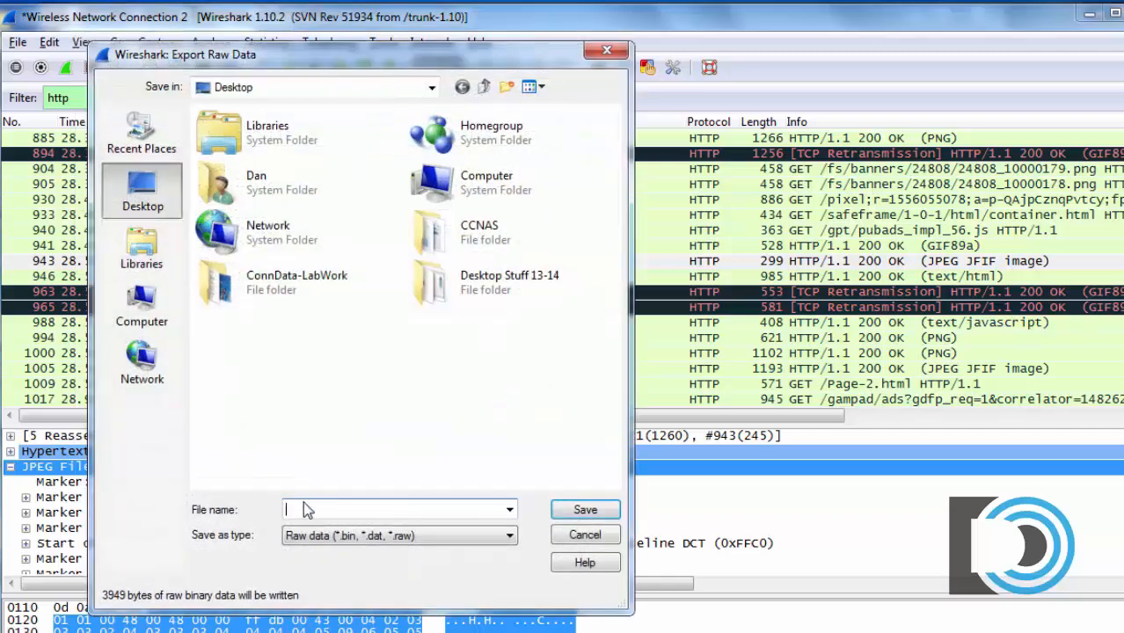
type("image3.jpg")
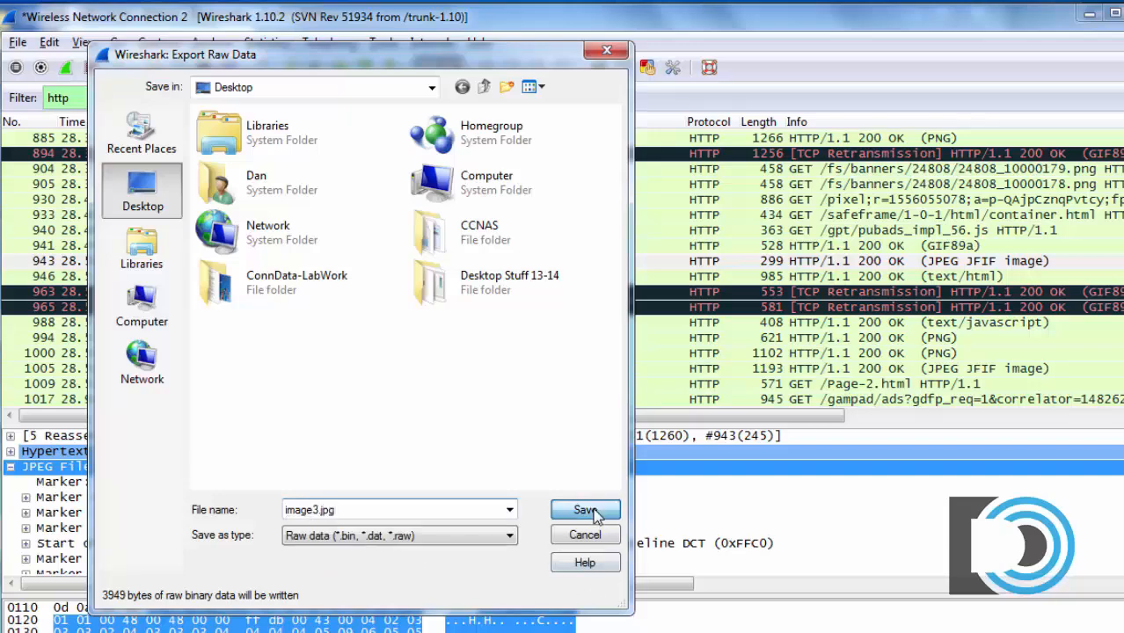
left_click(584, 510)
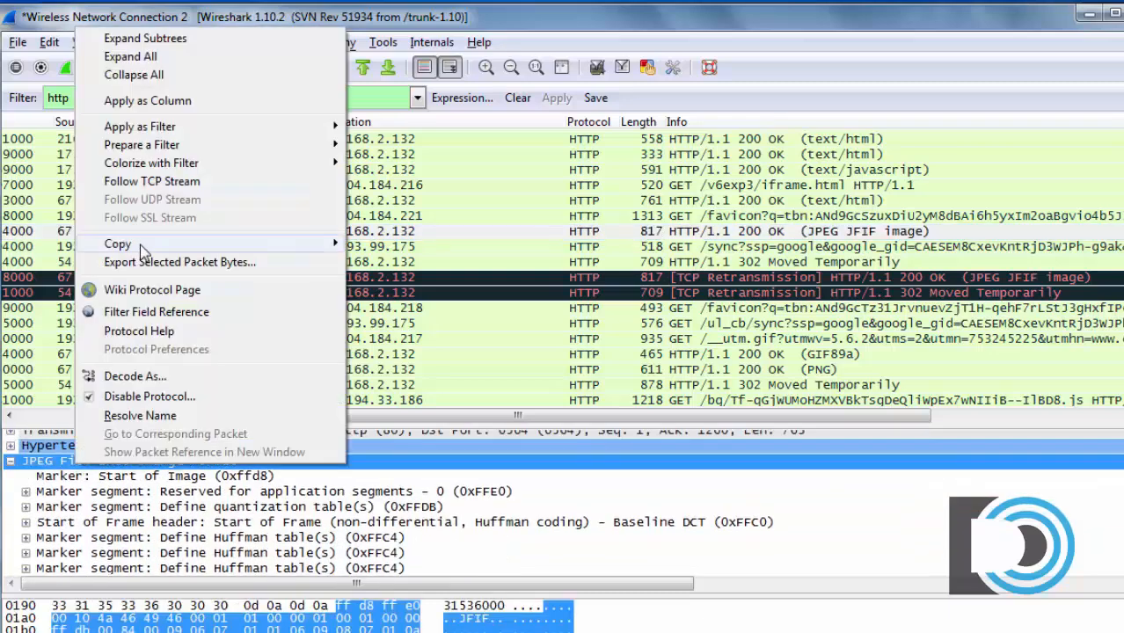
- Export the next JPEG's raw bytes to the desktop as image4.jpg
left_click(180, 260)
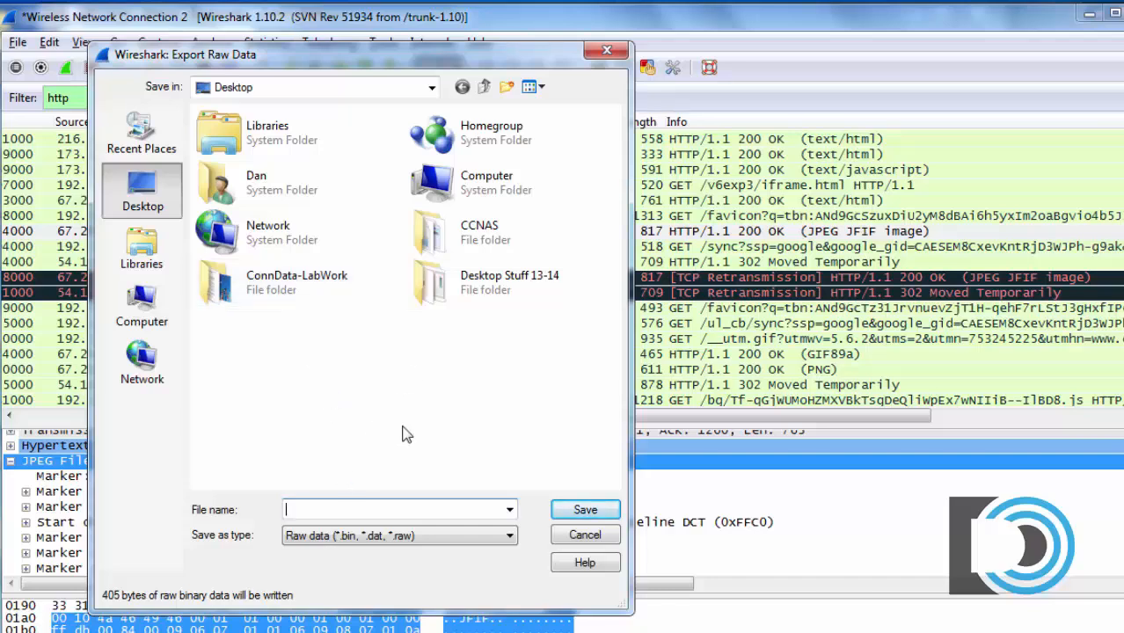
type("image")
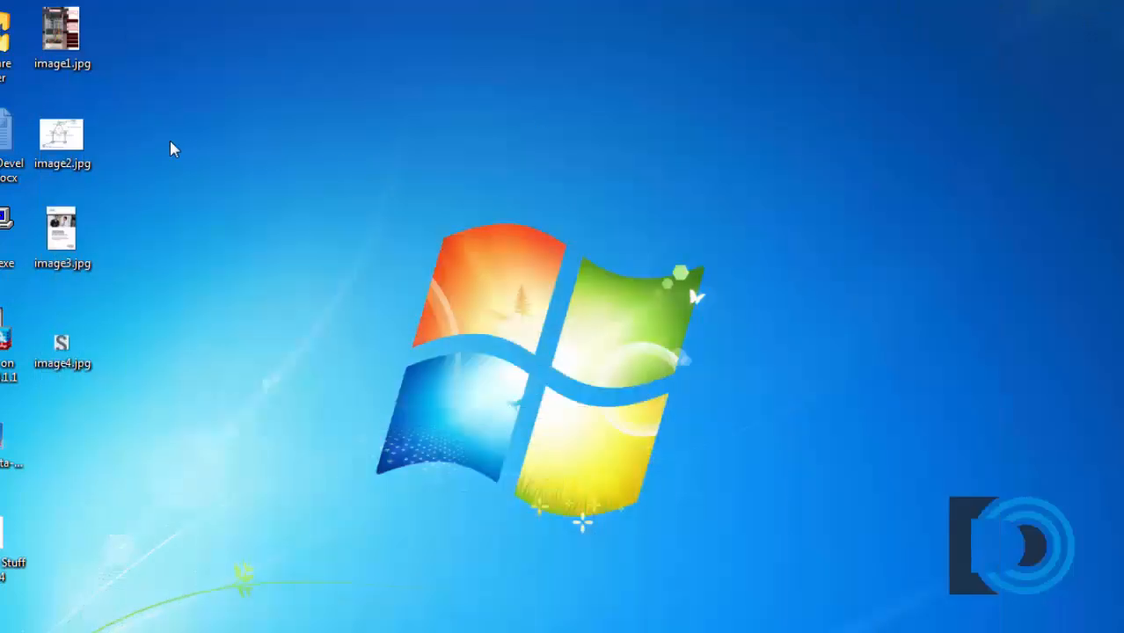
- View image1.jpg and image2.jpg from the desktop in Windows Photo Viewer
left_click_drag(61, 132, 422, 137)
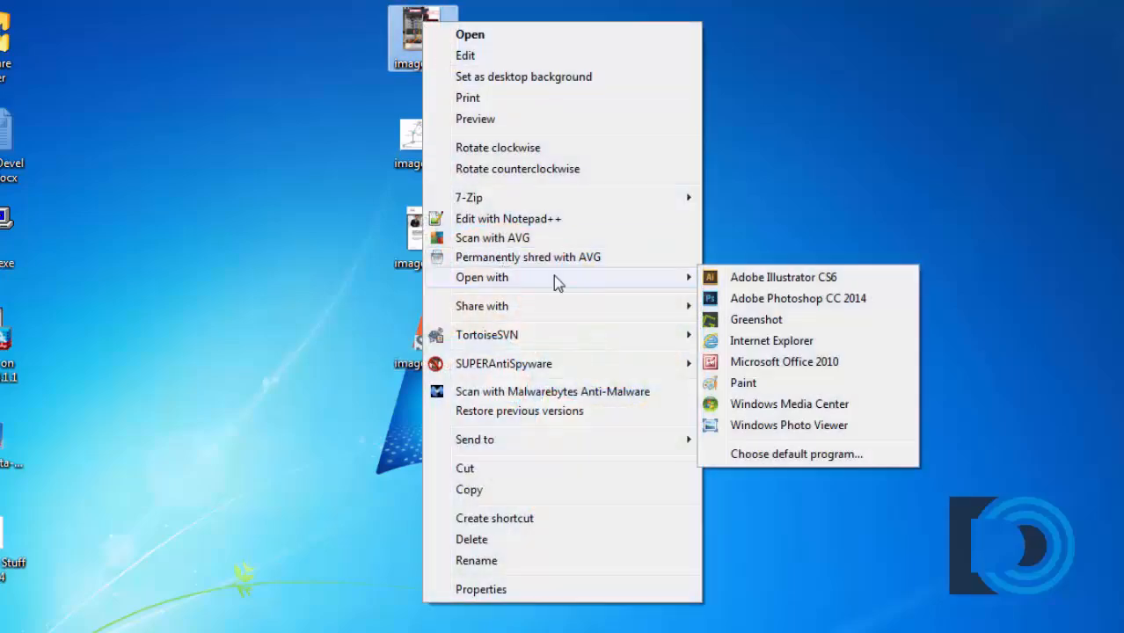
left_click(788, 424)
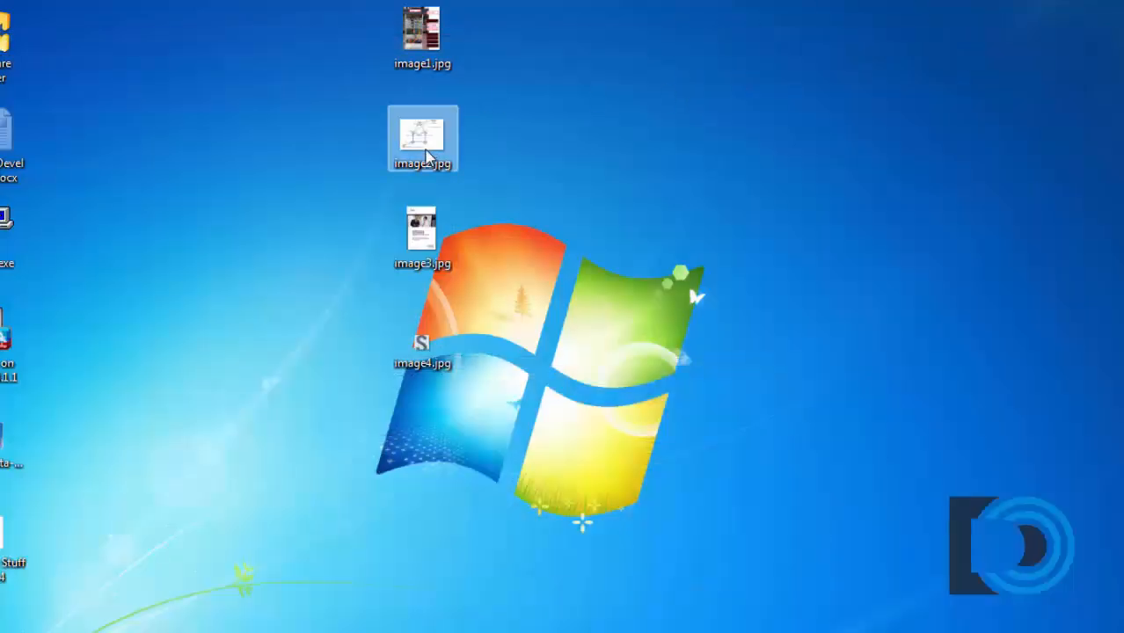
right_click(422, 137)
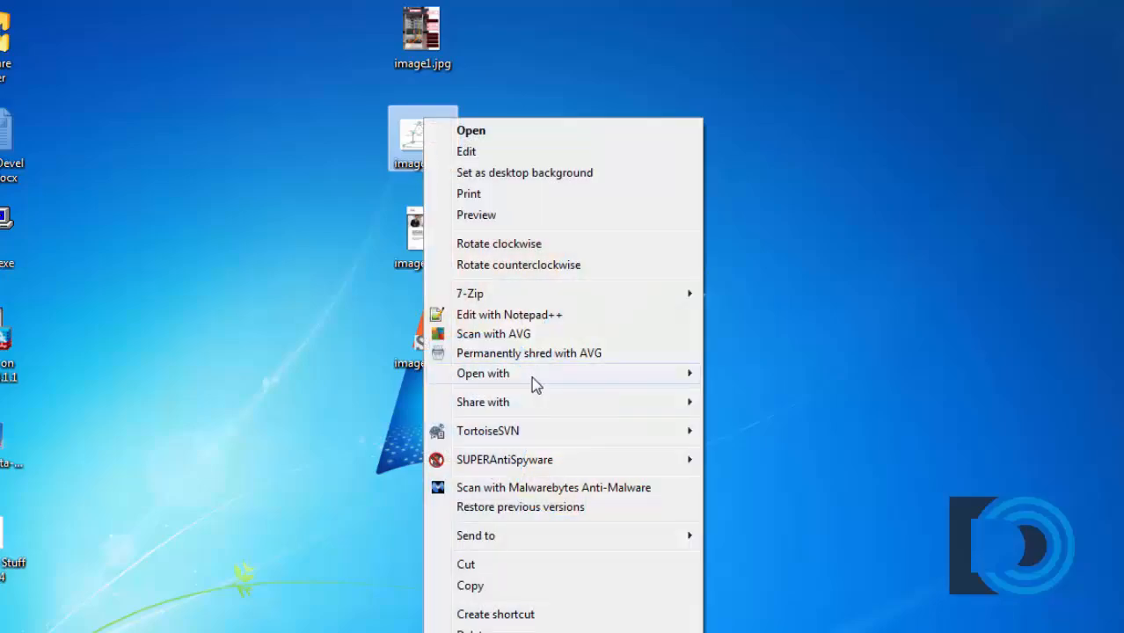
left_click(471, 131)
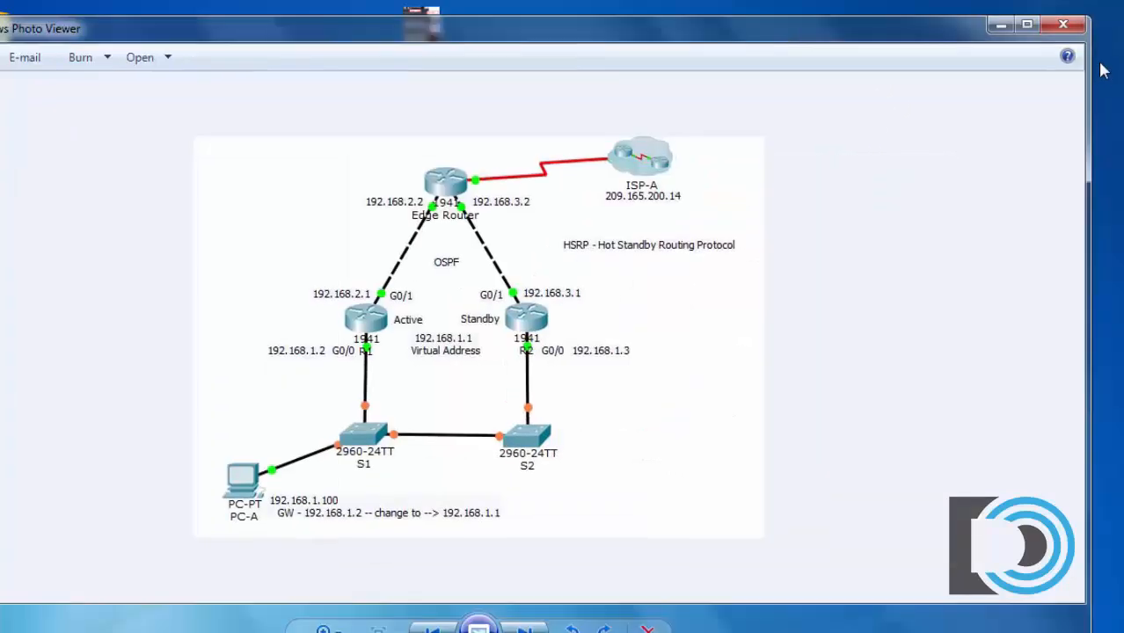
left_click(1062, 24)
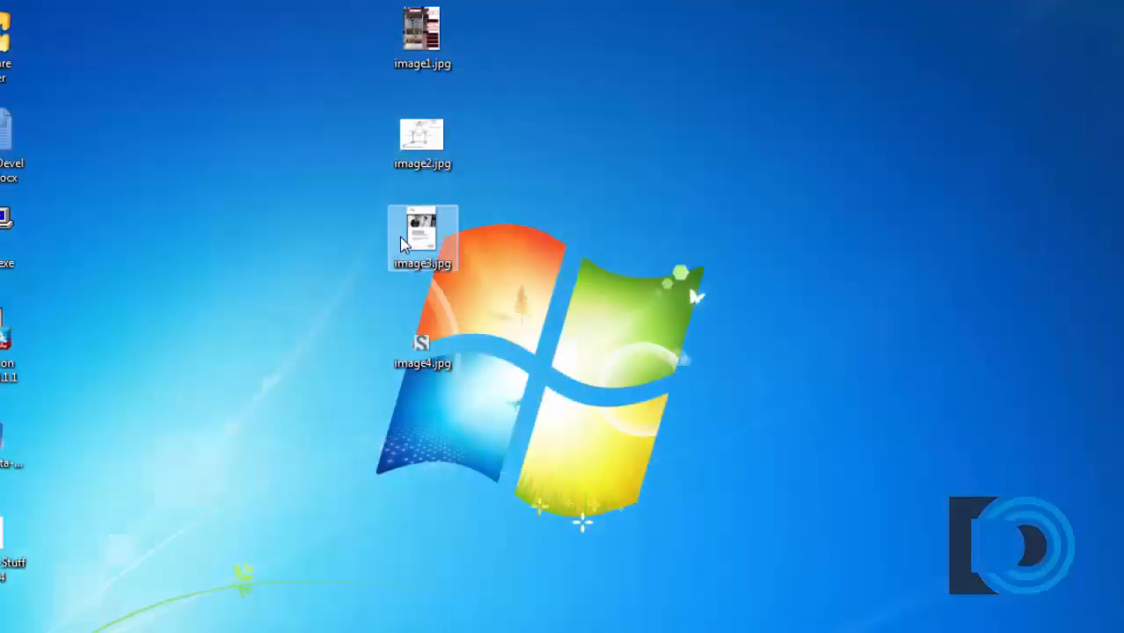
- View image3.jpg (book cover) and image4.jpg (S logo) in Windows Photo Viewer
right_click(422, 237)
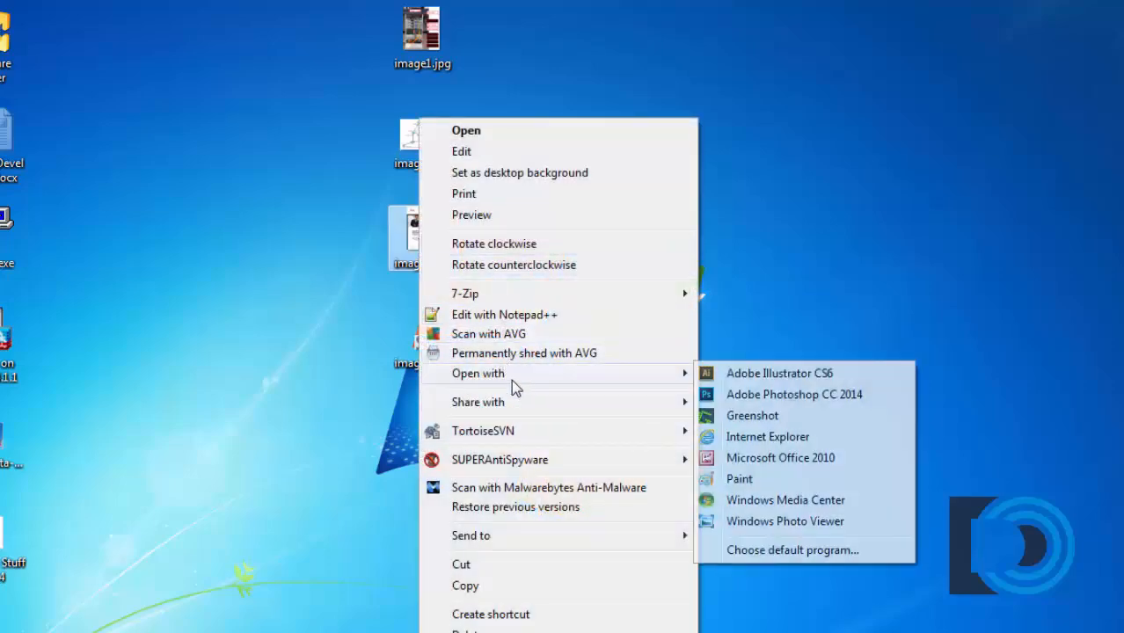
left_click(784, 521)
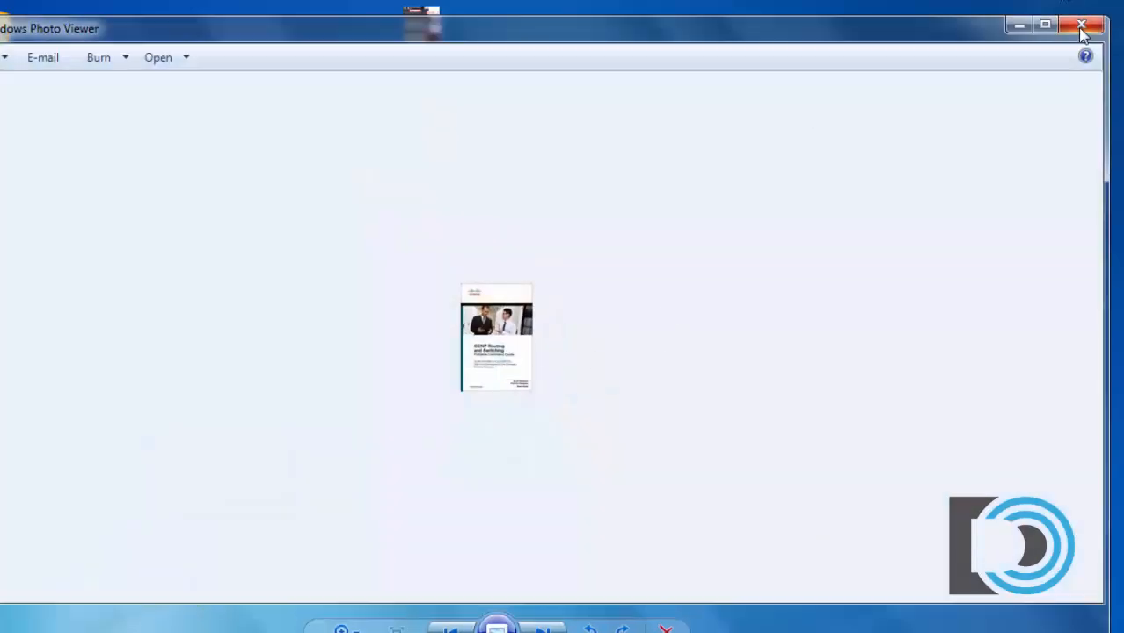
left_click(1080, 25)
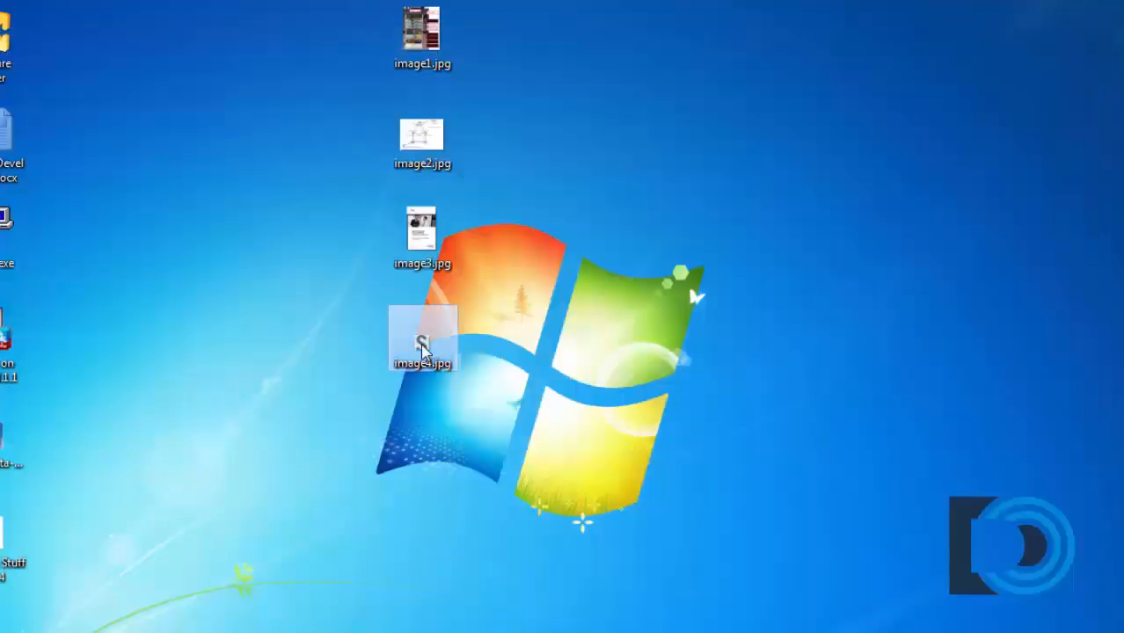
right_click(422, 338)
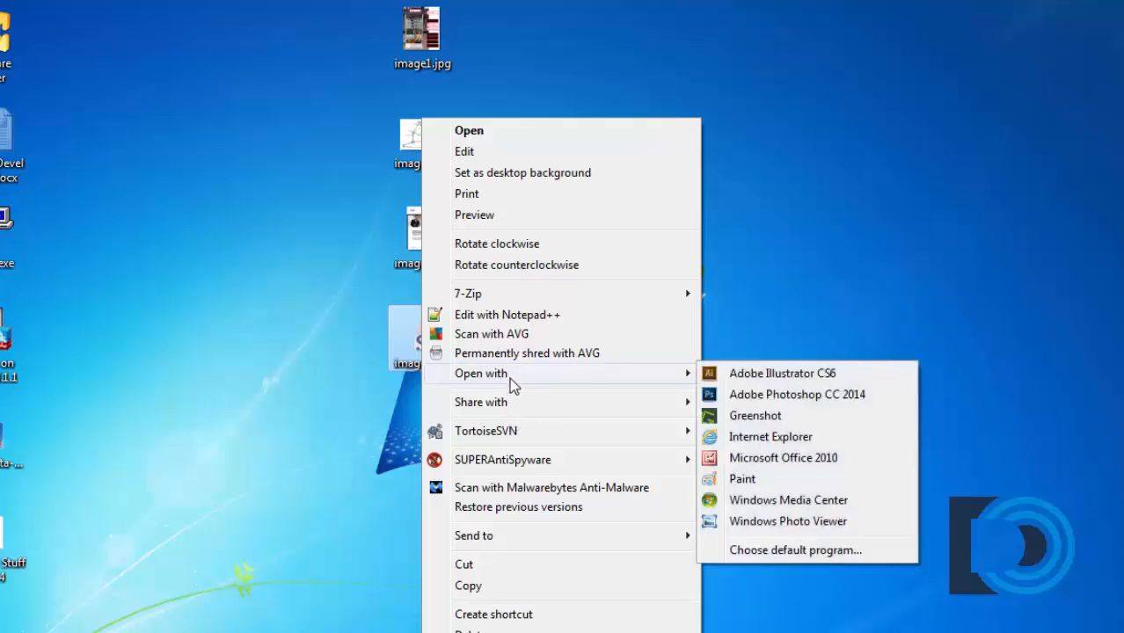
mouse_move(592, 323)
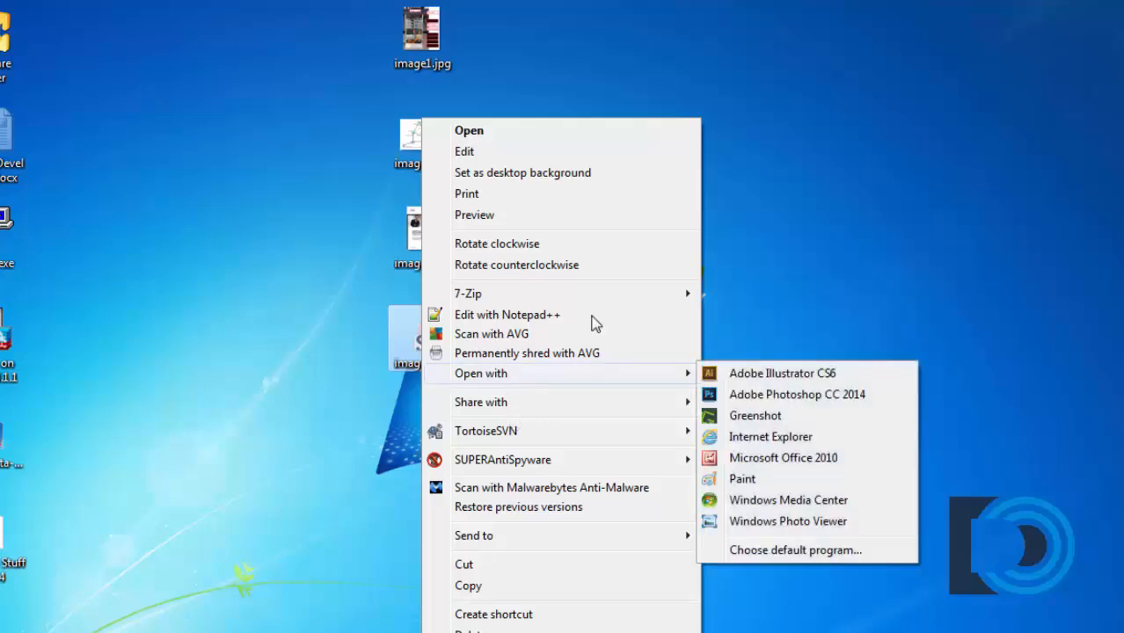
mouse_move(795, 331)
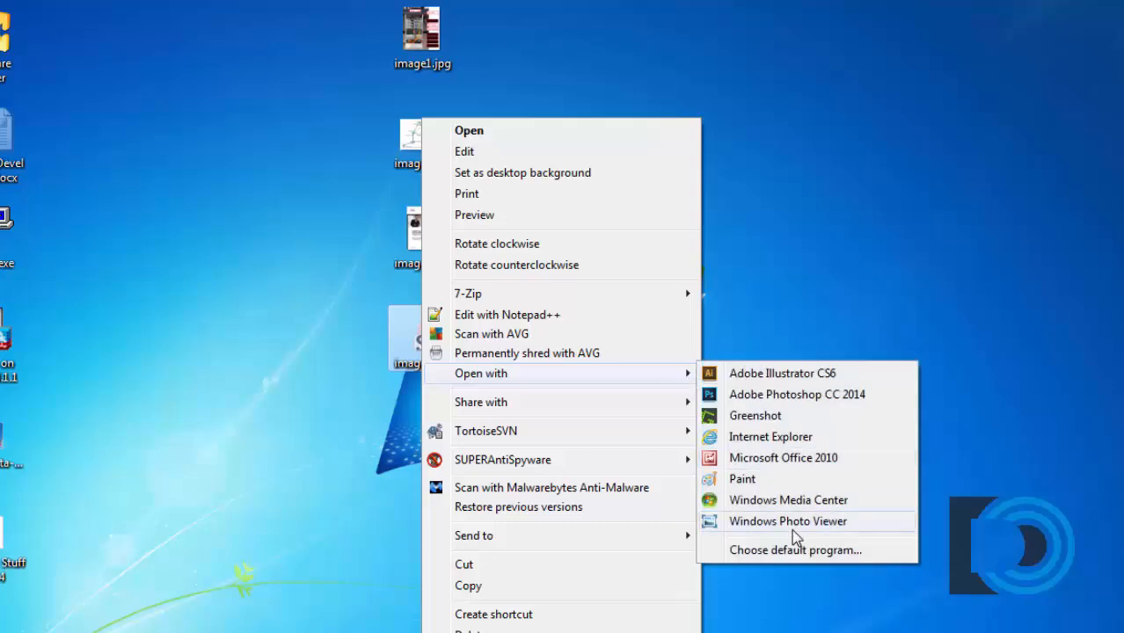
left_click(788, 521)
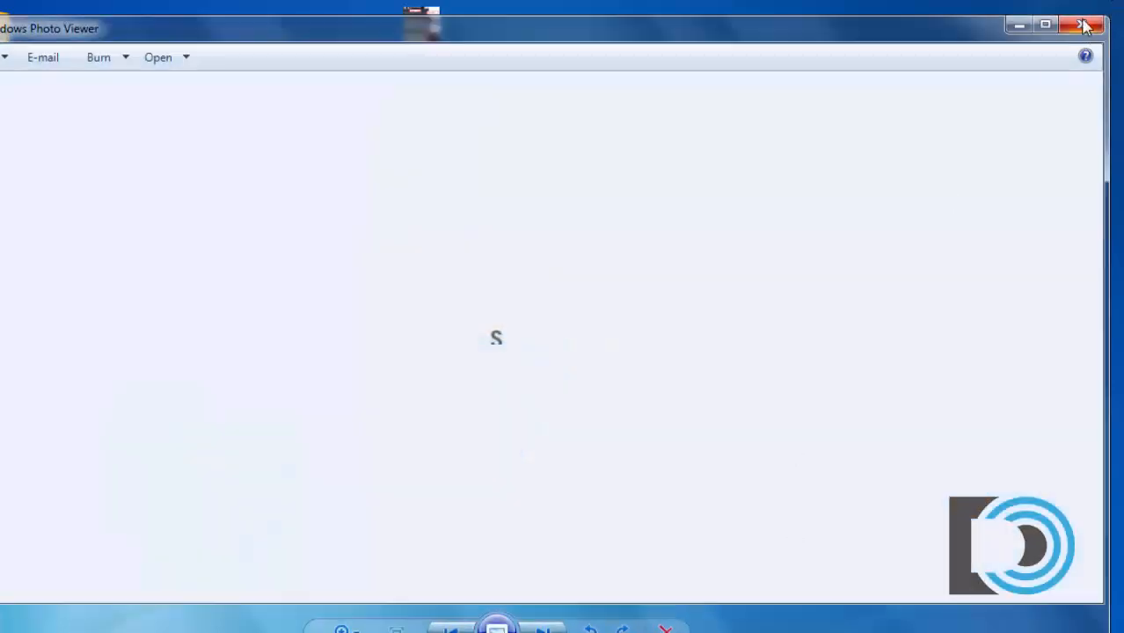
left_click(1084, 25)
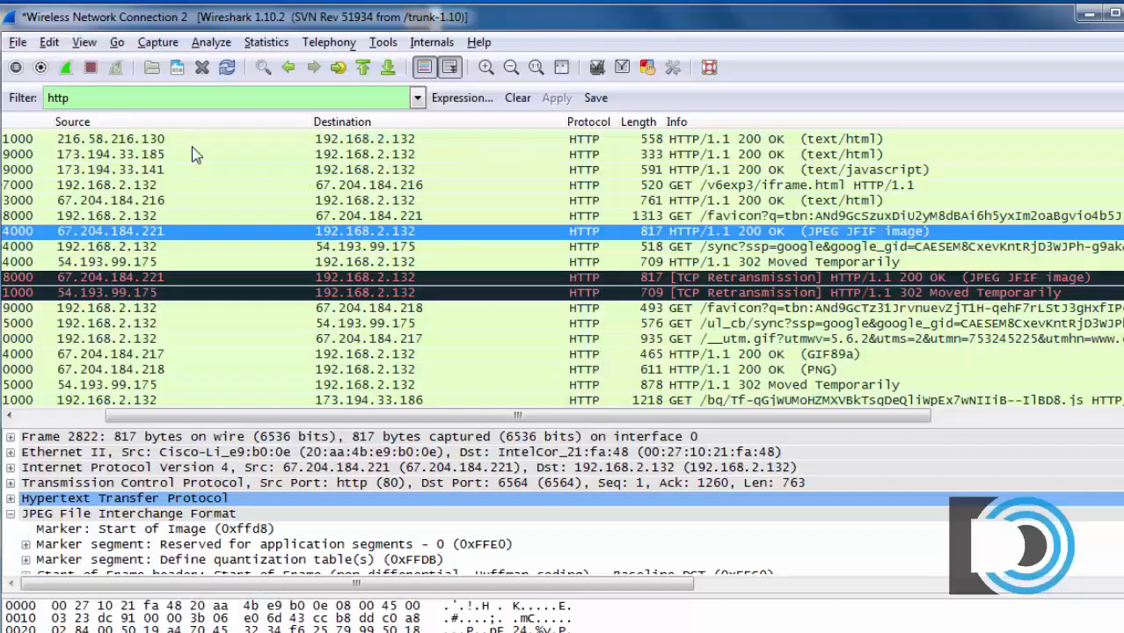
left_click(159, 42)
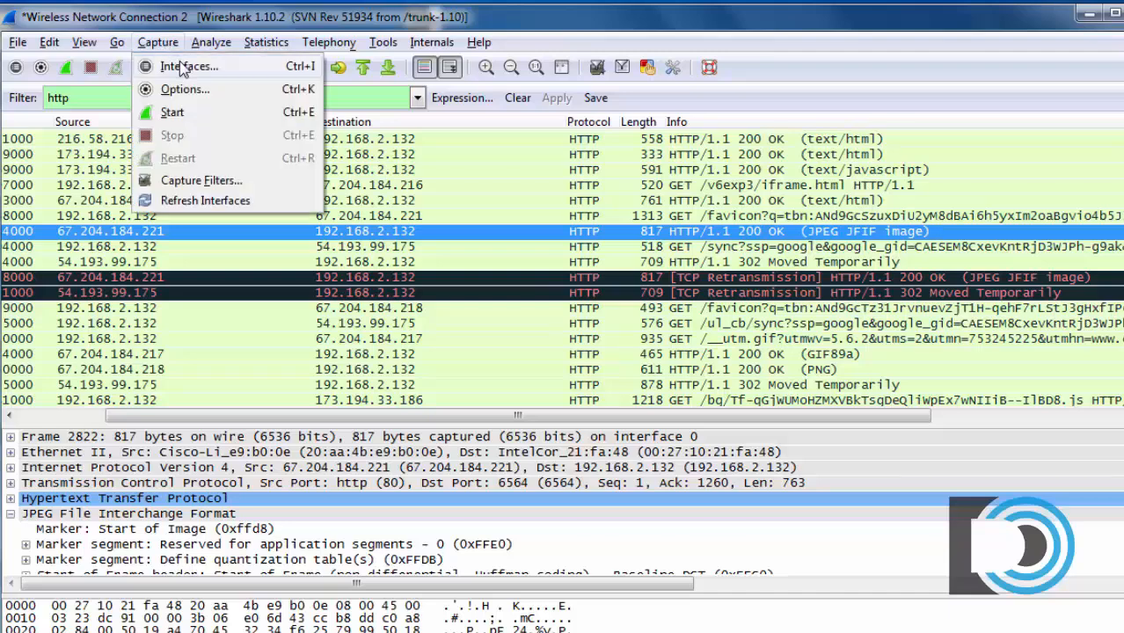
mouse_move(183, 72)
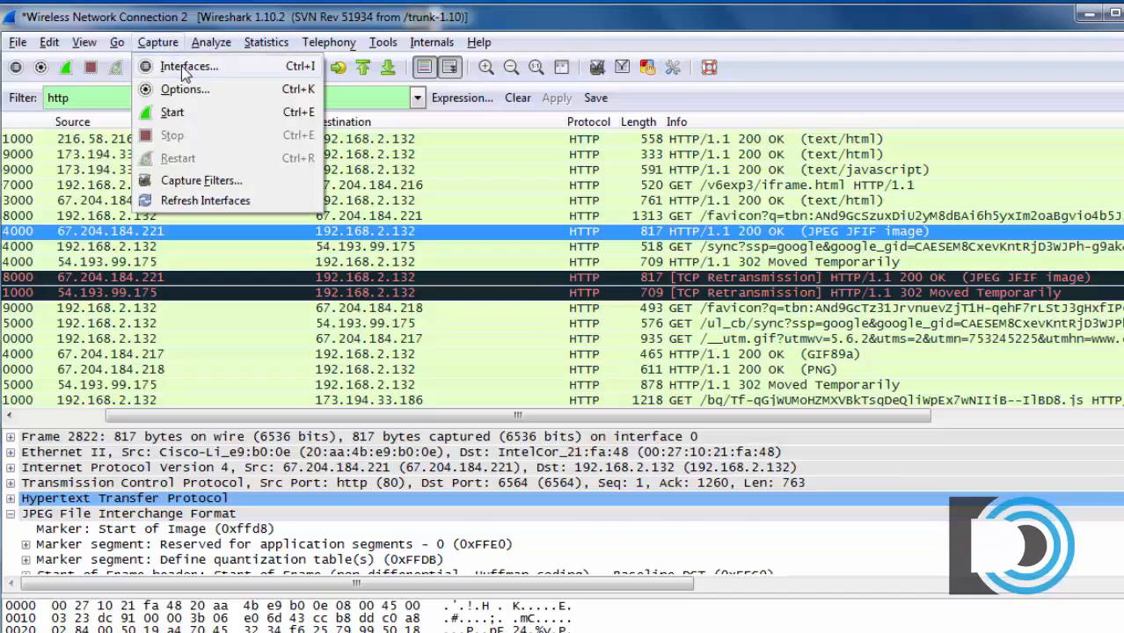
left_click(188, 67)
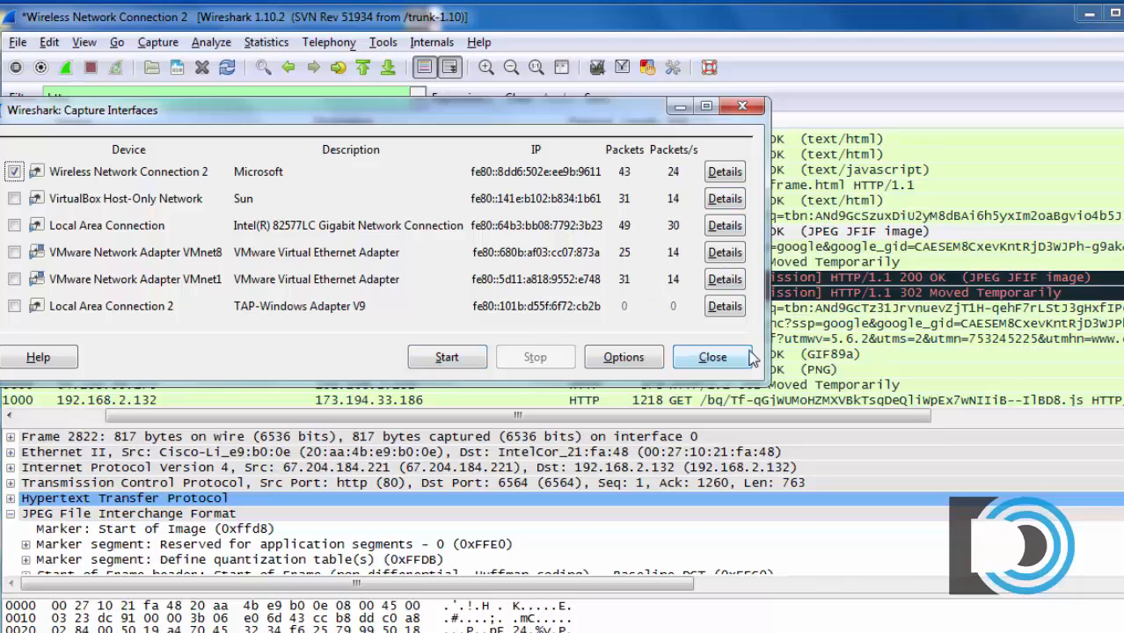
left_click(712, 356)
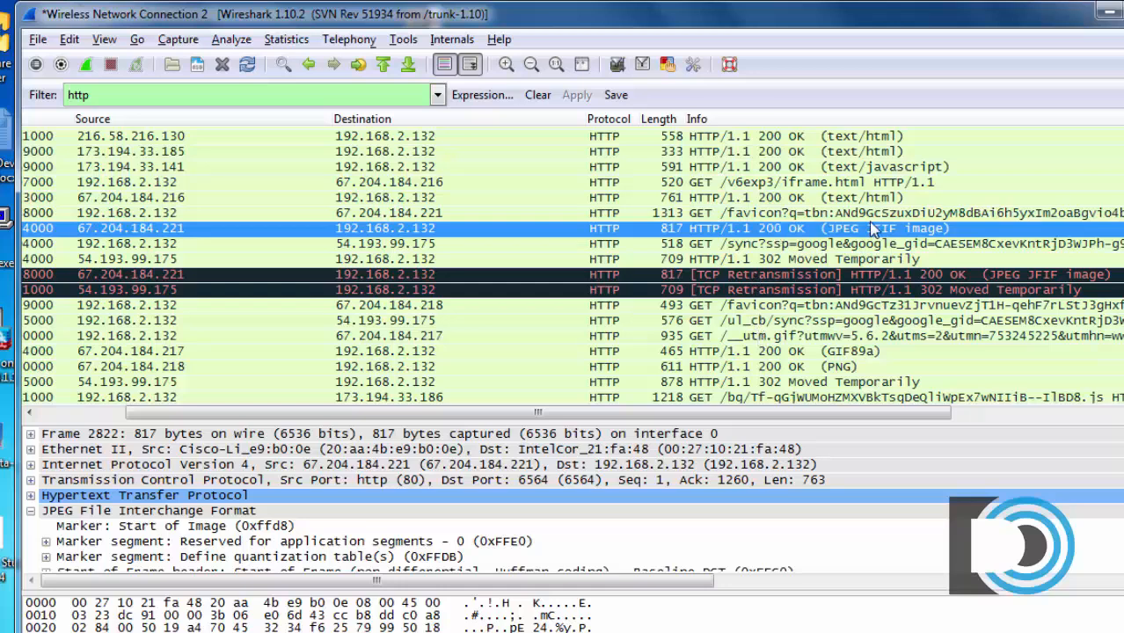
mouse_move(818, 391)
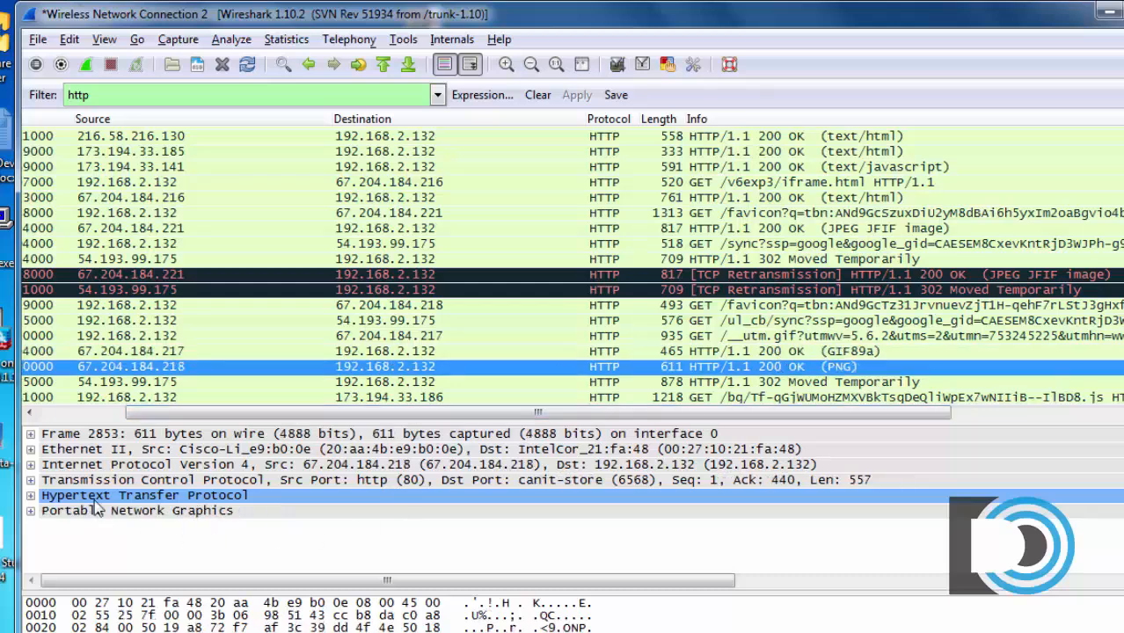
- Export the PNG response's 212 image bytes to a desktop file named 'image'
left_click(144, 510)
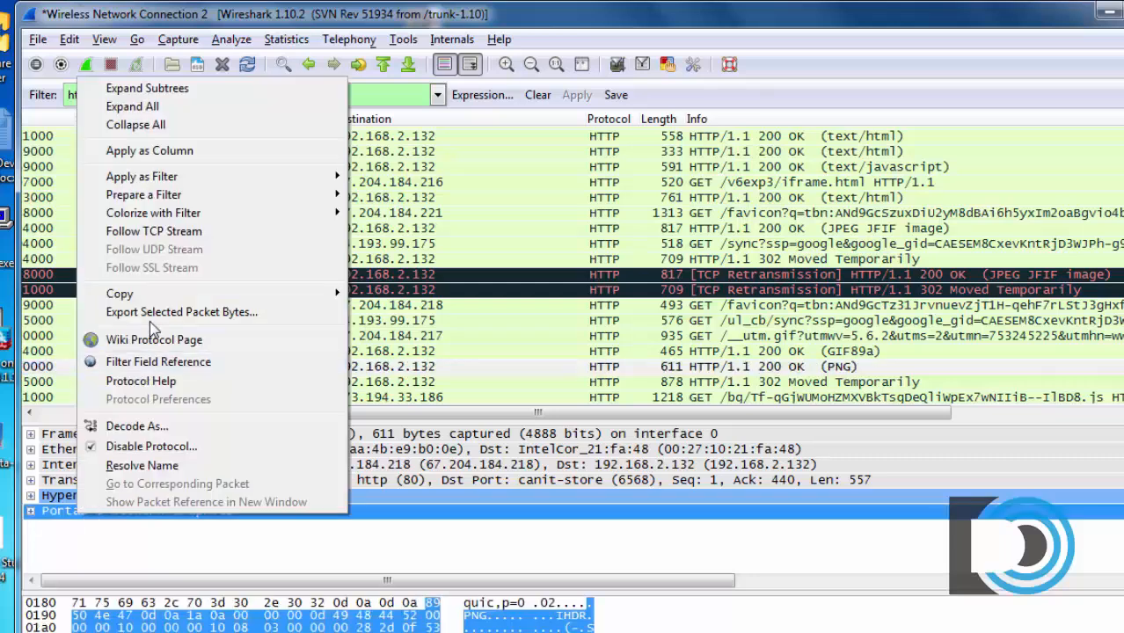
left_click(183, 311)
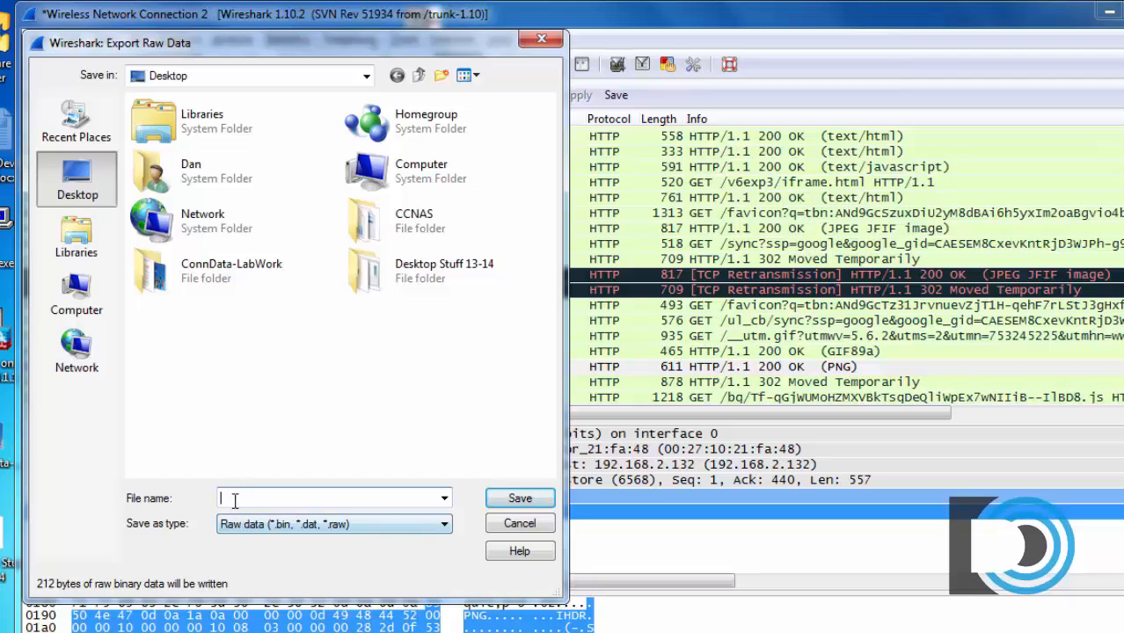
type("image")
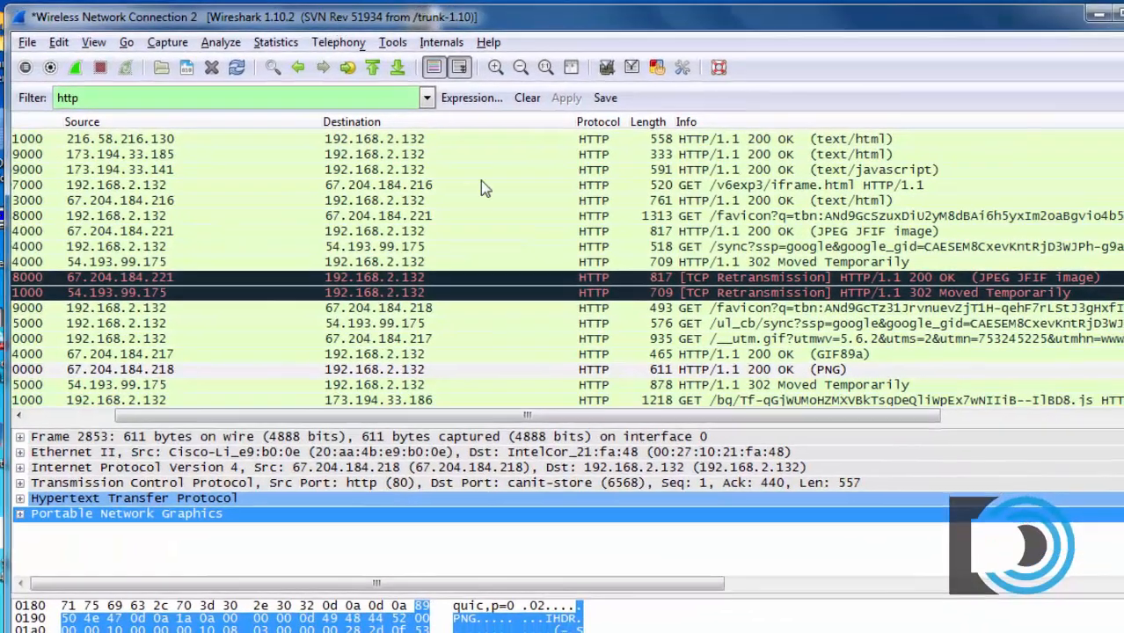
mouse_move(721, 264)
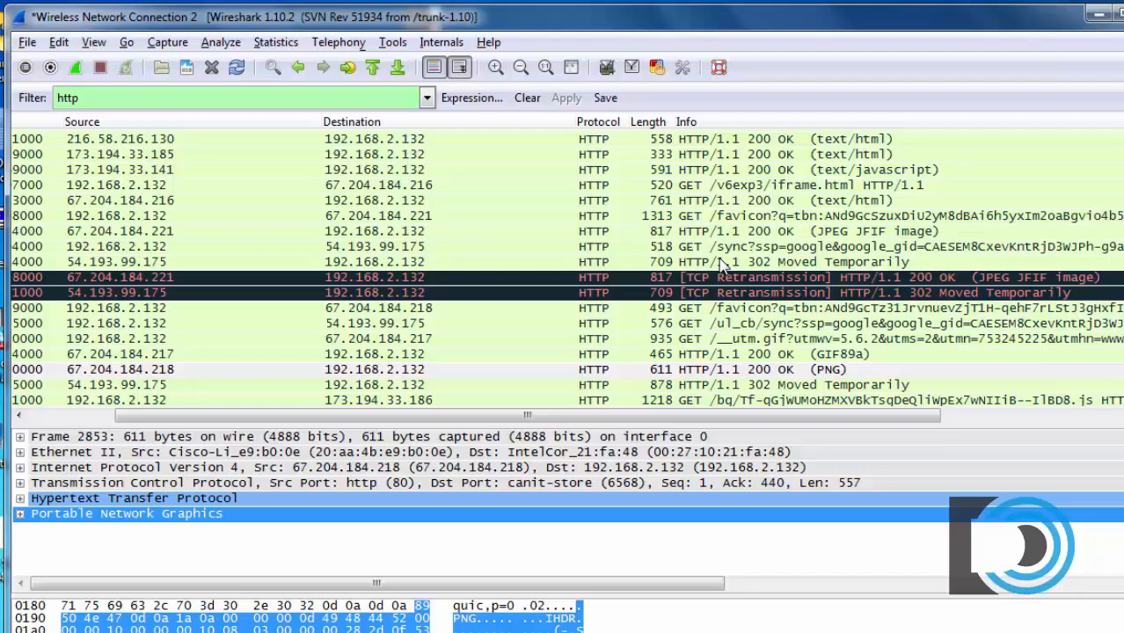